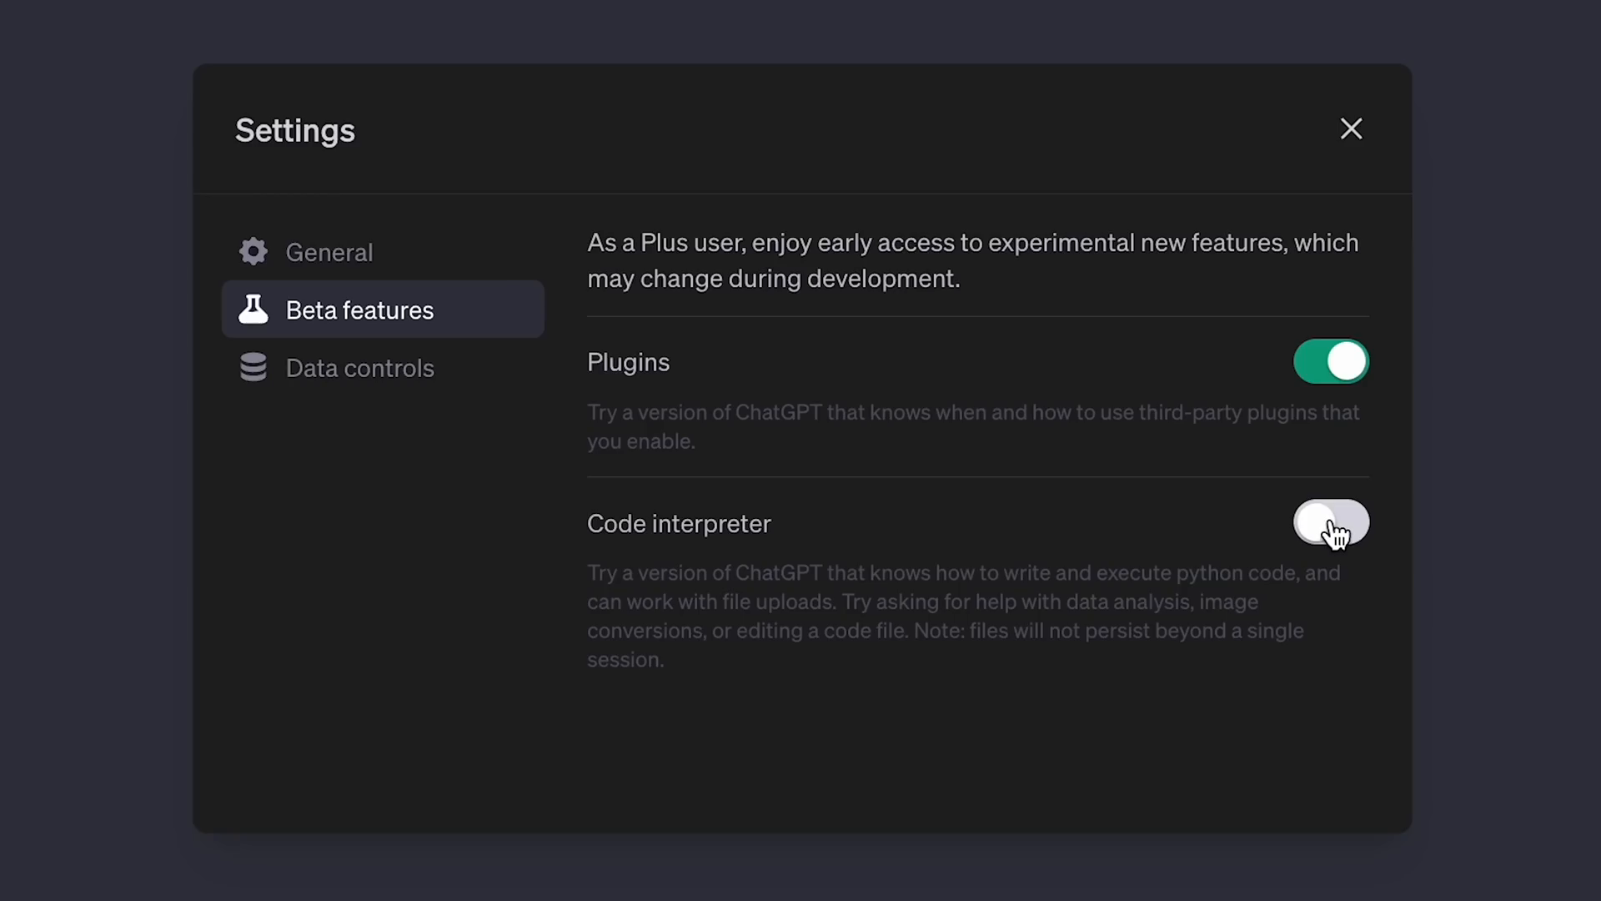
Step: Bring up the ChatGPT Settings dialog from the profile menu on the General section
left_click(1331, 522)
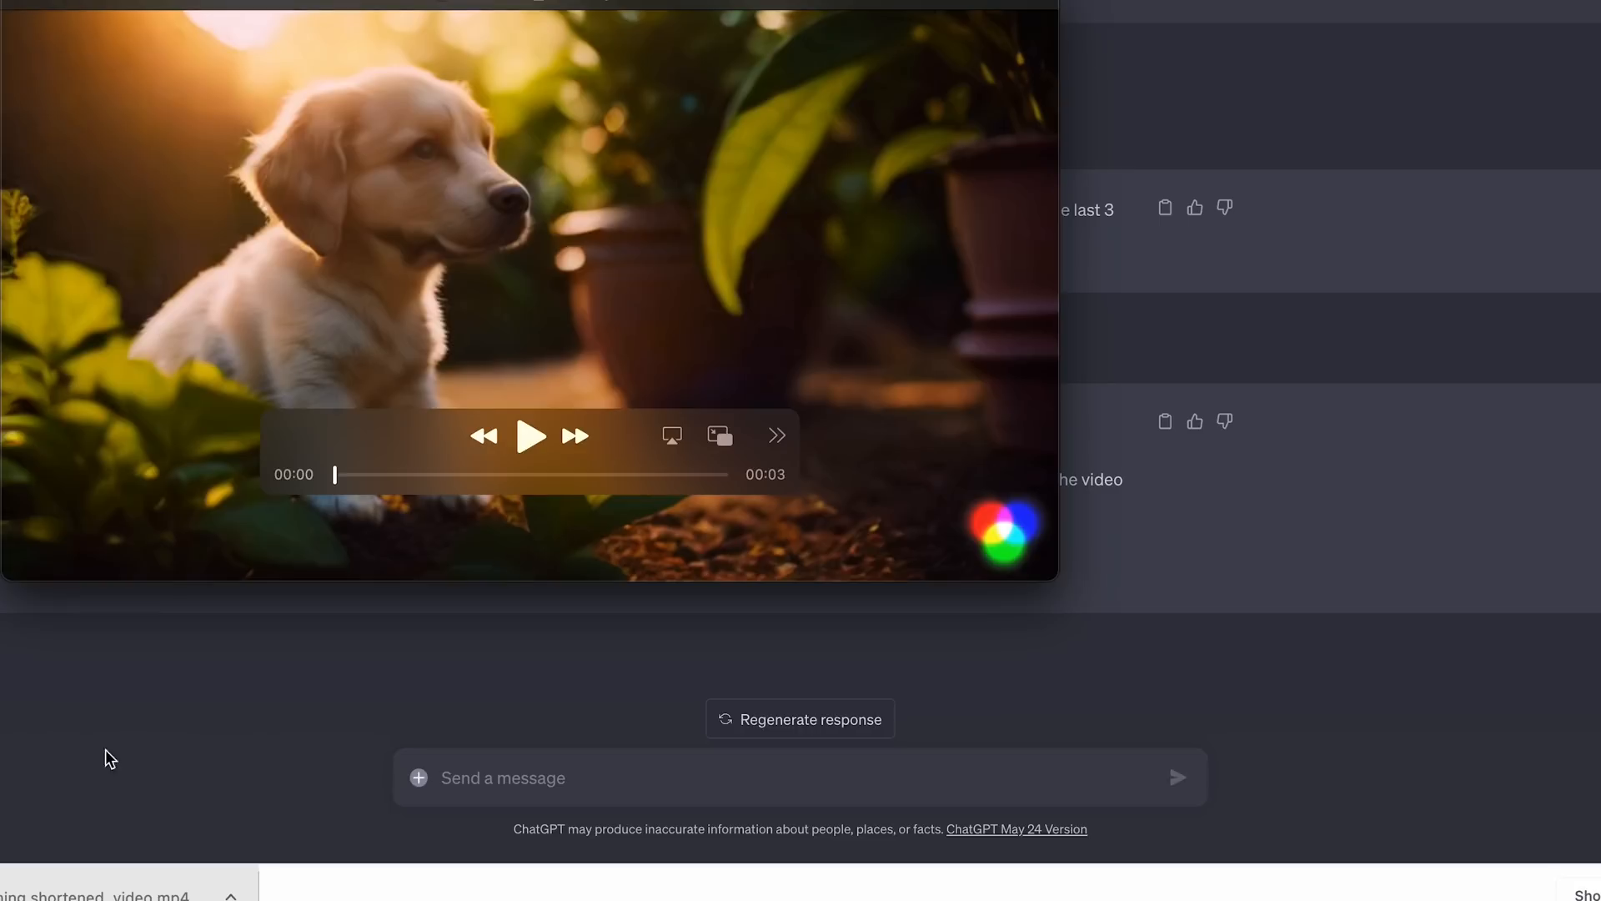
left_click(530, 436)
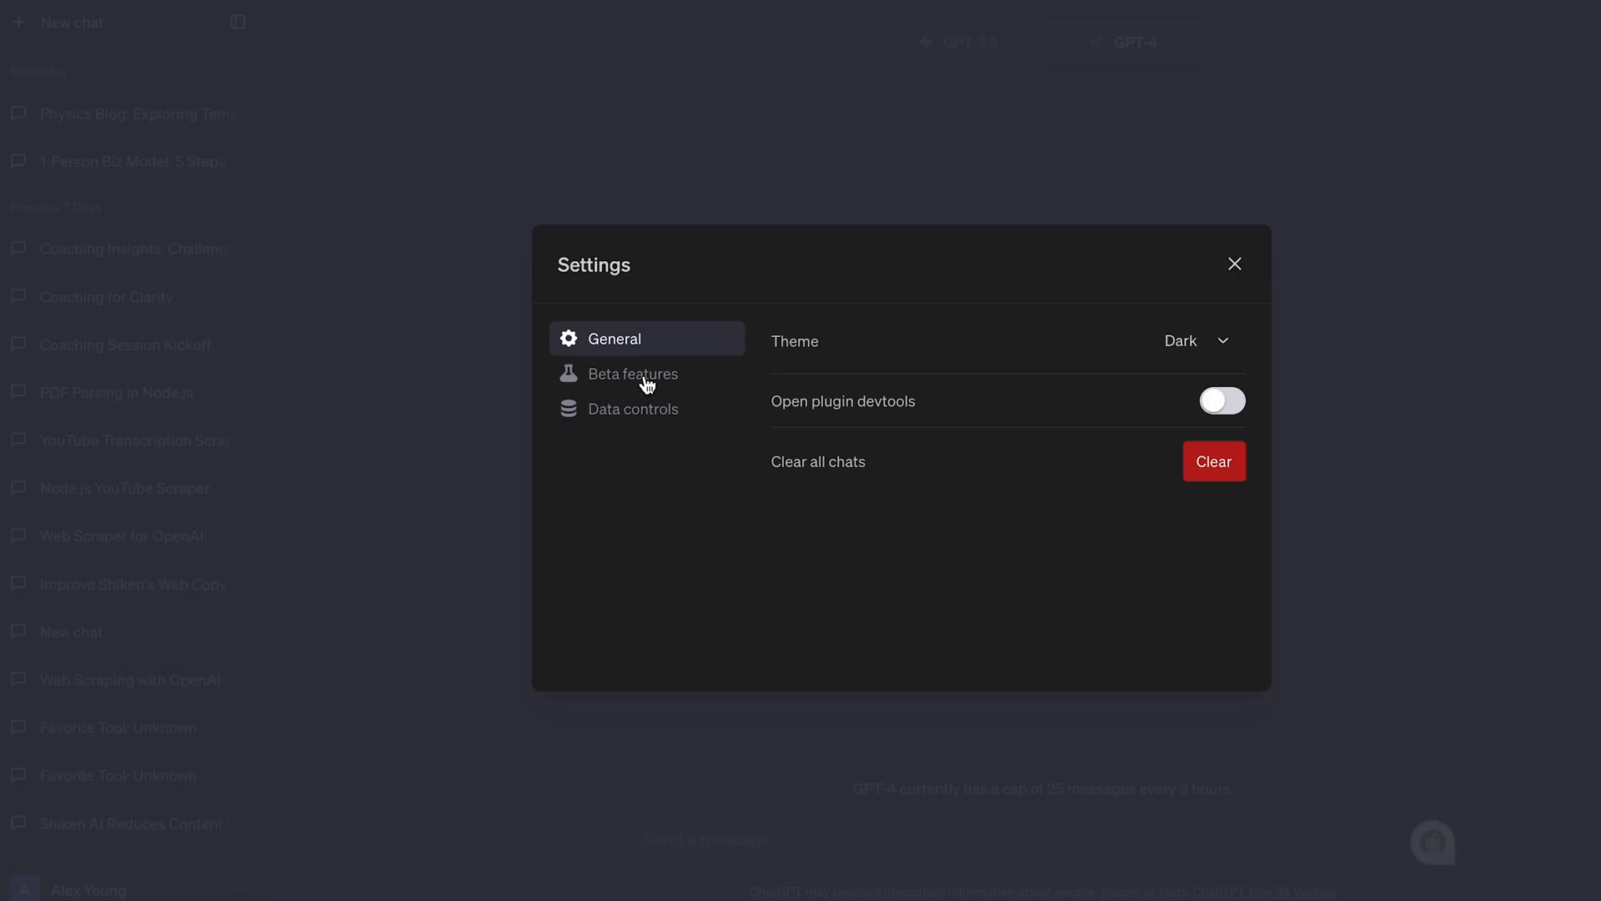
Step: Turn on the Code interpreter beta feature and dismiss Settings
left_click(634, 374)
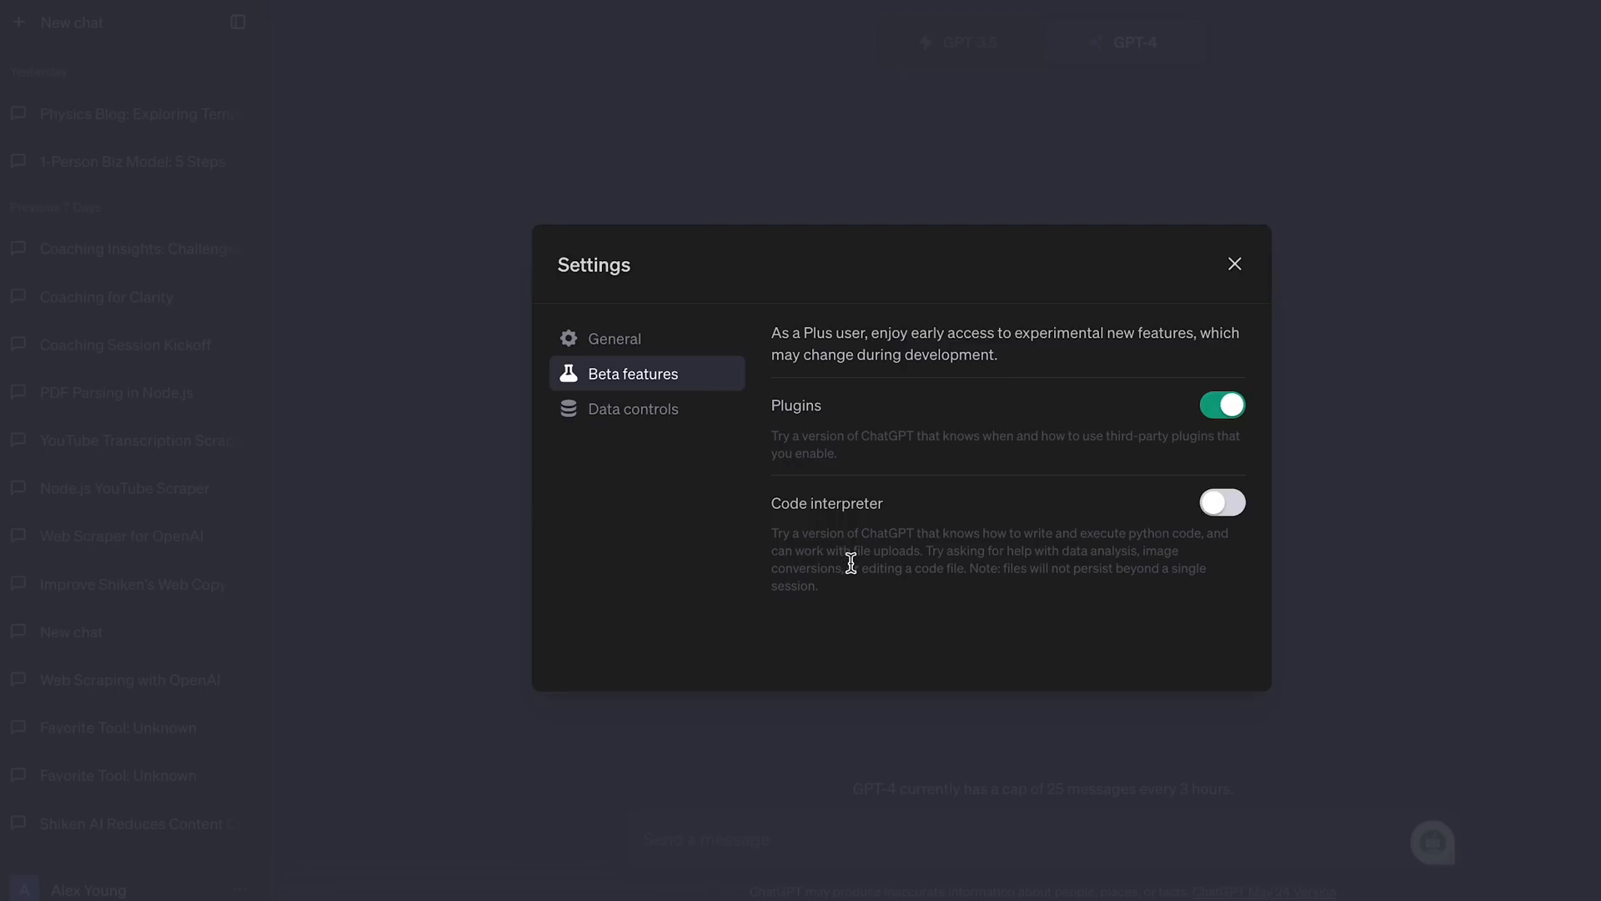
mouse_move(1222, 534)
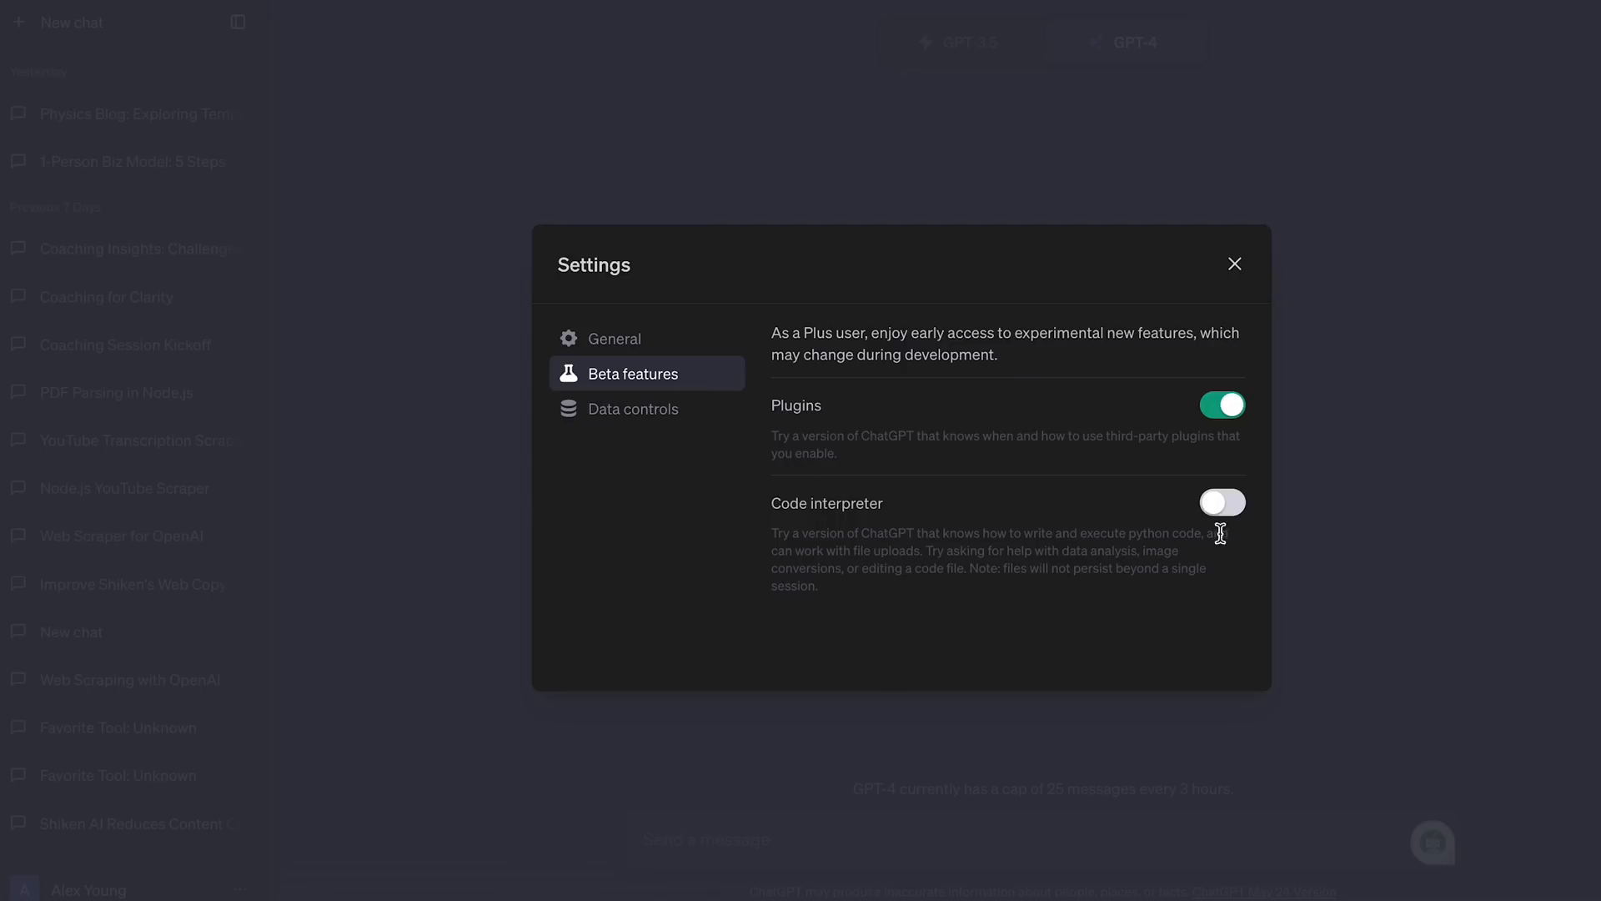
left_click(1222, 502)
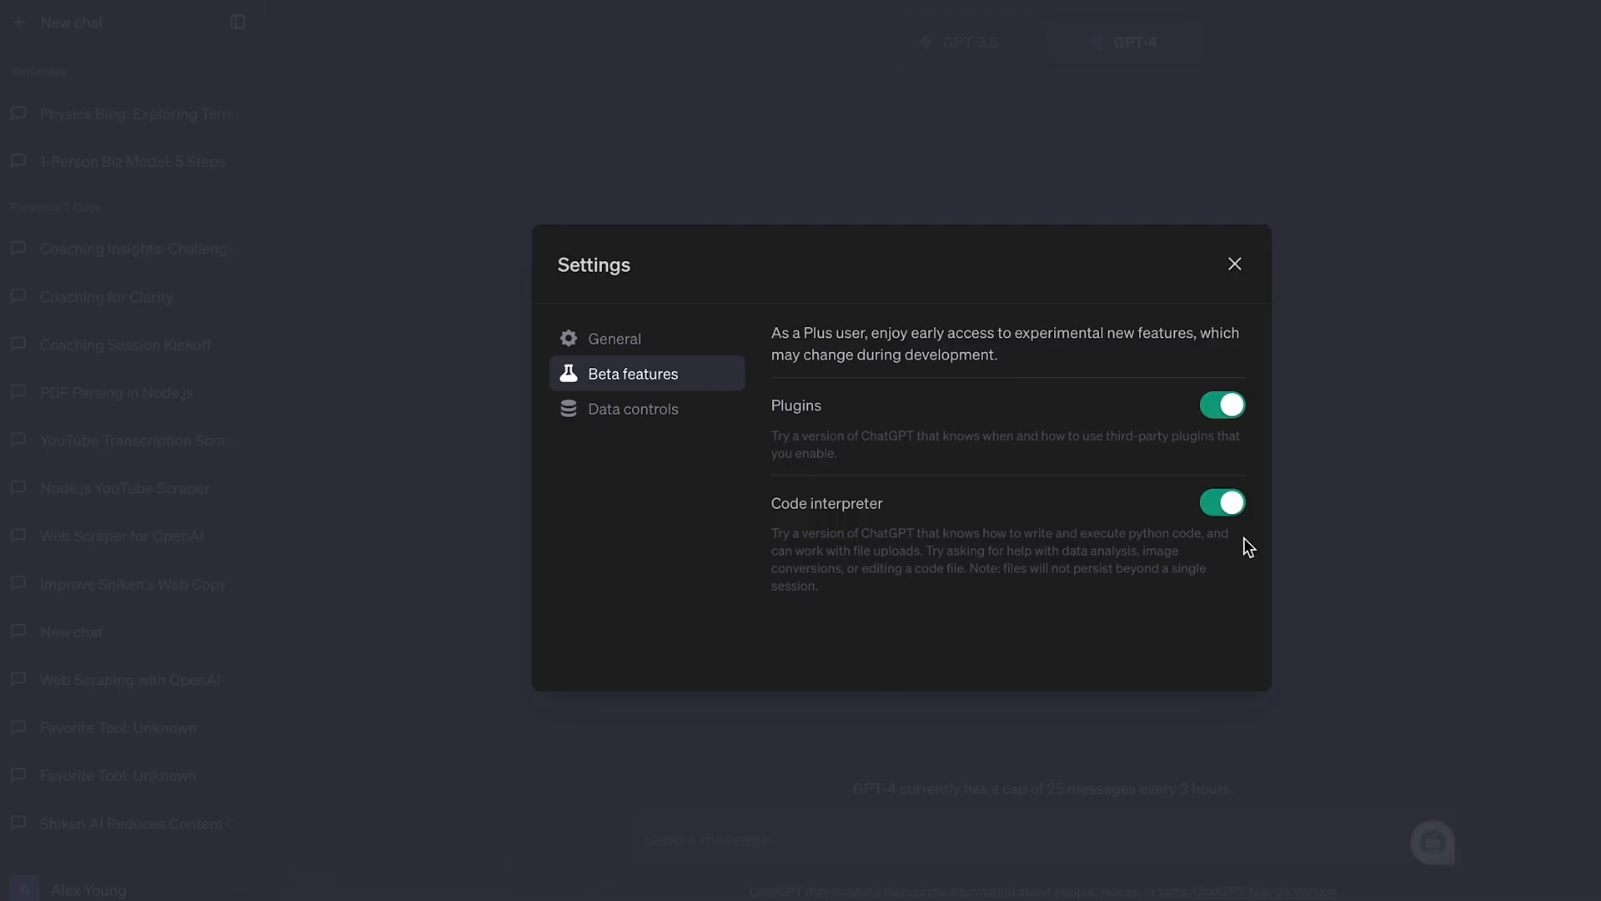
left_click(1235, 264)
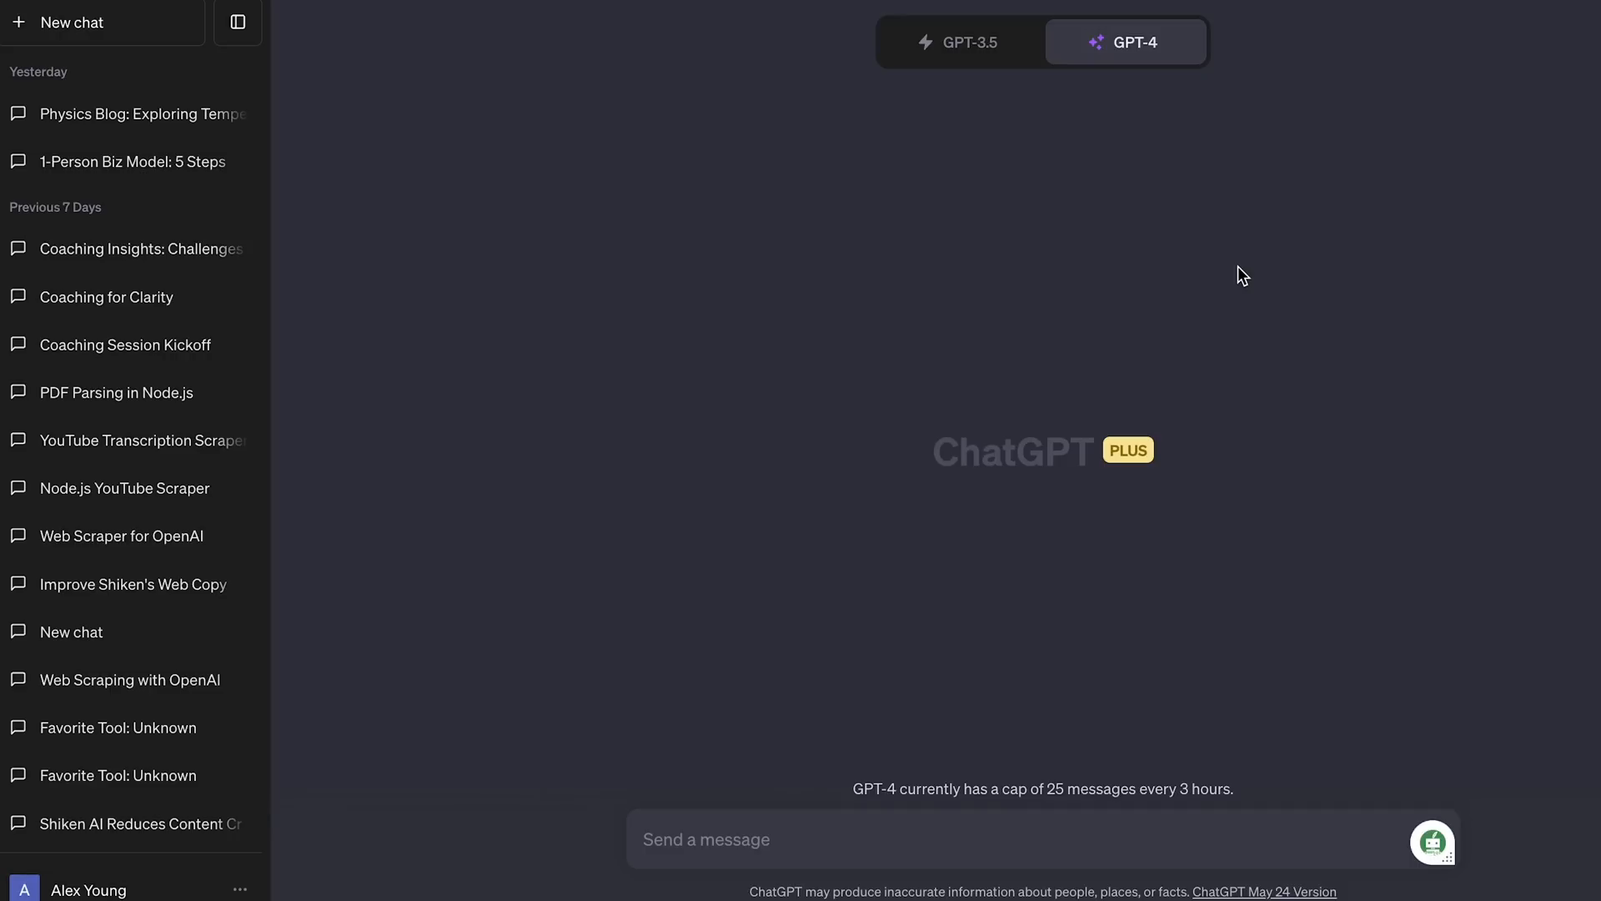
Step: Select Code Interpreter as the GPT-4 mode for the new chat
left_click(1126, 42)
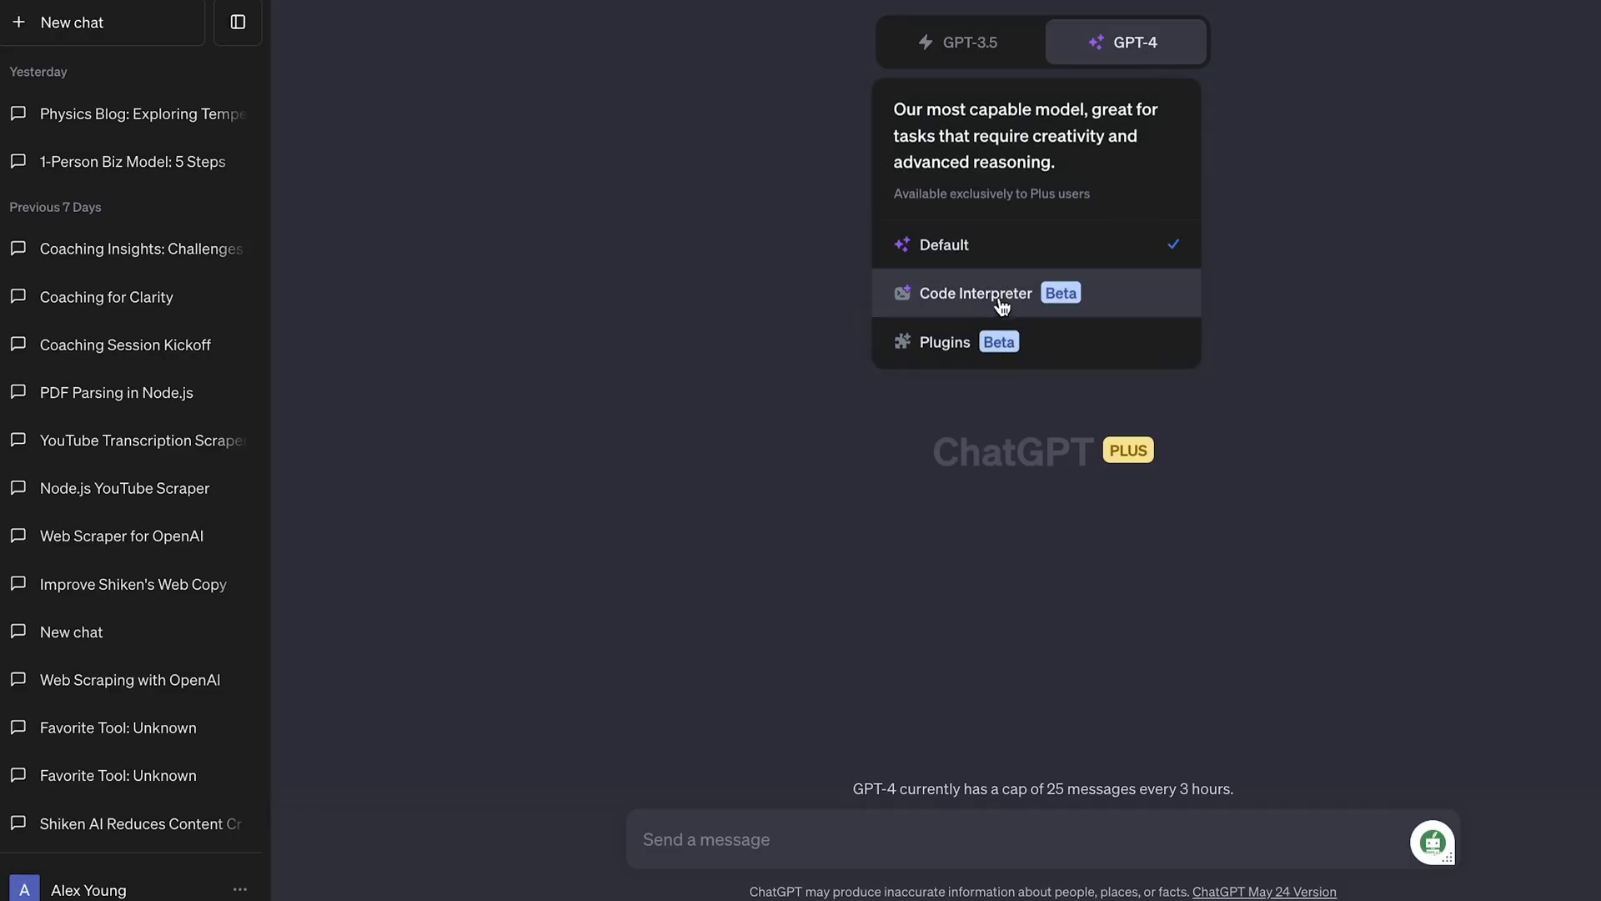
left_click(997, 292)
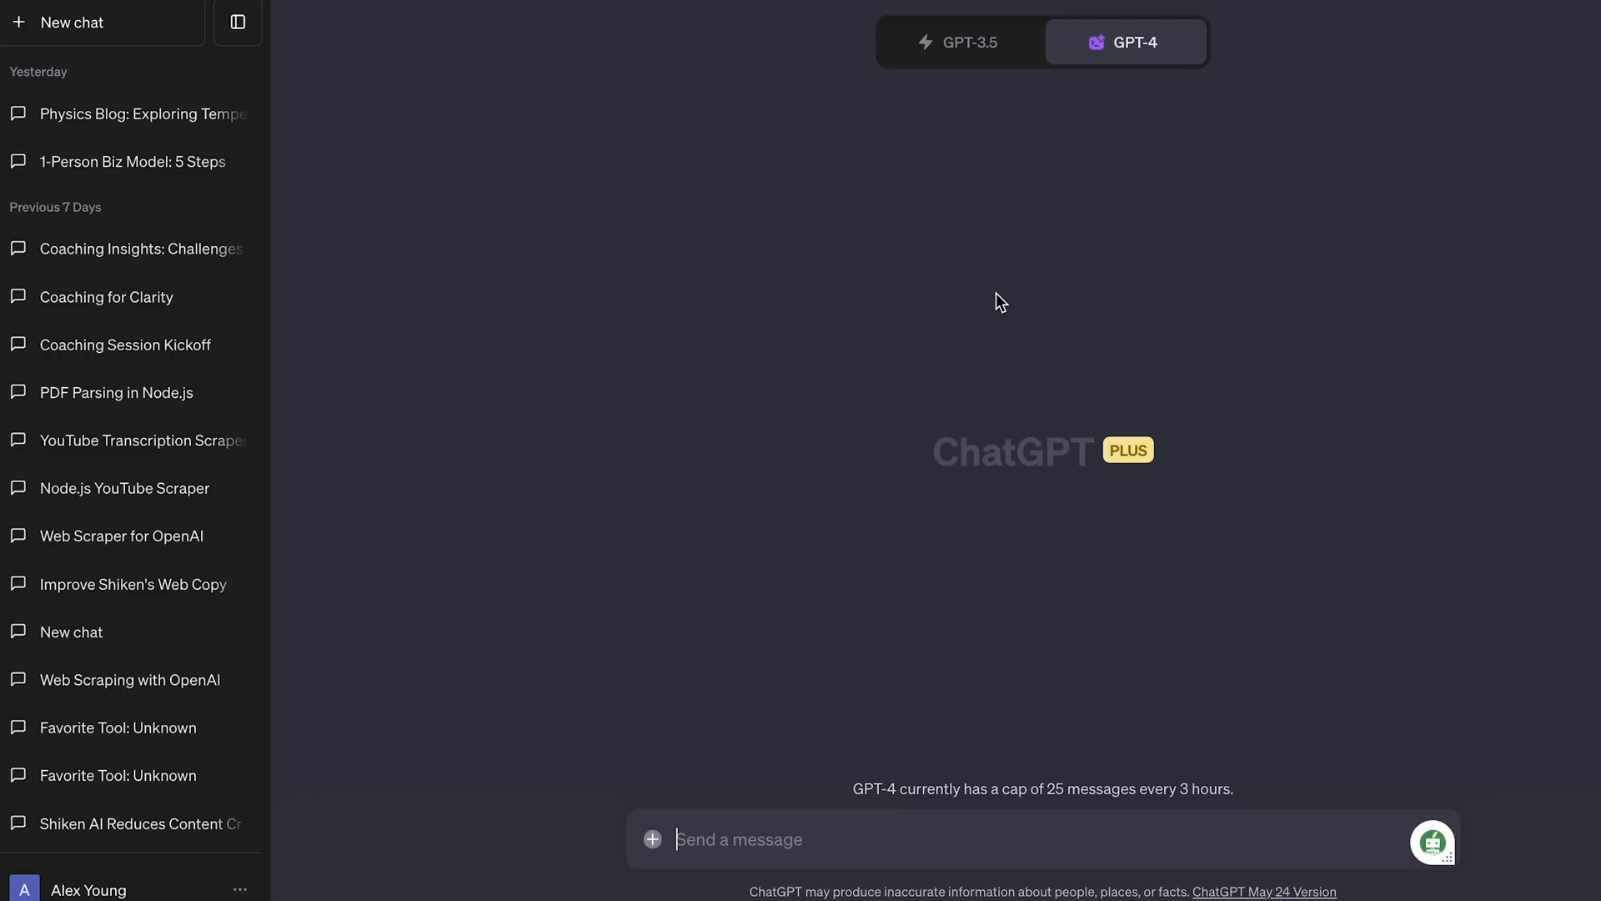
mouse_move(652, 839)
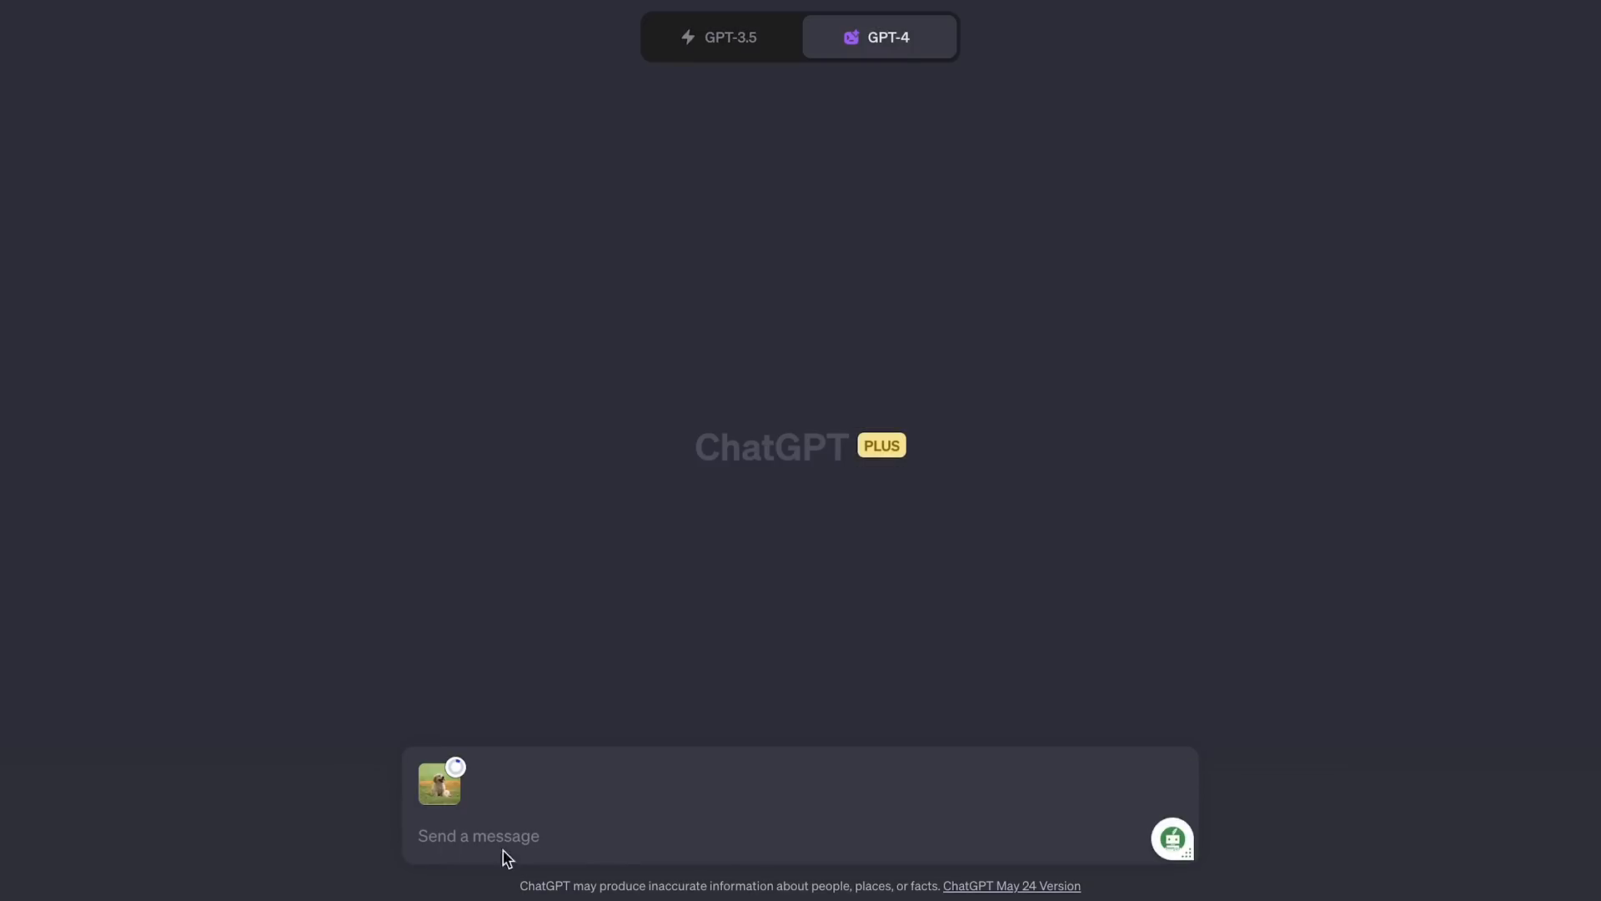
Step: Send 'Describe this i' asking about the uploaded image to start the crop-and-resize request
type("Describe this i")
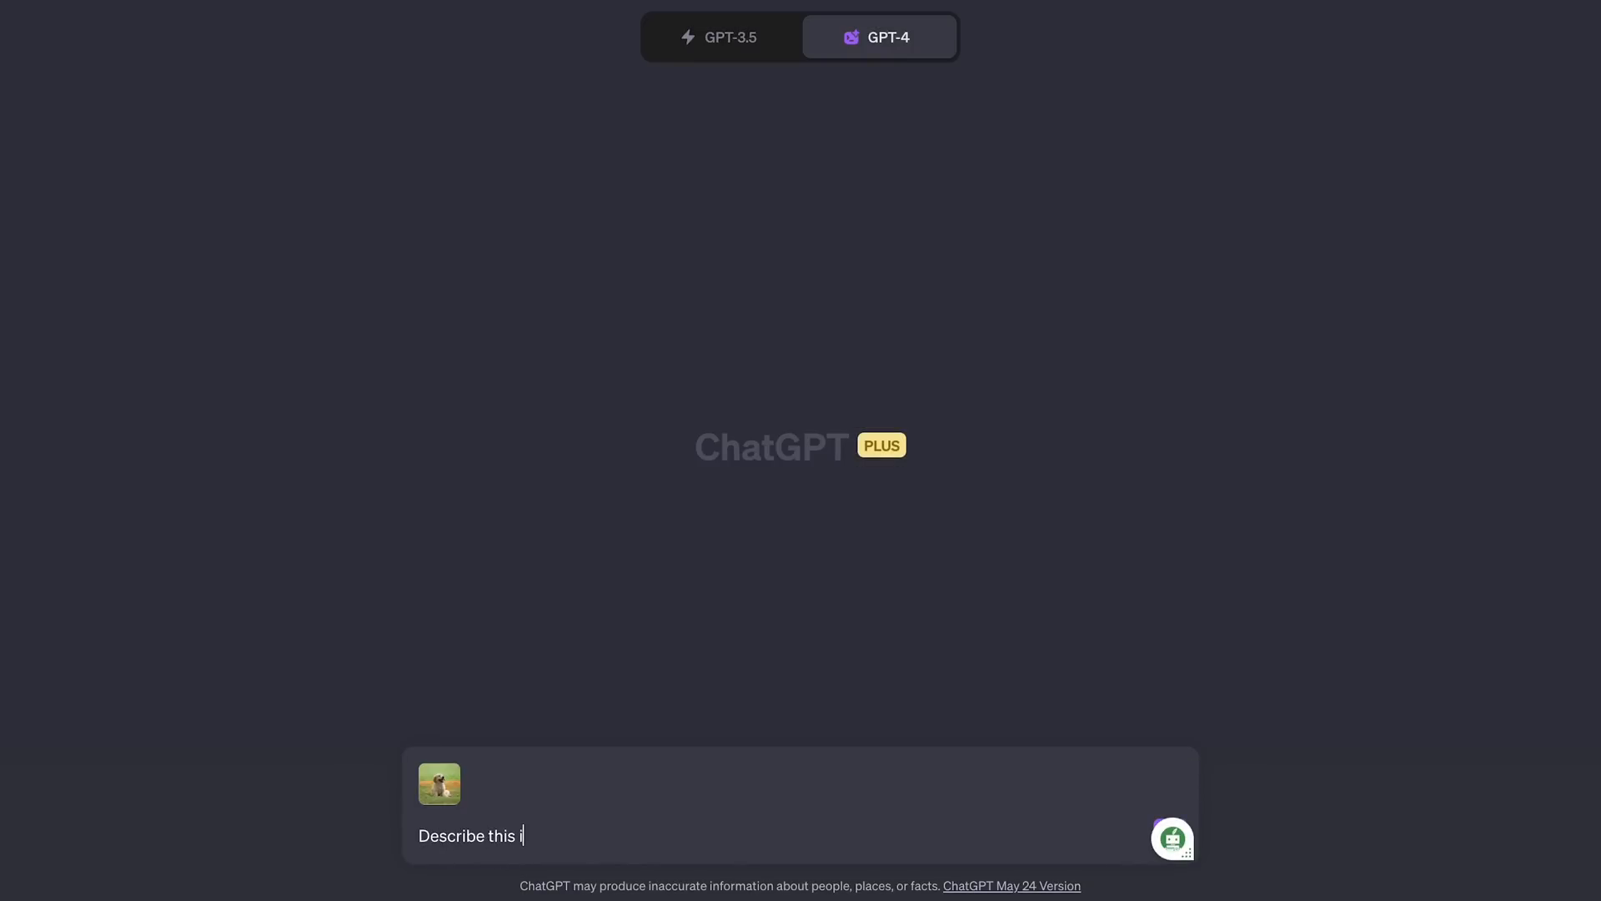
key("Enter")
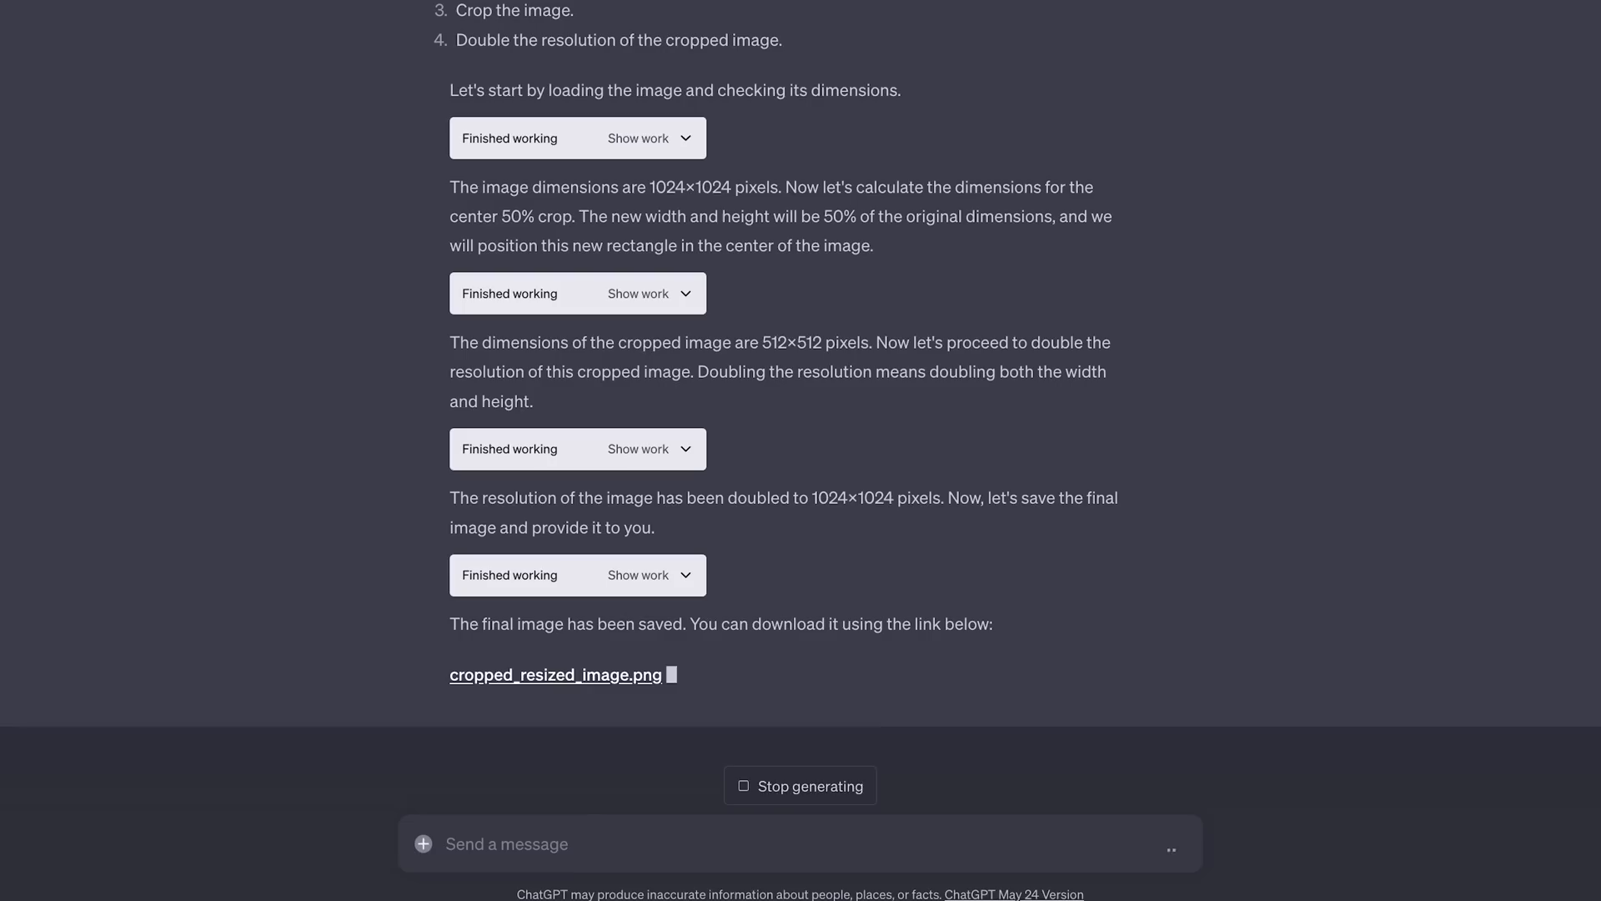
Step: Download the generated black-and-white bw_image.png from the chat
left_click(556, 674)
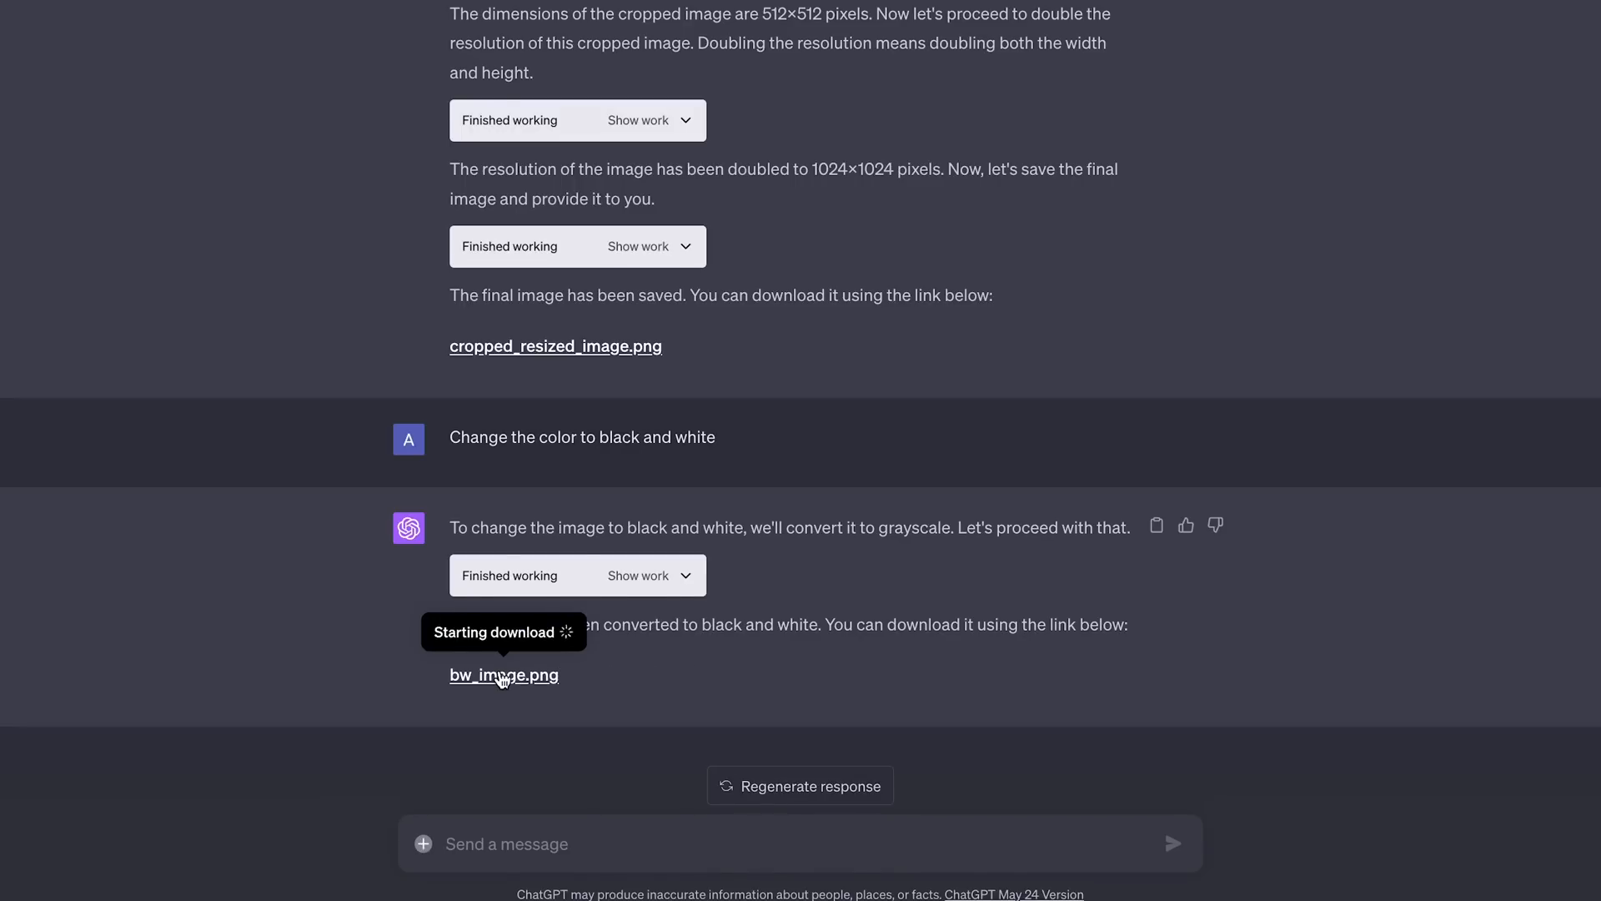
left_click(503, 674)
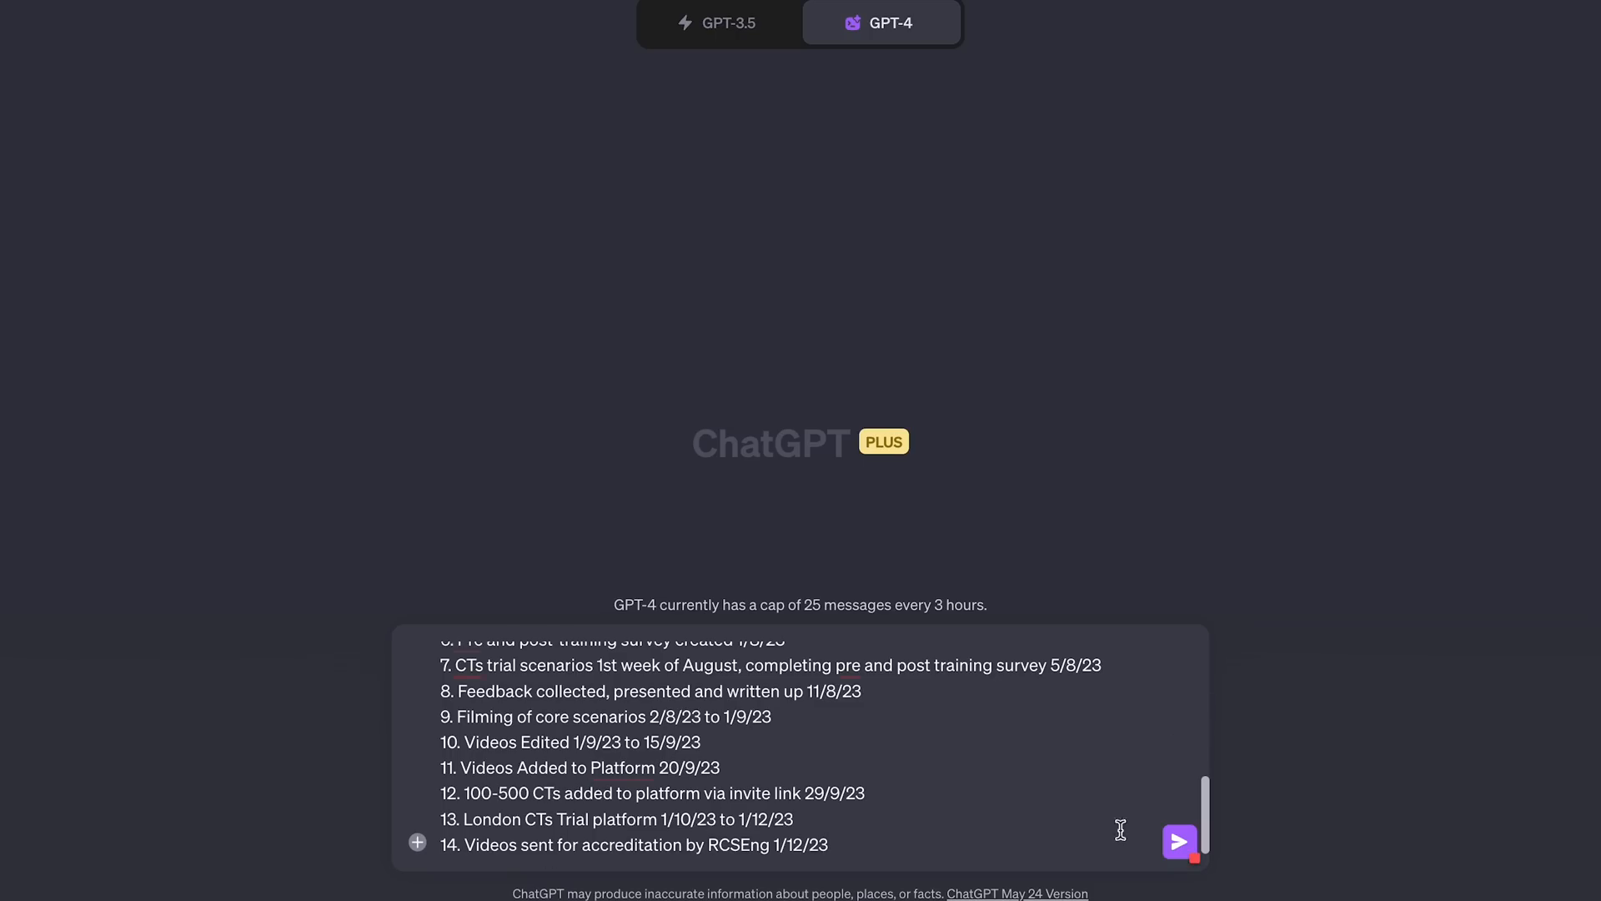
Step: Send the milestone list for a Gantt chart and download School_of_Surgery_Project_Asana.csv
left_click(1179, 841)
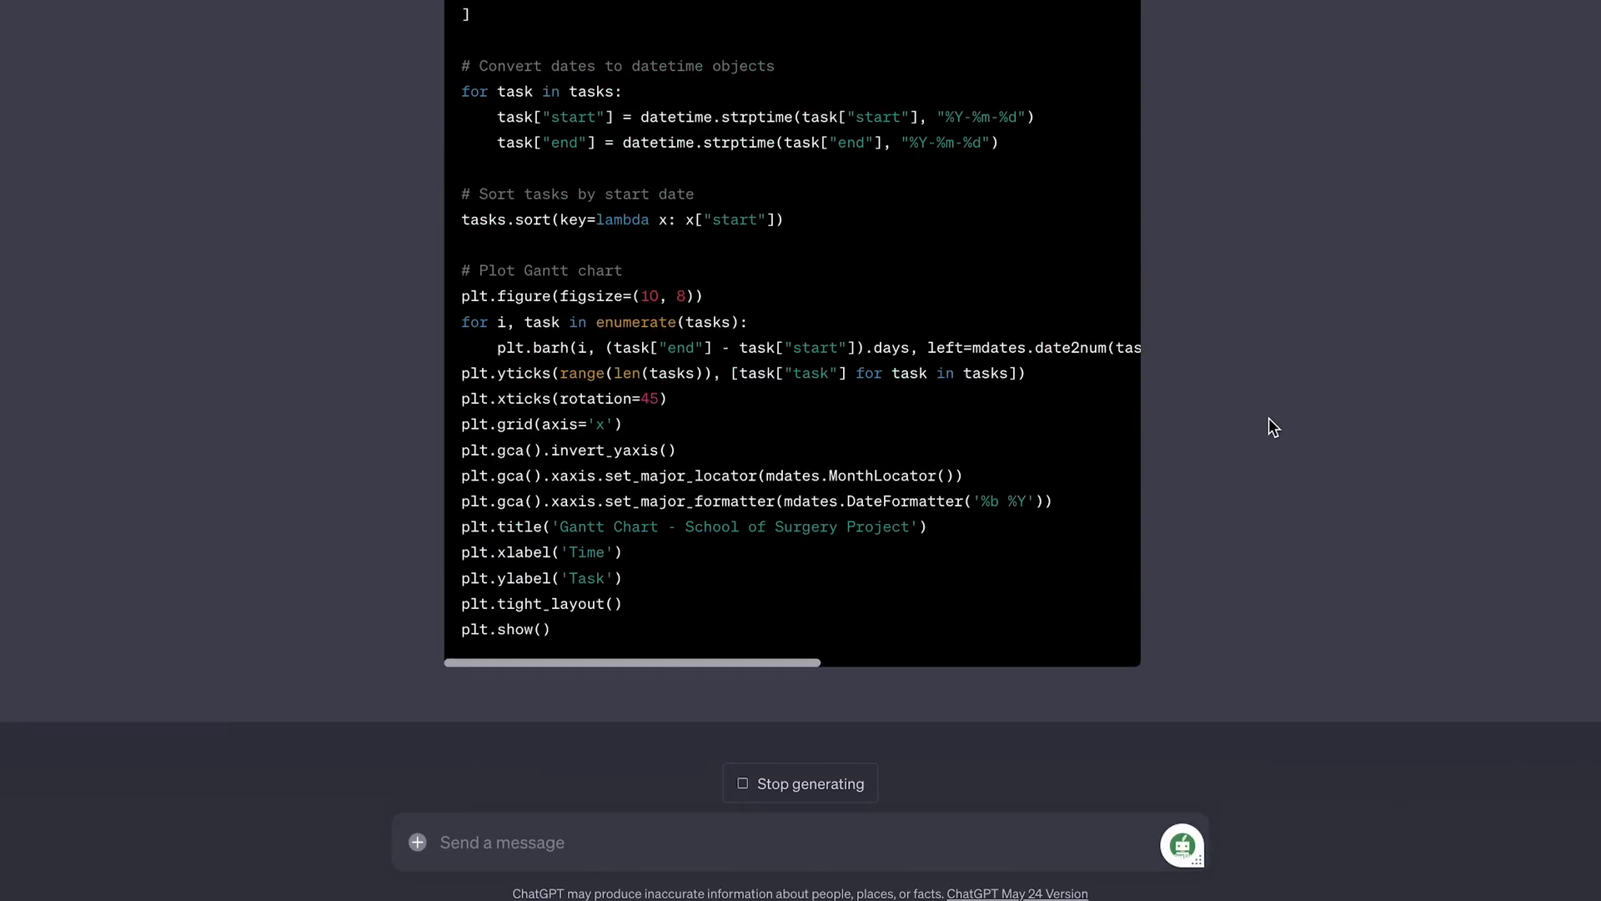
scroll("down", 3)
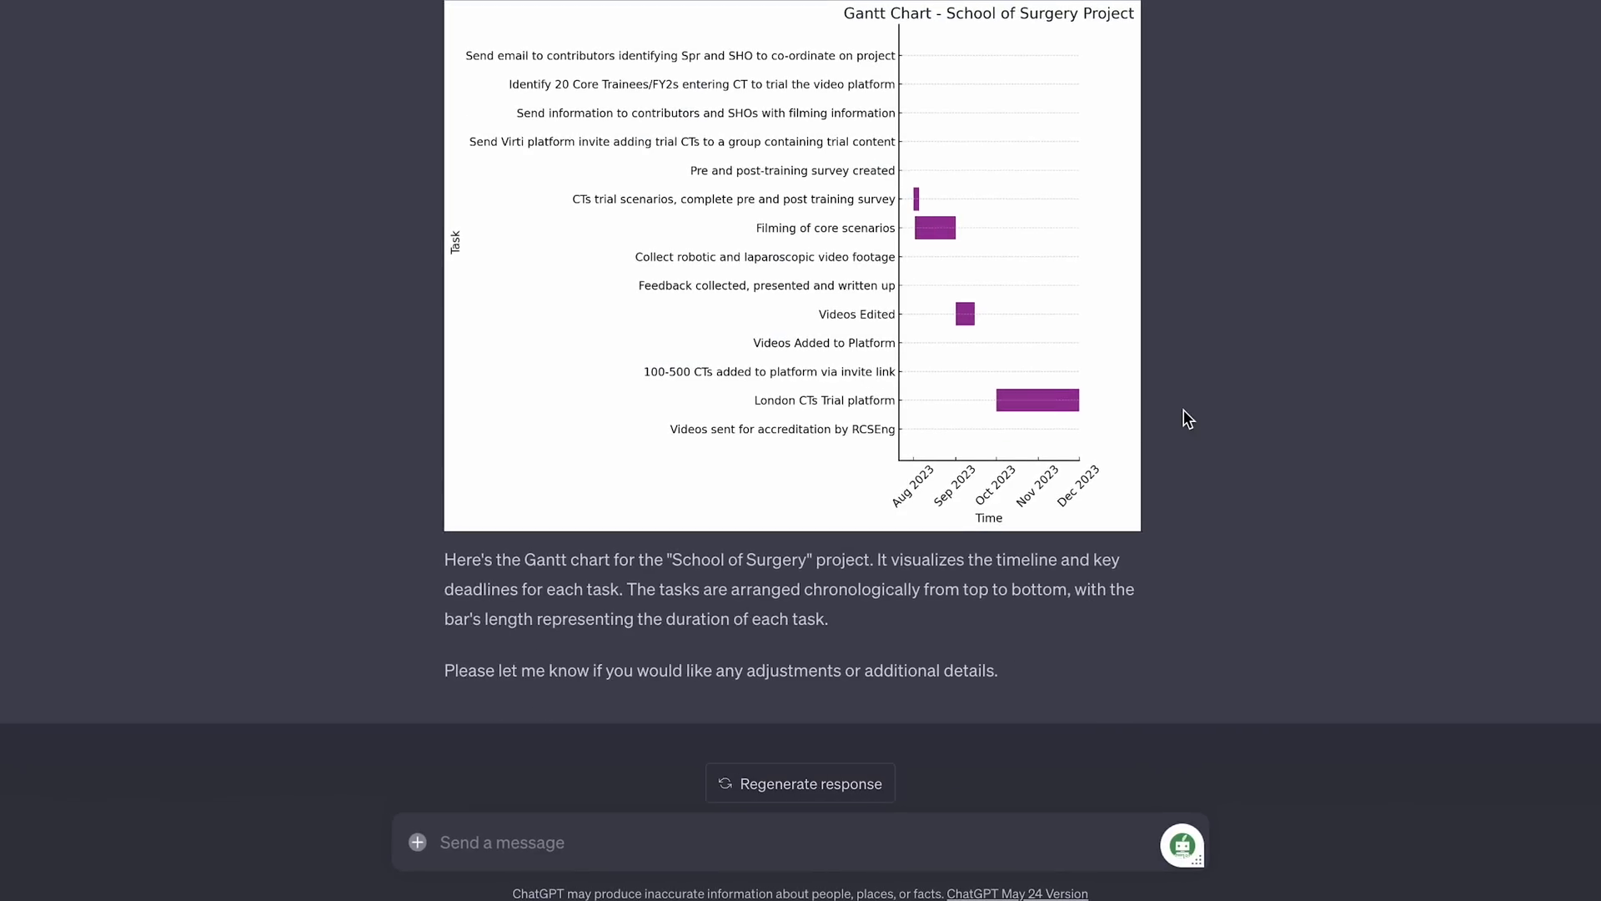
type("Ou")
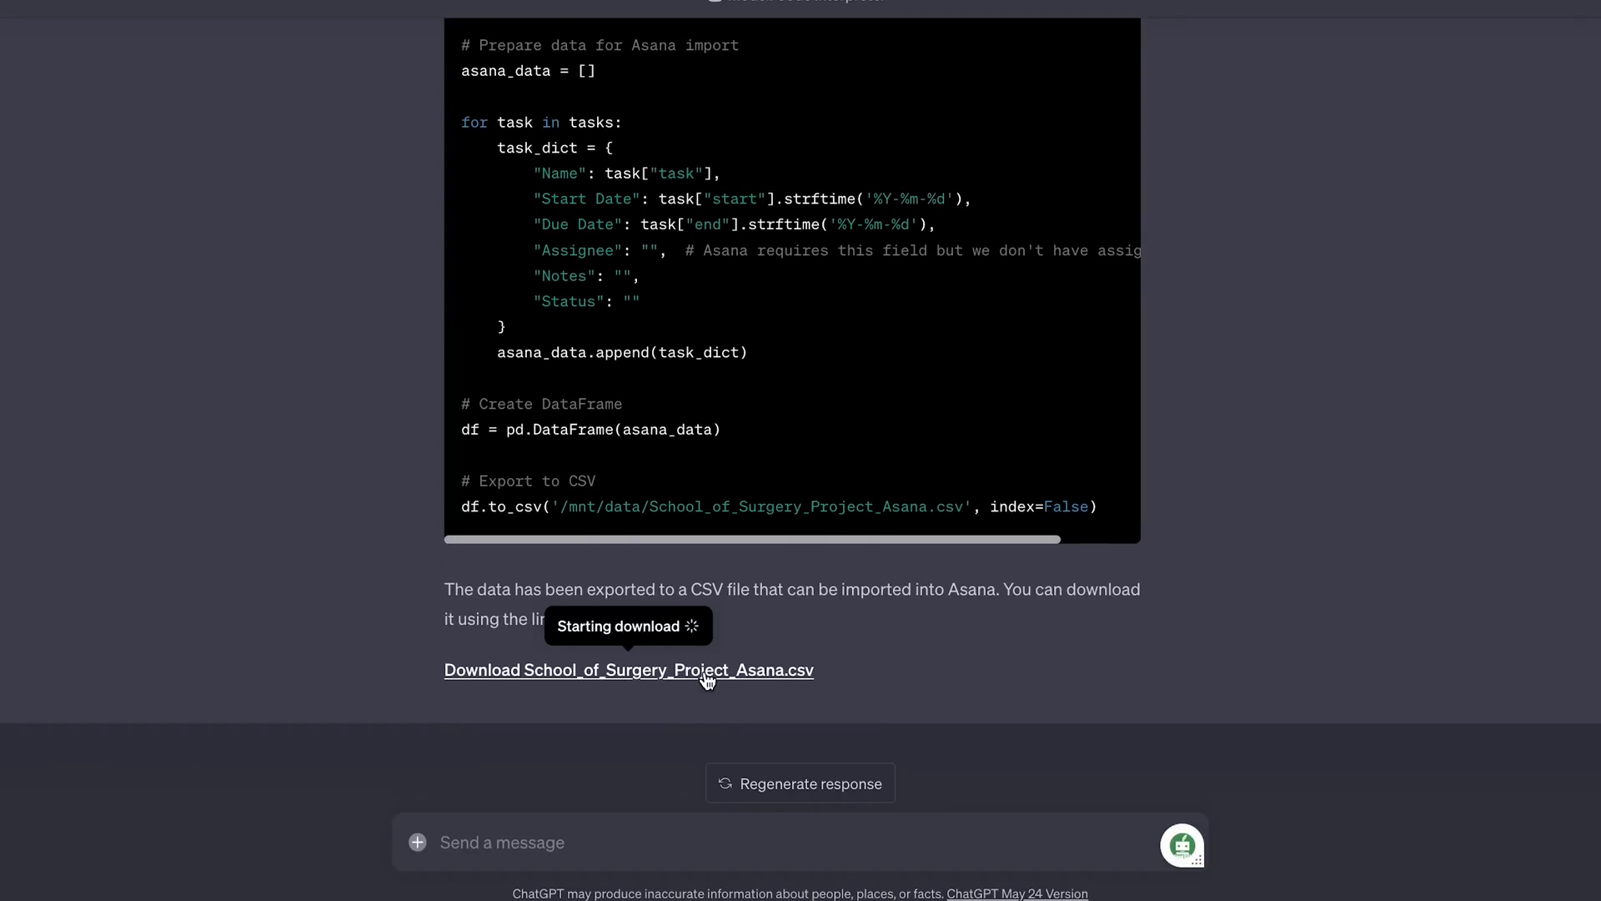
left_click(629, 670)
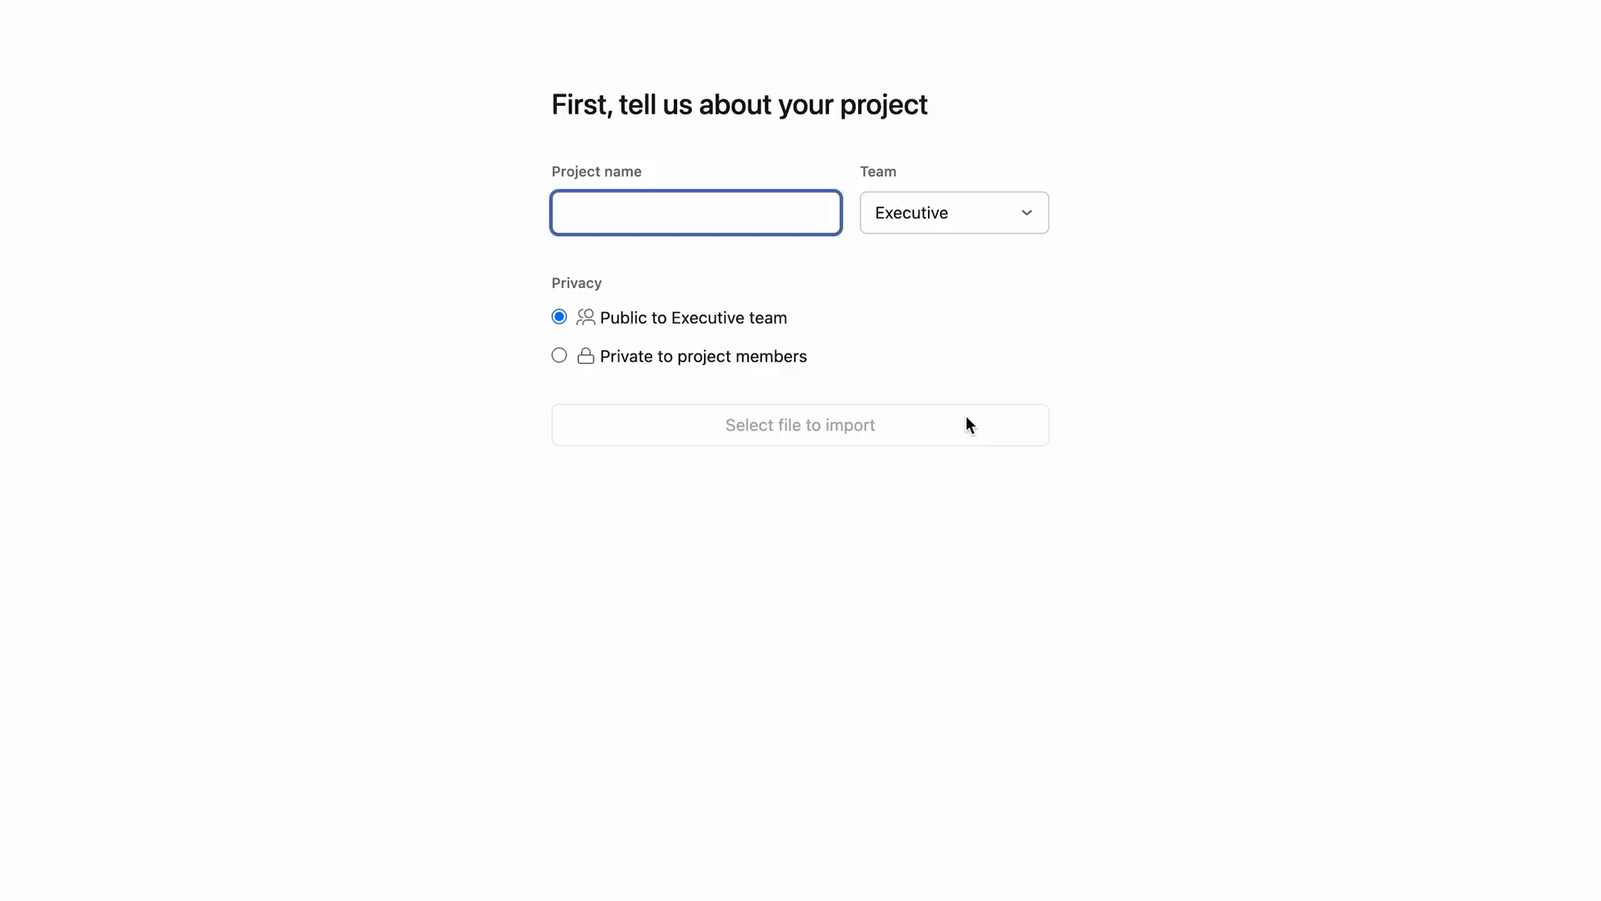
Step: Import the CSV into Asana as a new project named 'School of Surgery' and go to it
type("School of Surgery")
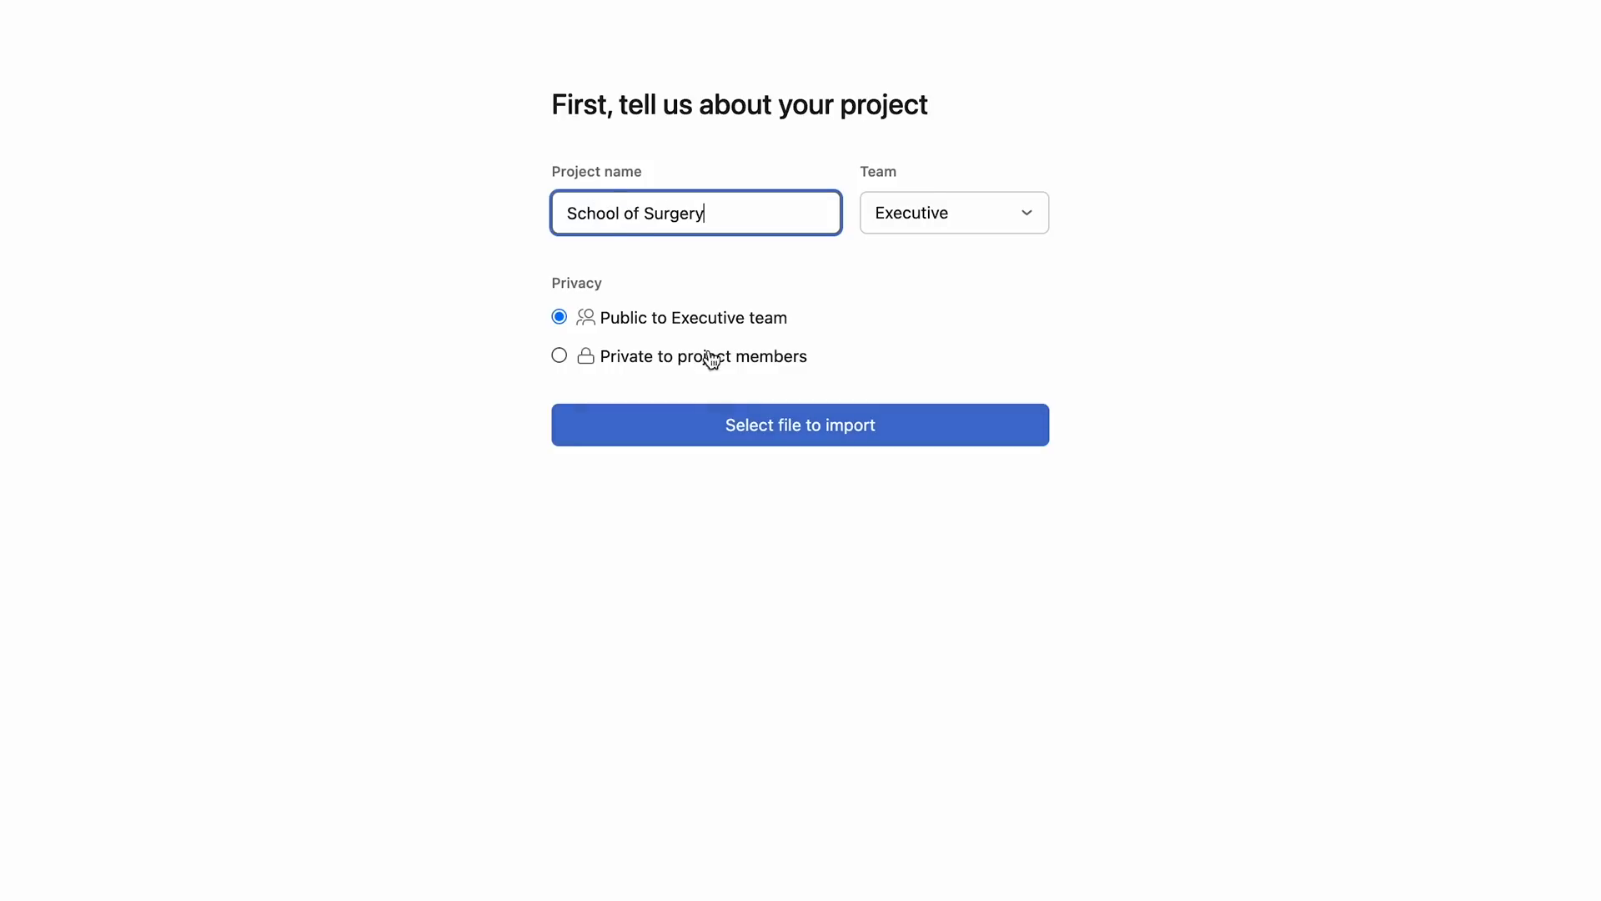
left_click(800, 426)
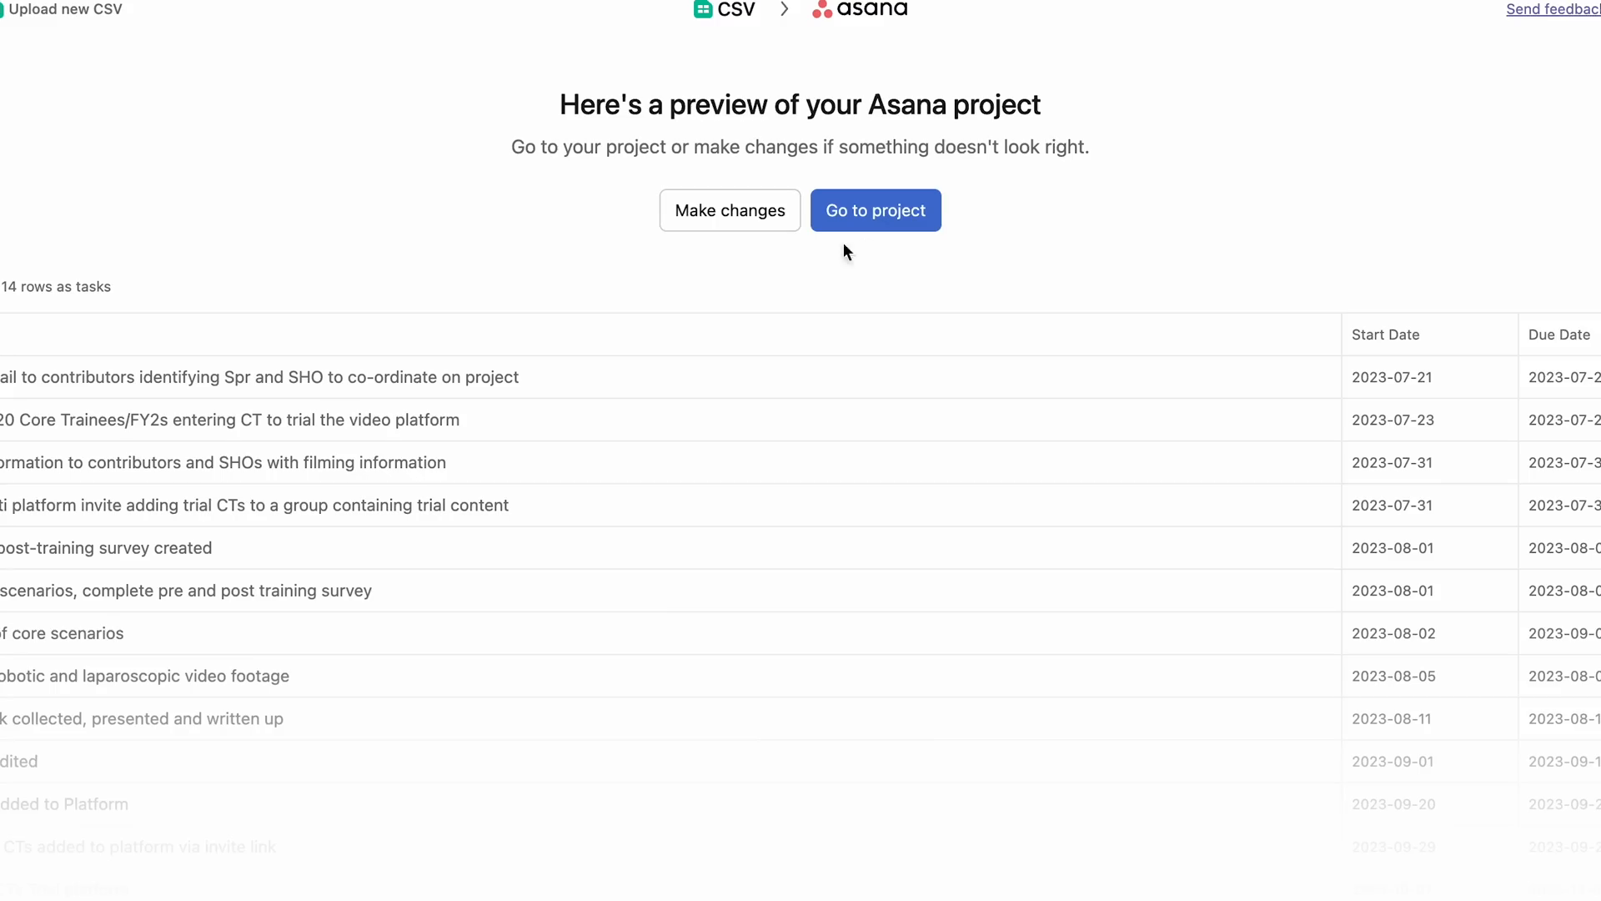
left_click(876, 210)
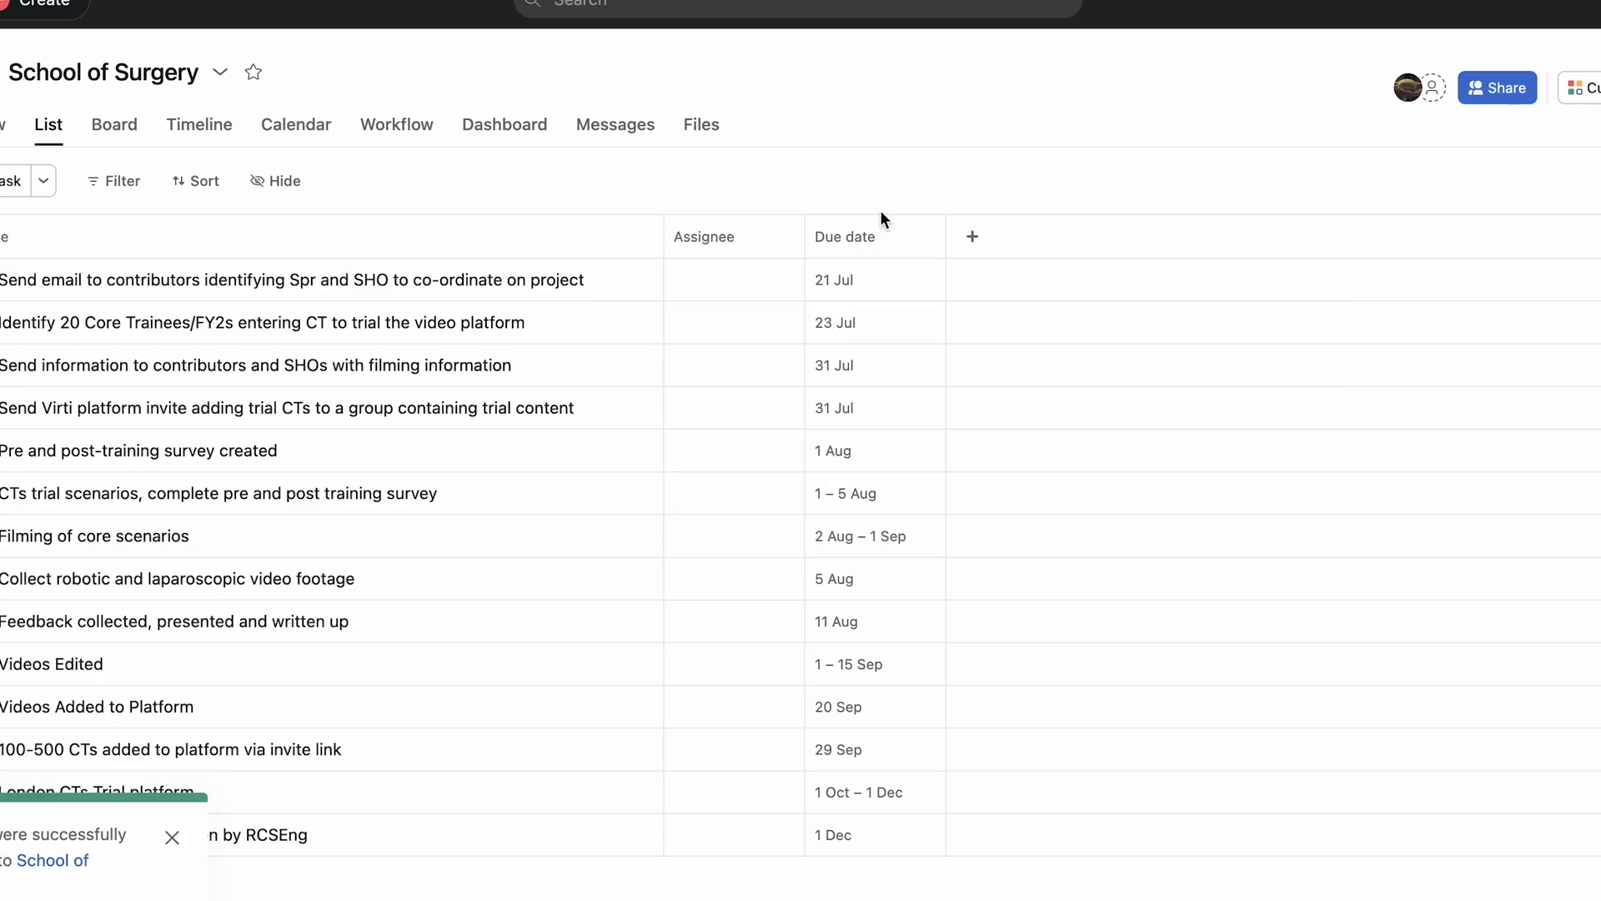
Step: View the imported School of Surgery tasks on the Timeline
left_click(200, 123)
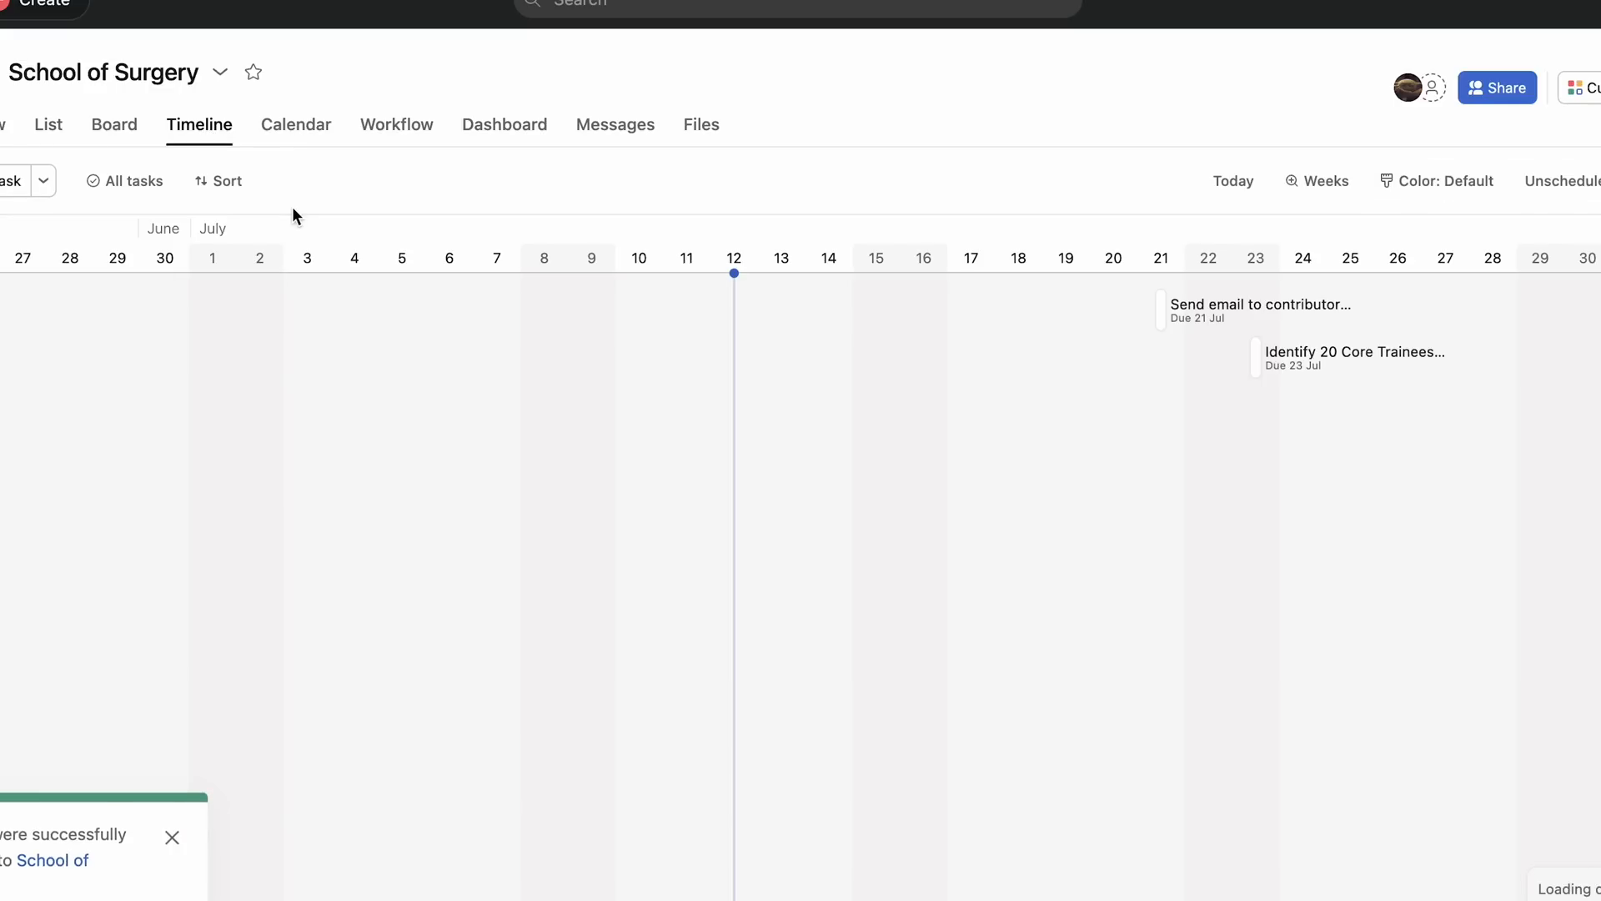
left_click(297, 123)
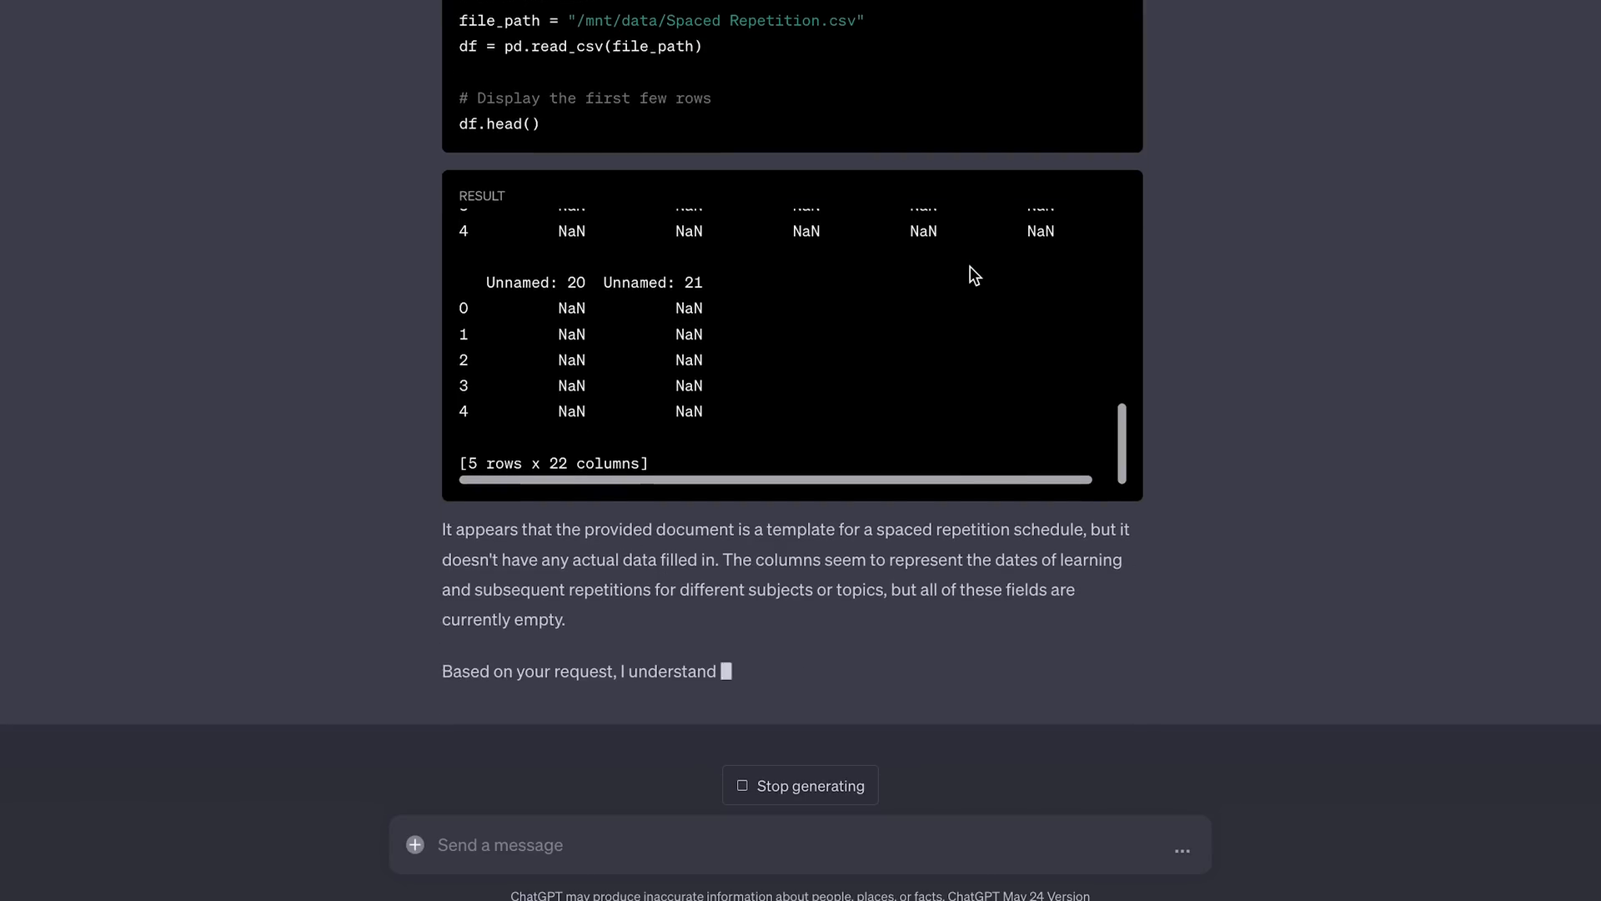
Step: Scroll through the generated SuperMemo revision schedule table of subjects and repetition dates
scroll("down", 3)
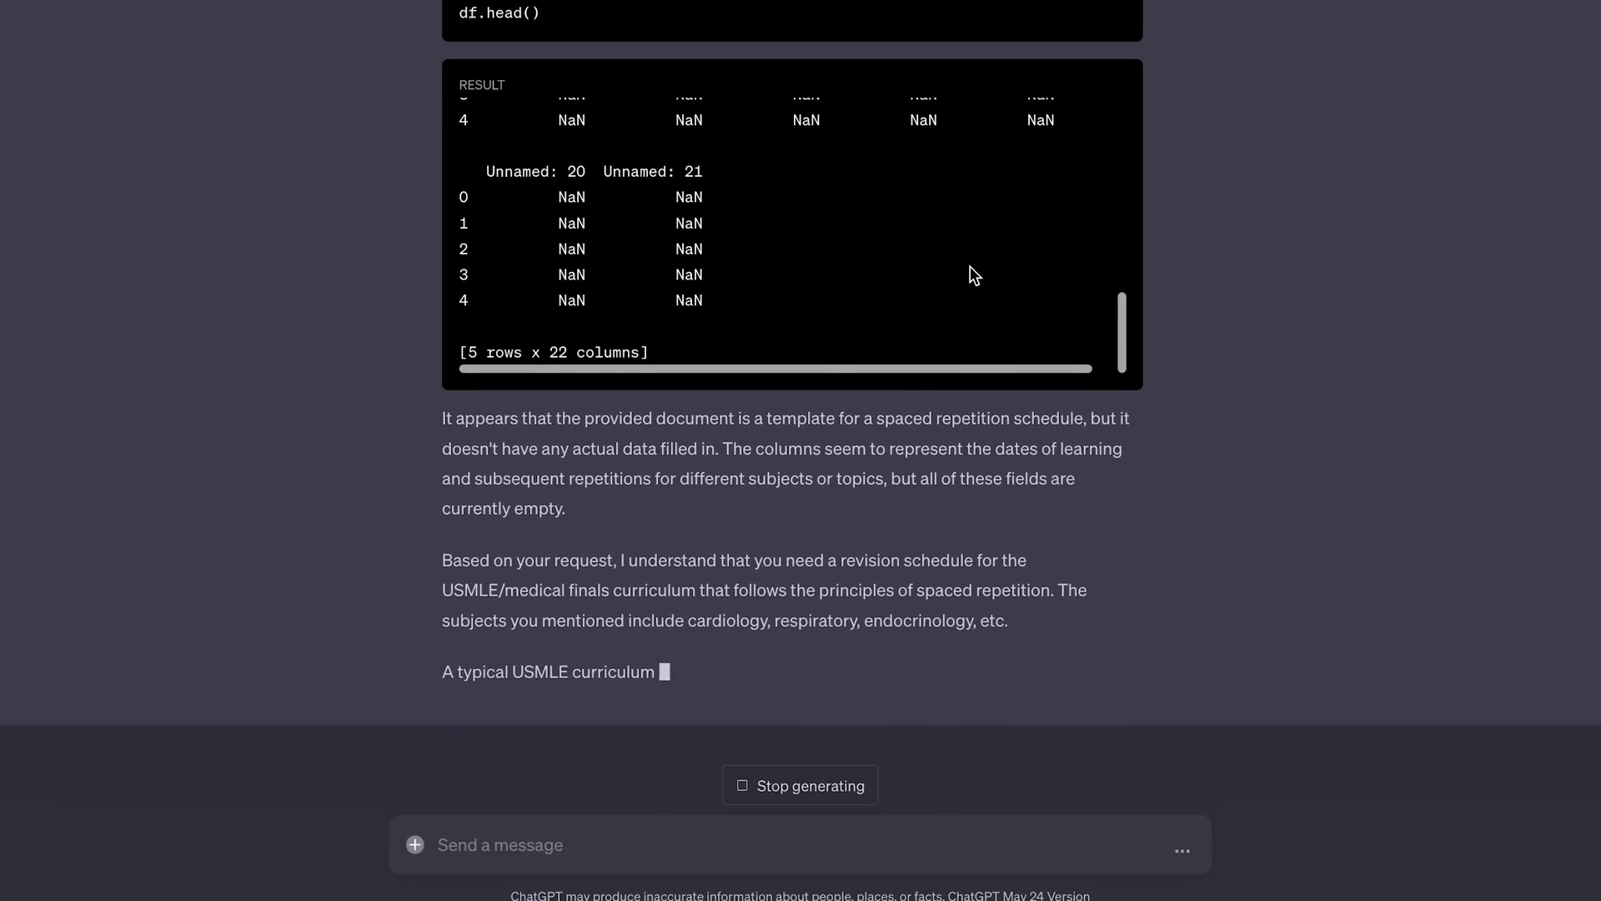
scroll("down", 3)
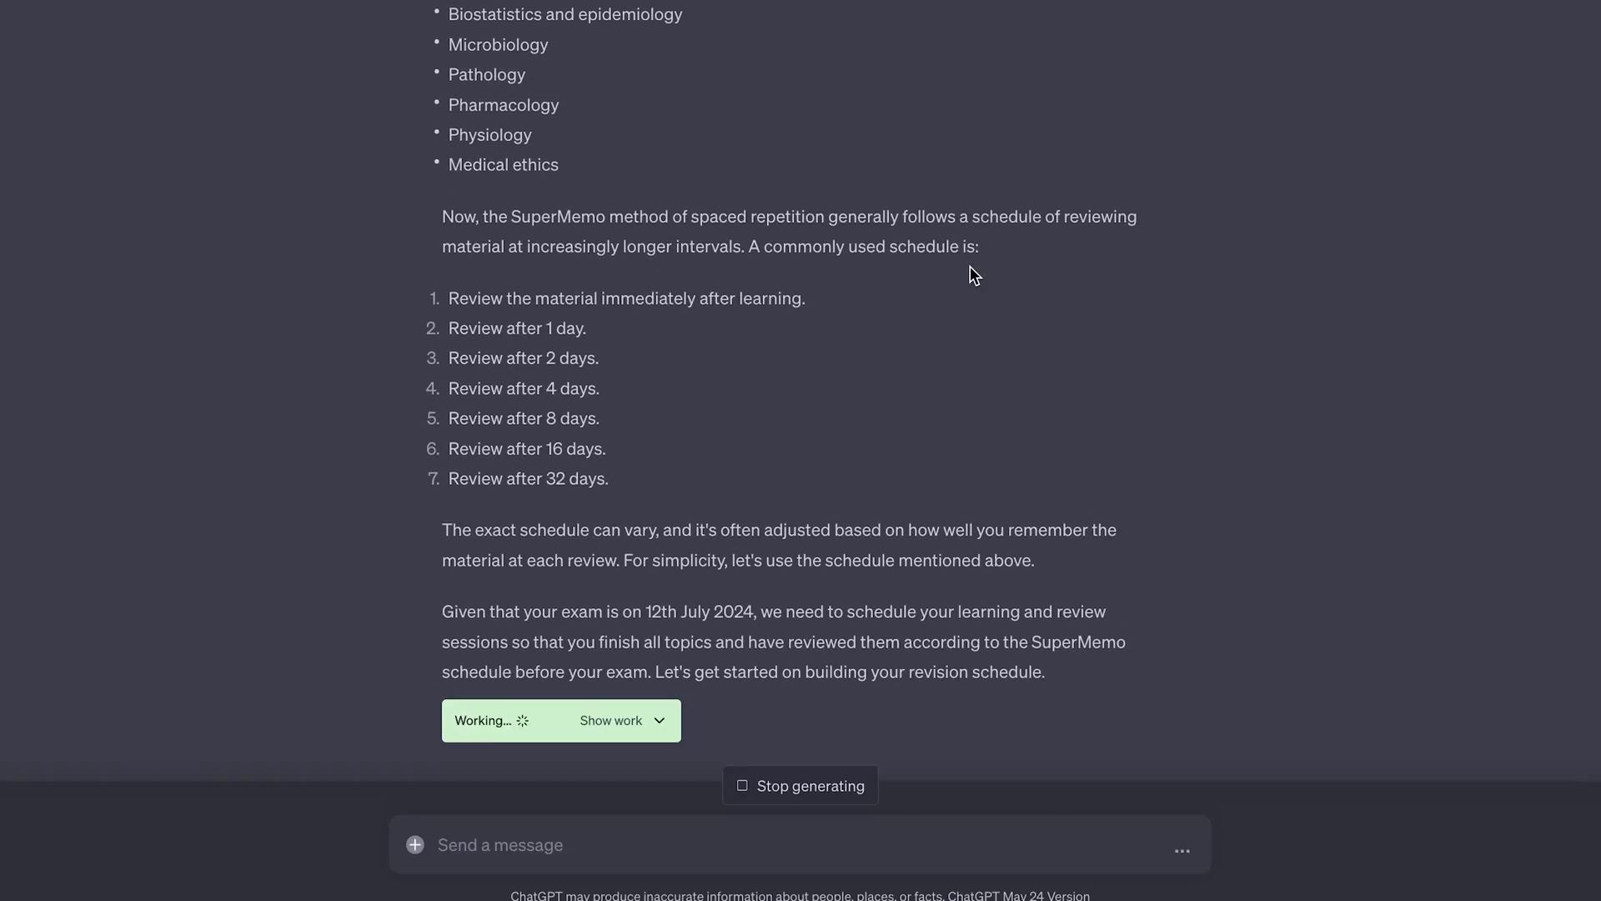
left_click(611, 721)
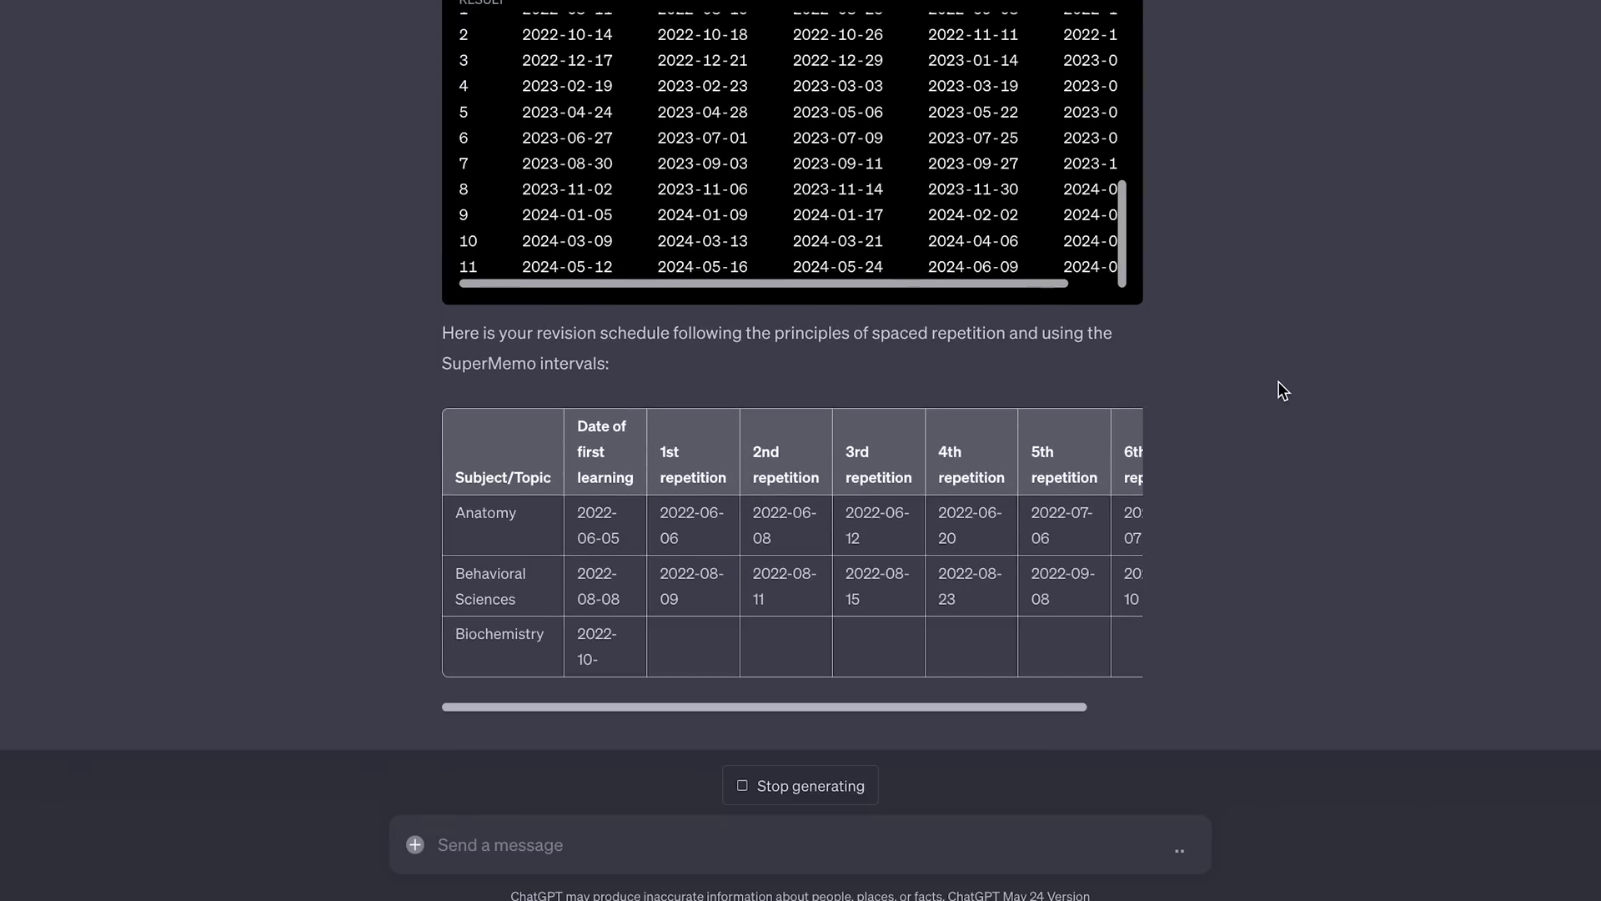
scroll("down", 3)
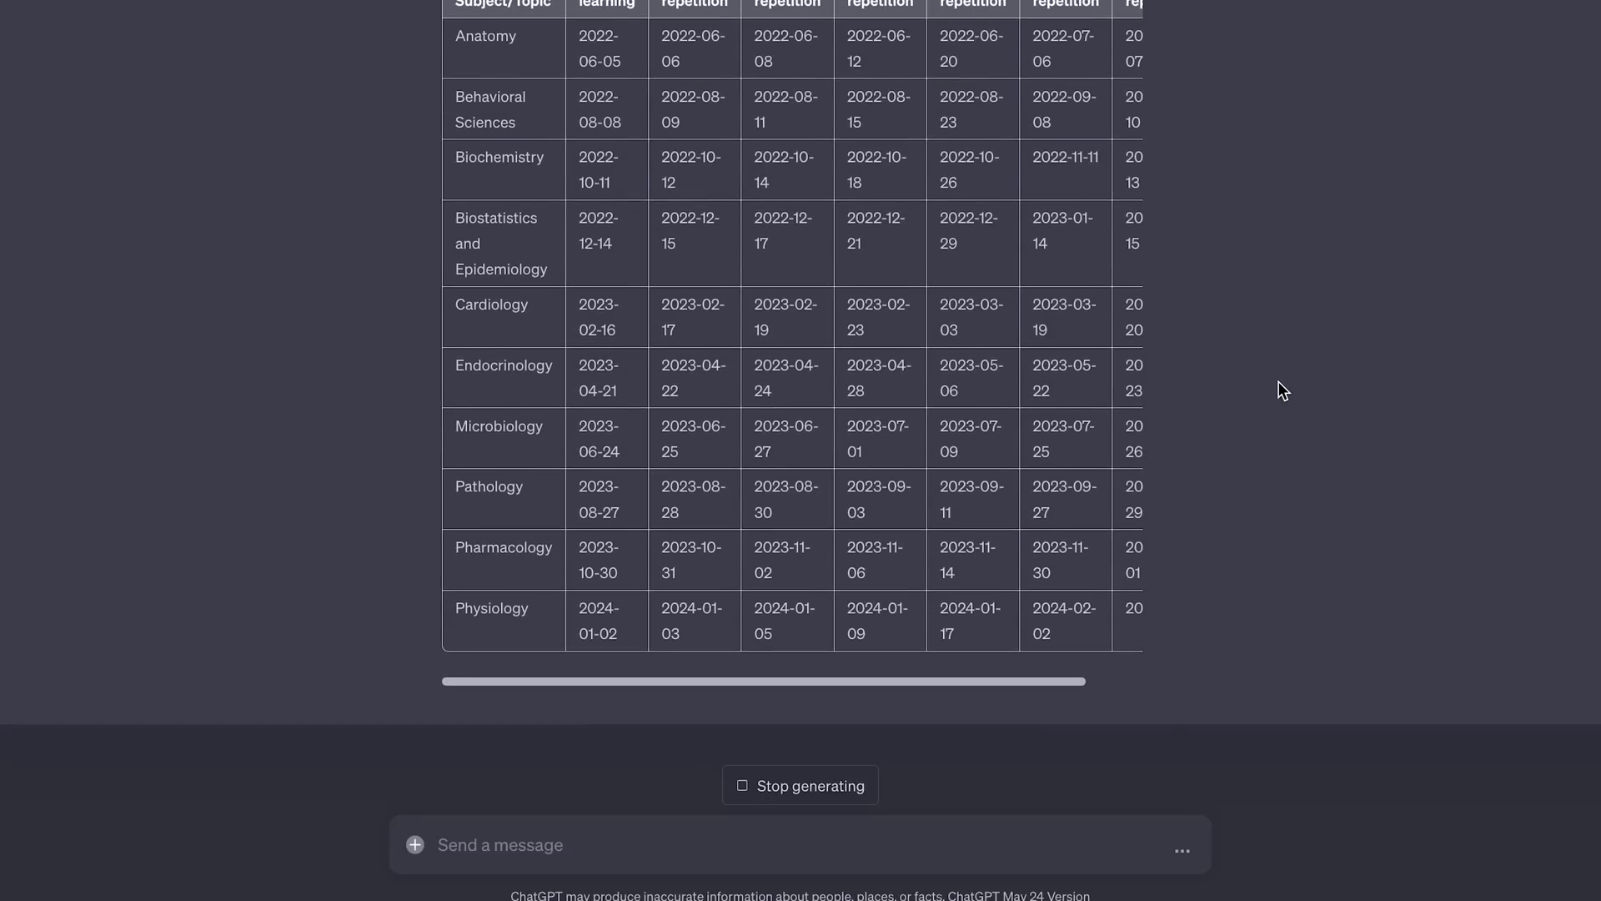
scroll("down", 3)
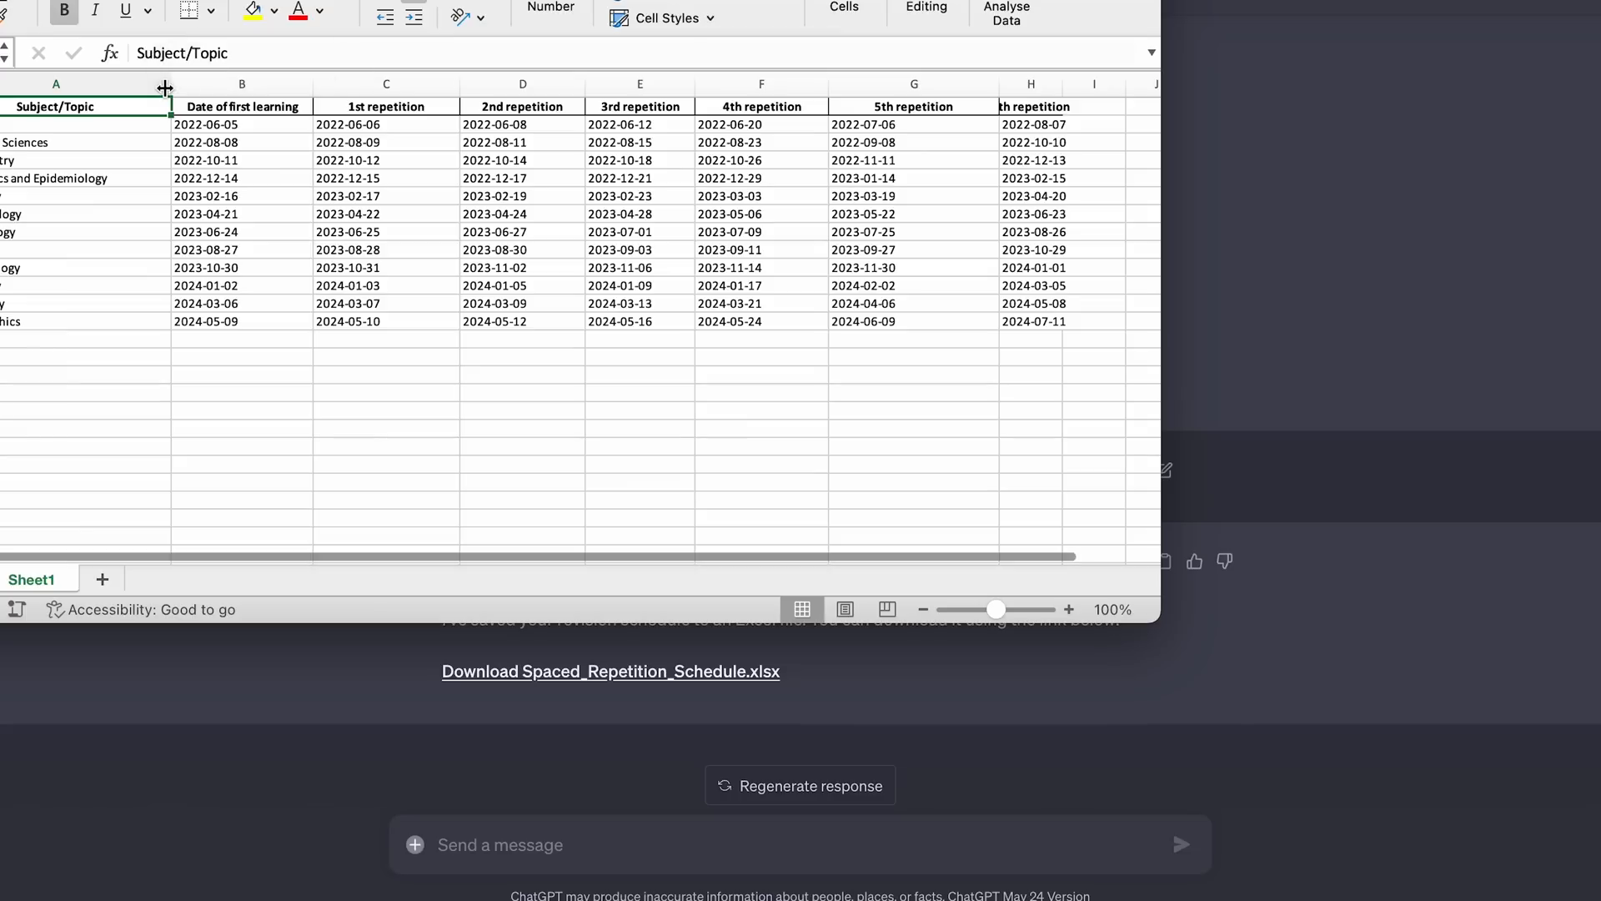
Step: Switch to Spaced_Repetition_Schedule.xlsx opened in Excel on Sheet1
left_click(265, 10)
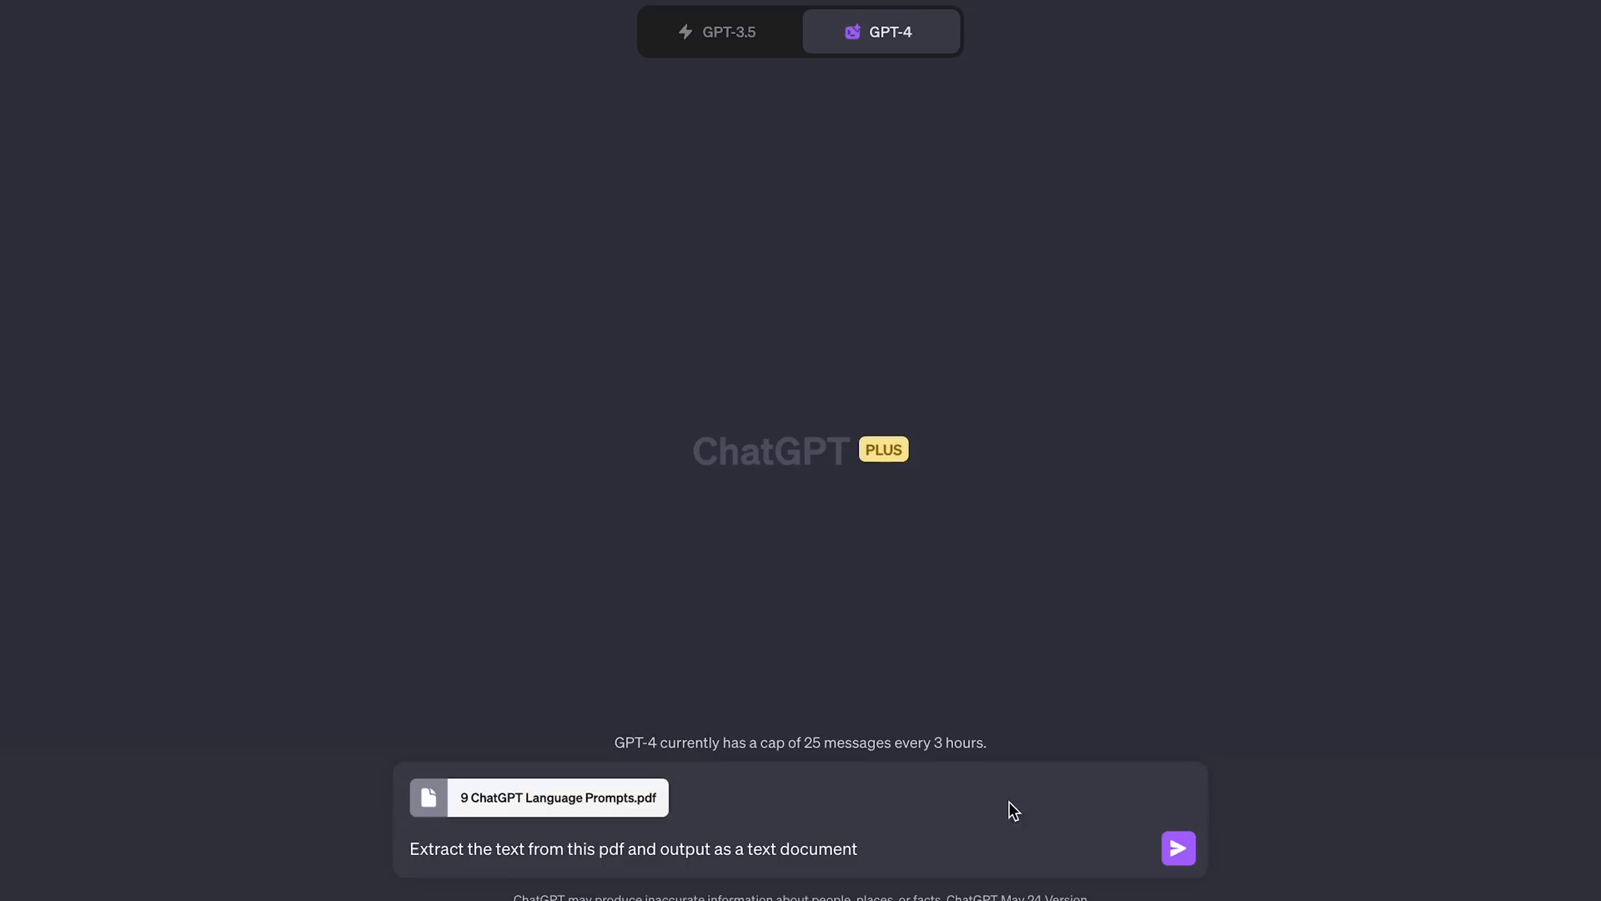
Step: Send the request to extract the 9 ChatGPT Language Prompts PDF text into a text document
left_click(1178, 847)
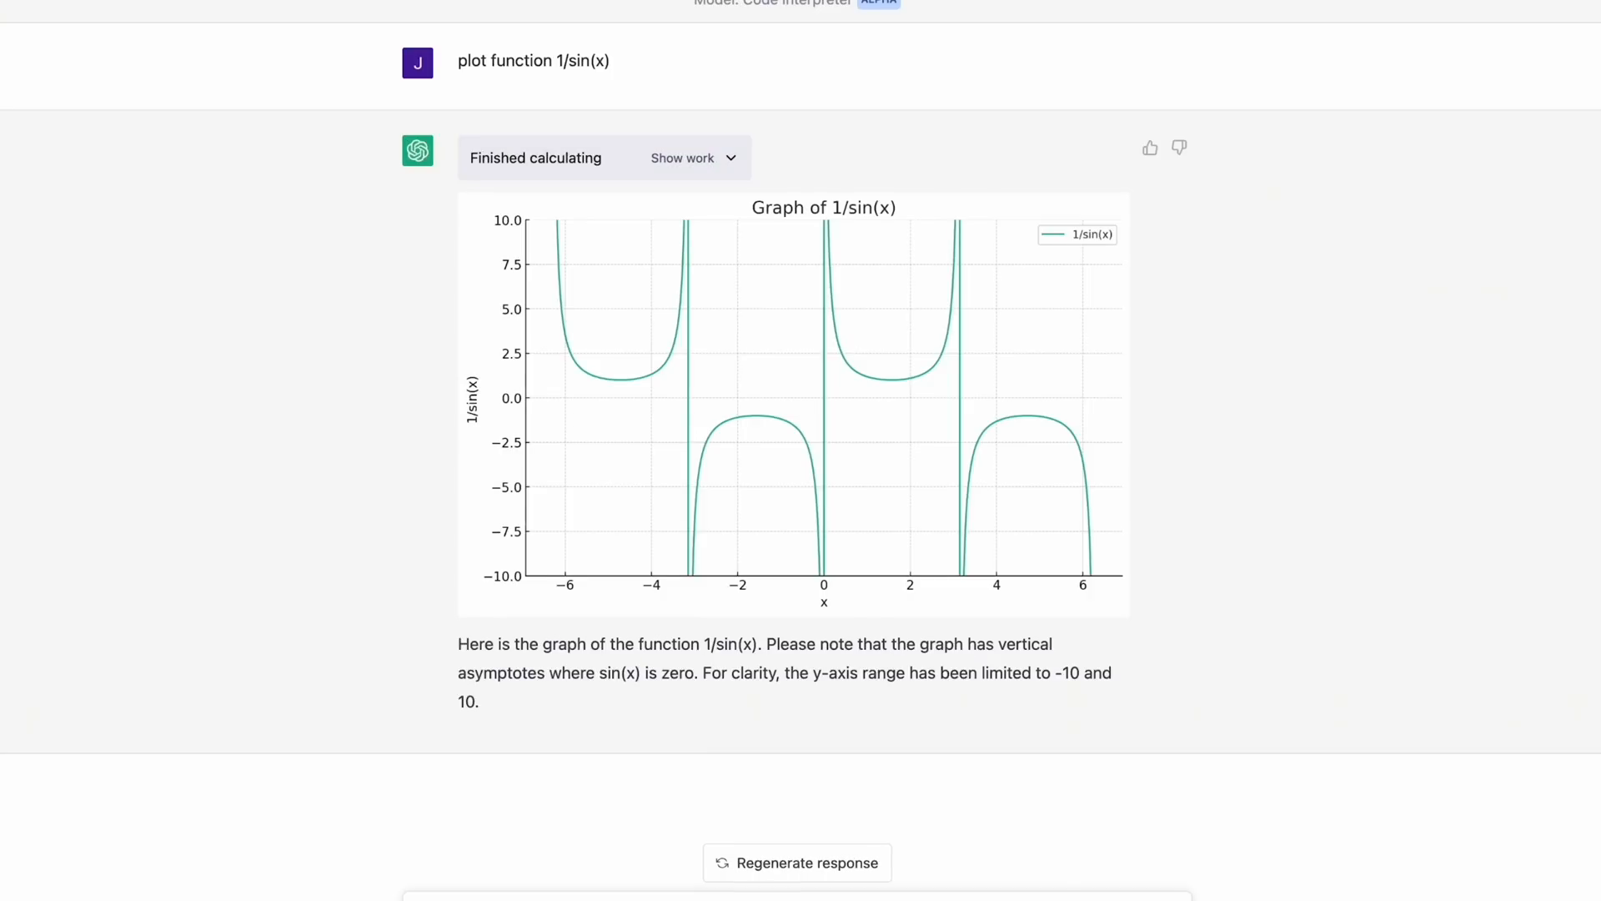
Step: Ask to zoom 1/sin(x) to x 0–1, add a tangent at x=0.3, and zoom to the tangency point
type("zoom in to range of x values between 0 and 1")
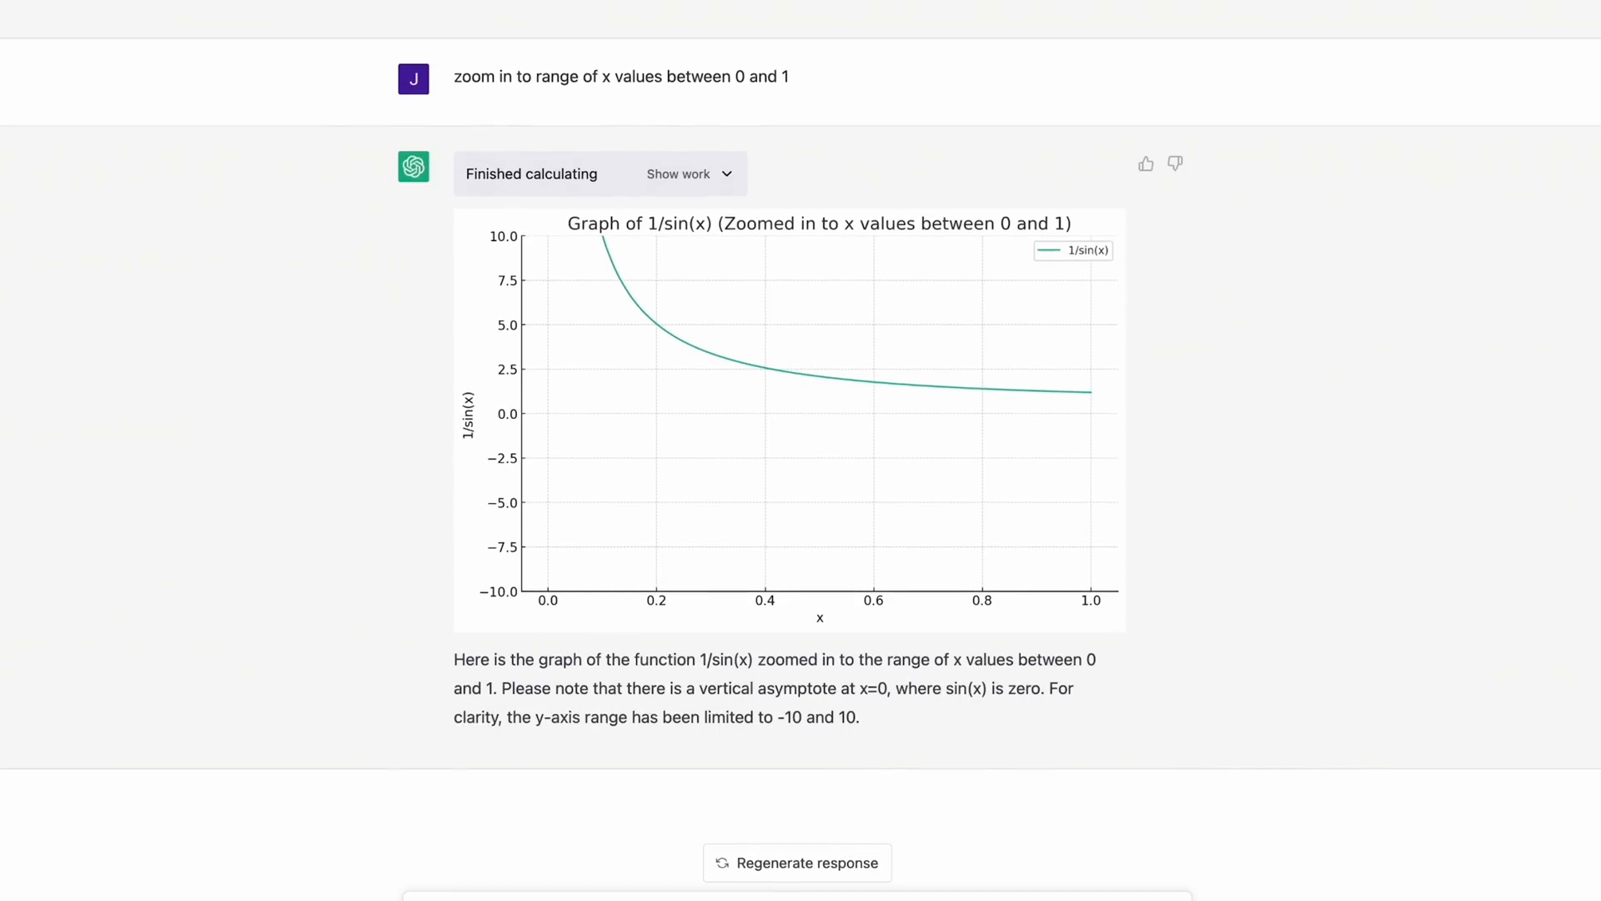
type("plot a tangent line to the graph at x=0.3")
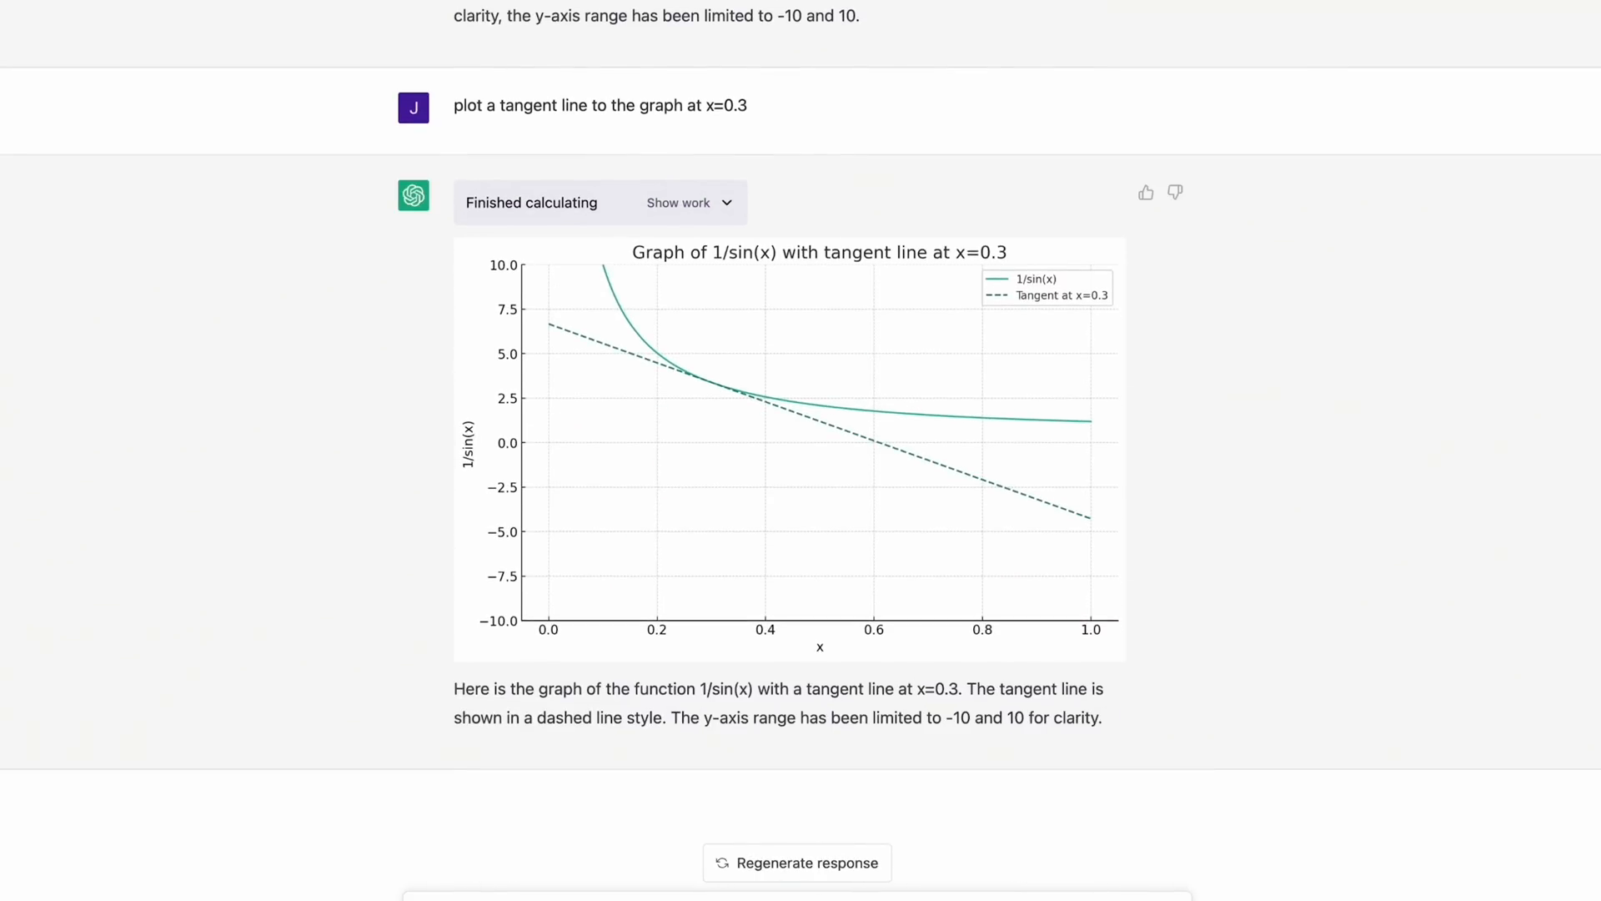
type("zoom in to the point of tangency")
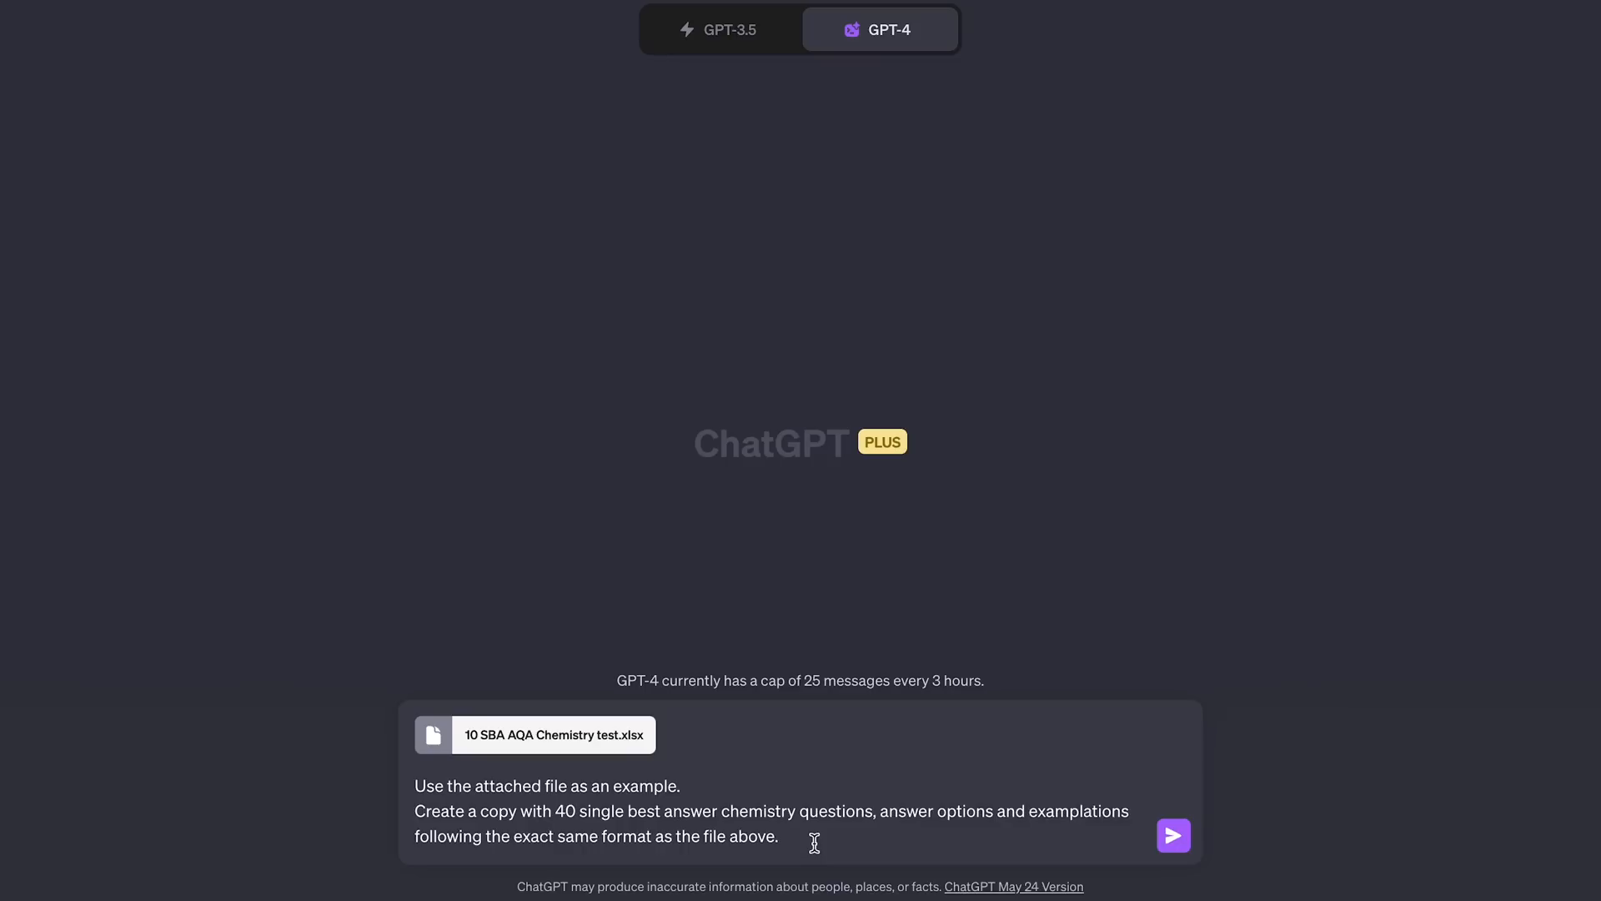
Step: Send the 40-question SBA chemistry quiz request and review Code Interpreter's reading of the xlsx template
left_click(1174, 835)
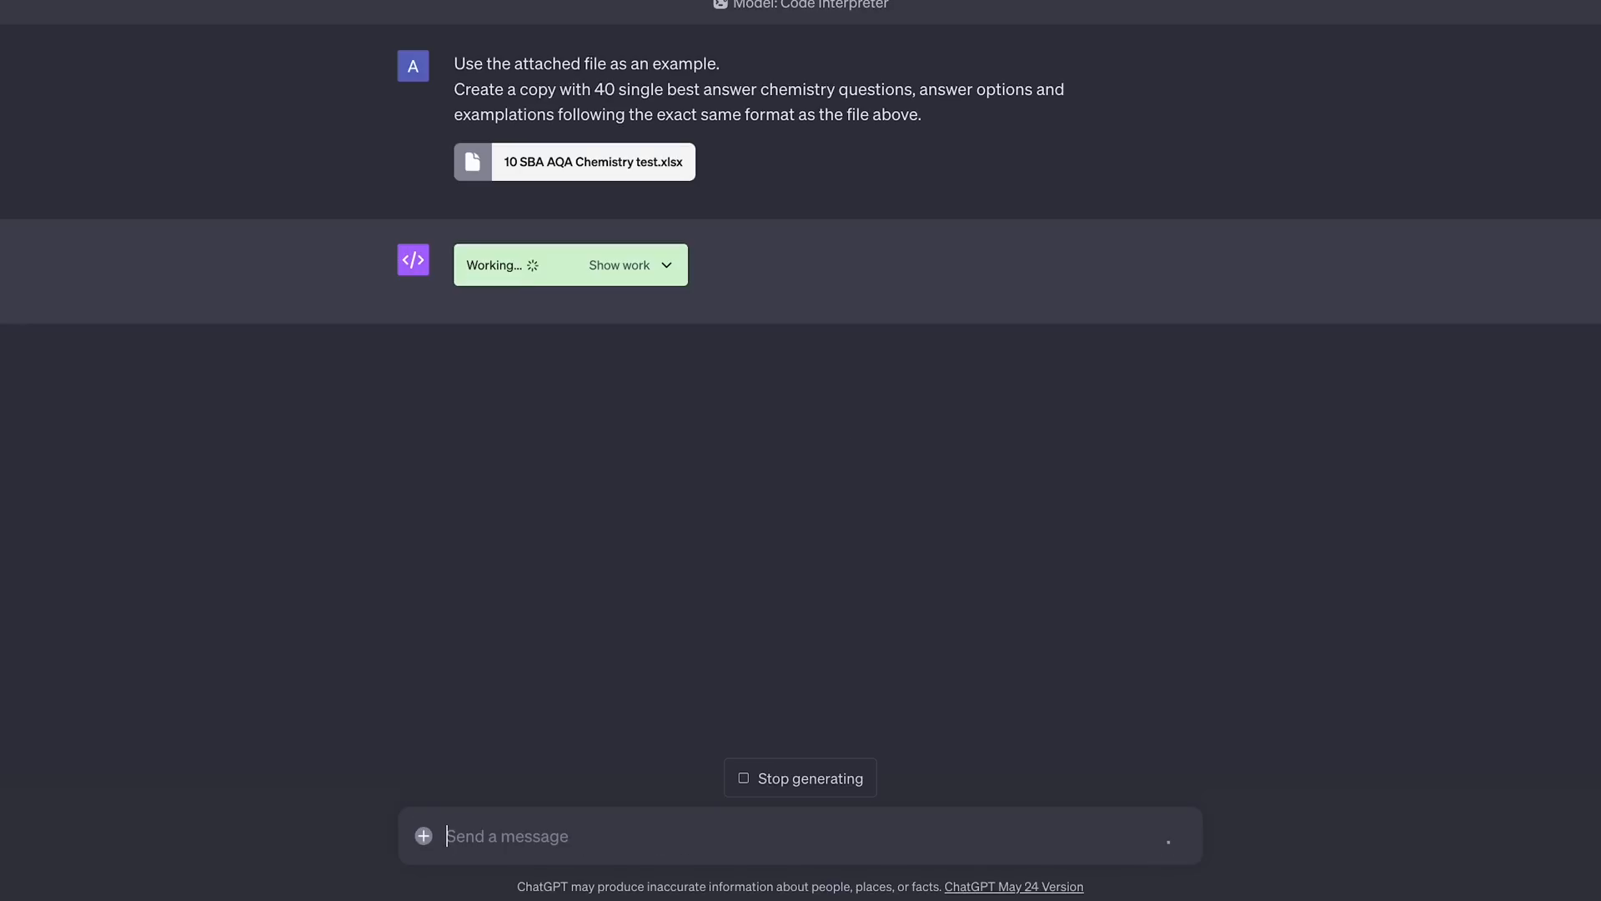
left_click(620, 264)
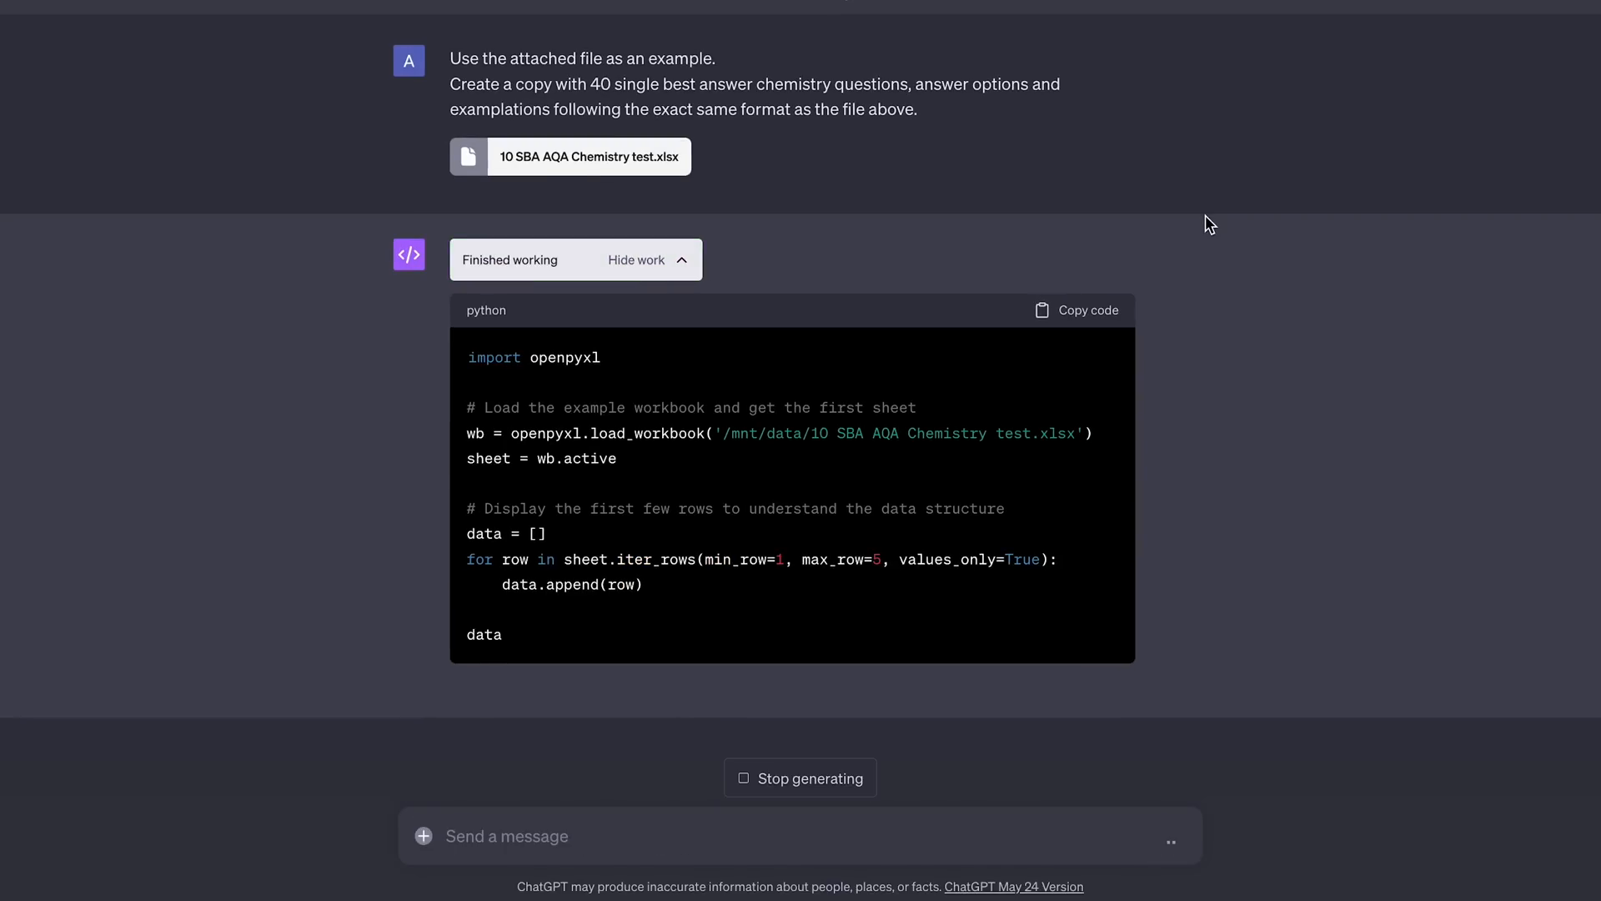
scroll("down", 3)
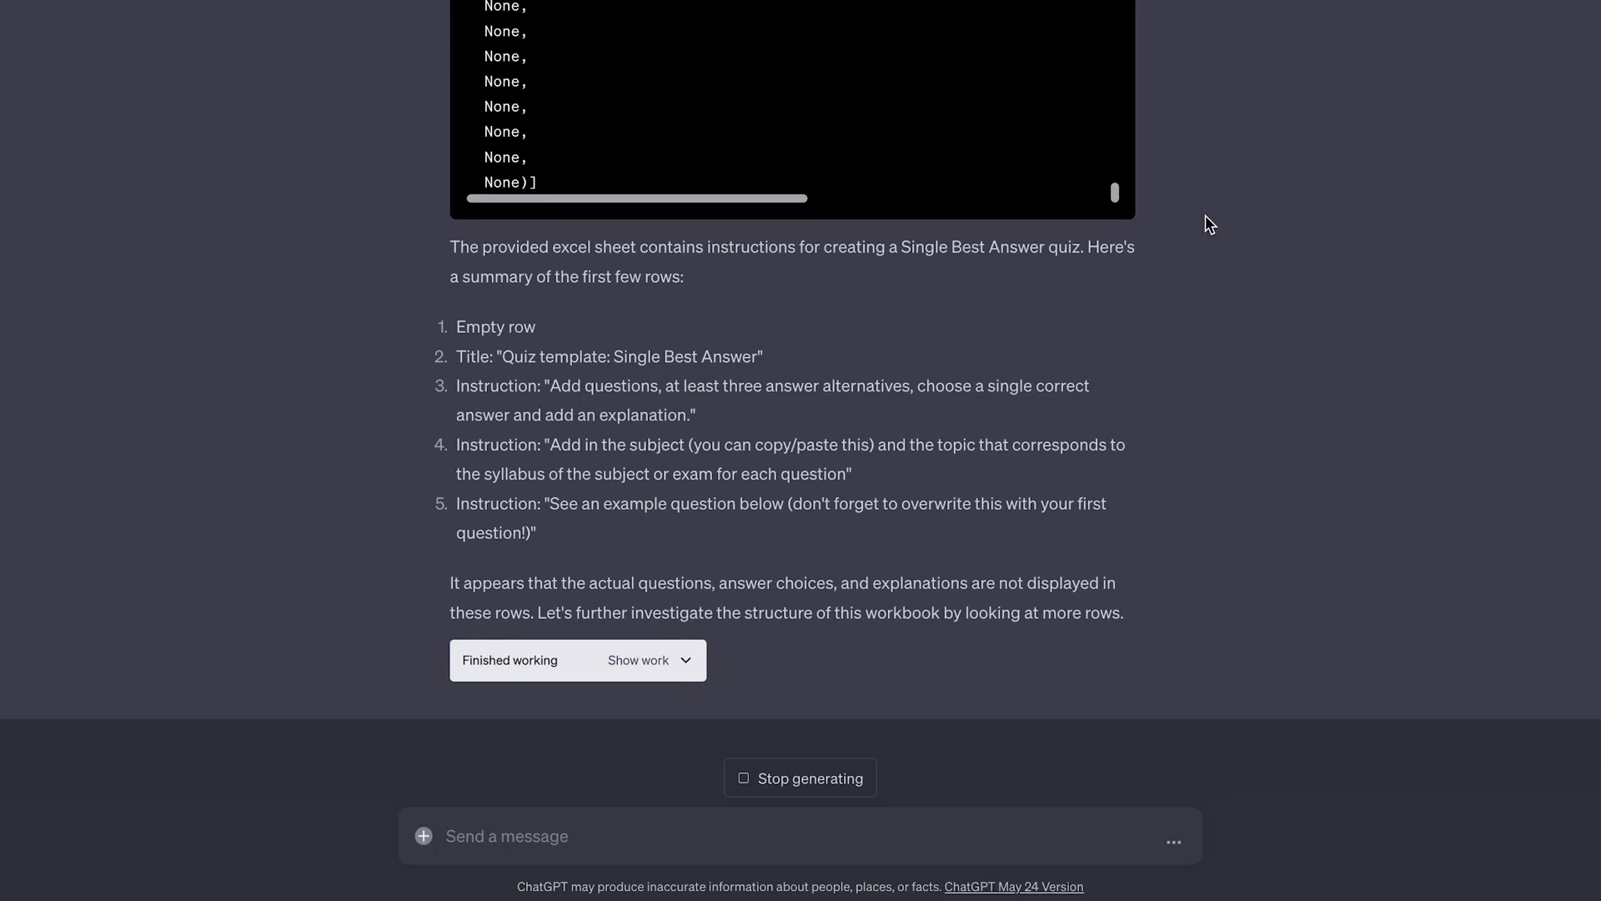
scroll("down", 3)
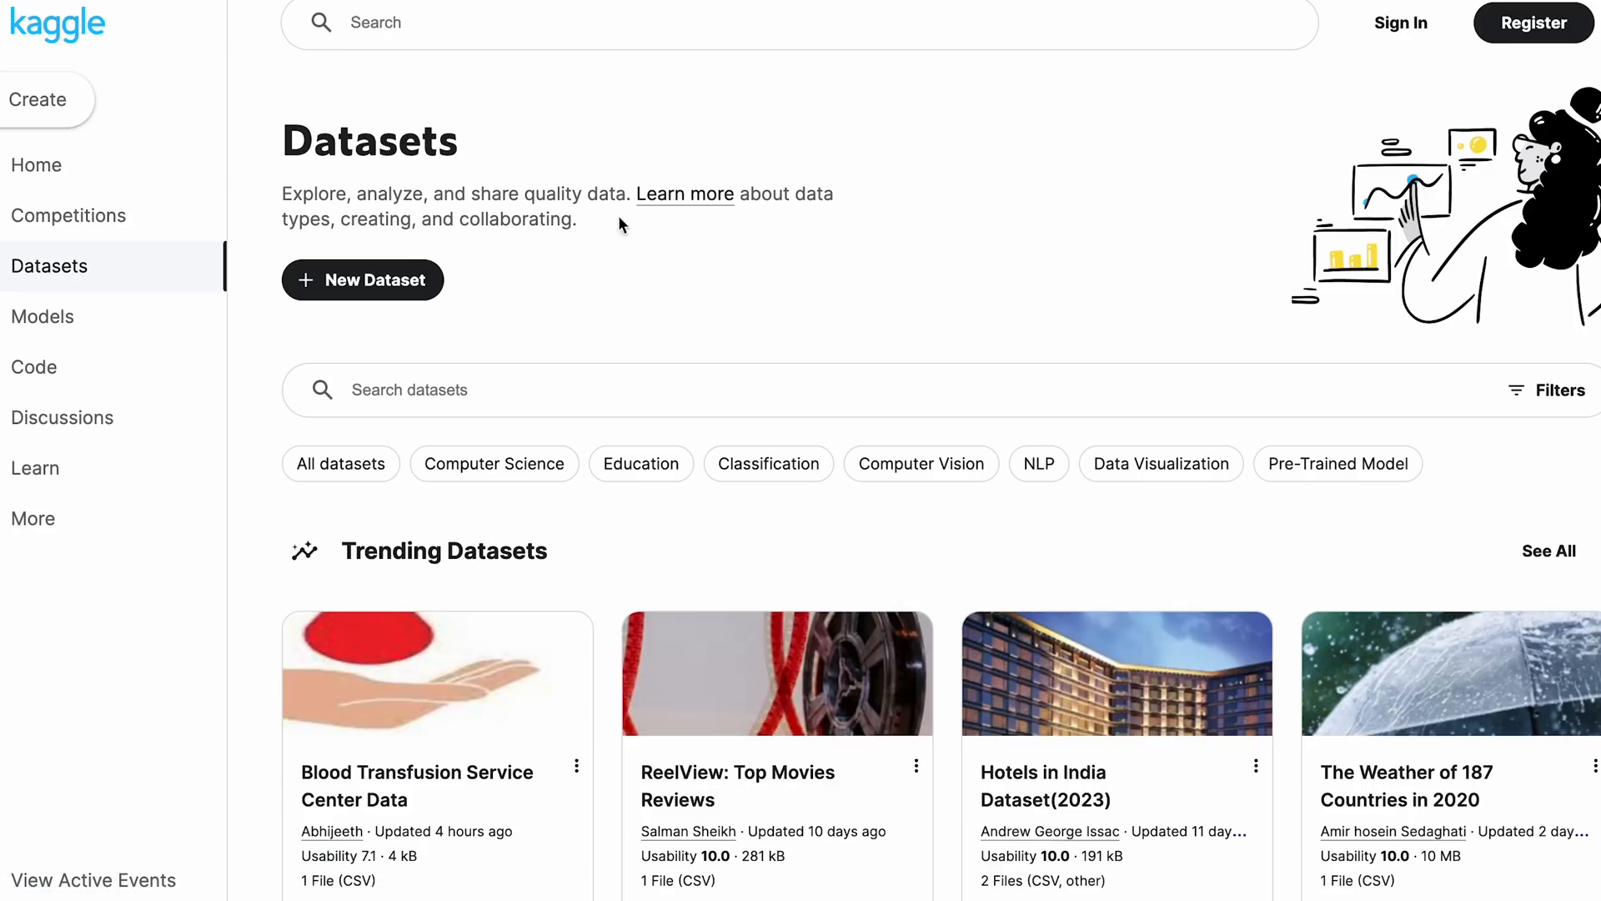
Step: Browse Kaggle's Trending Datasets and Music dataset sections
scroll("down", 3)
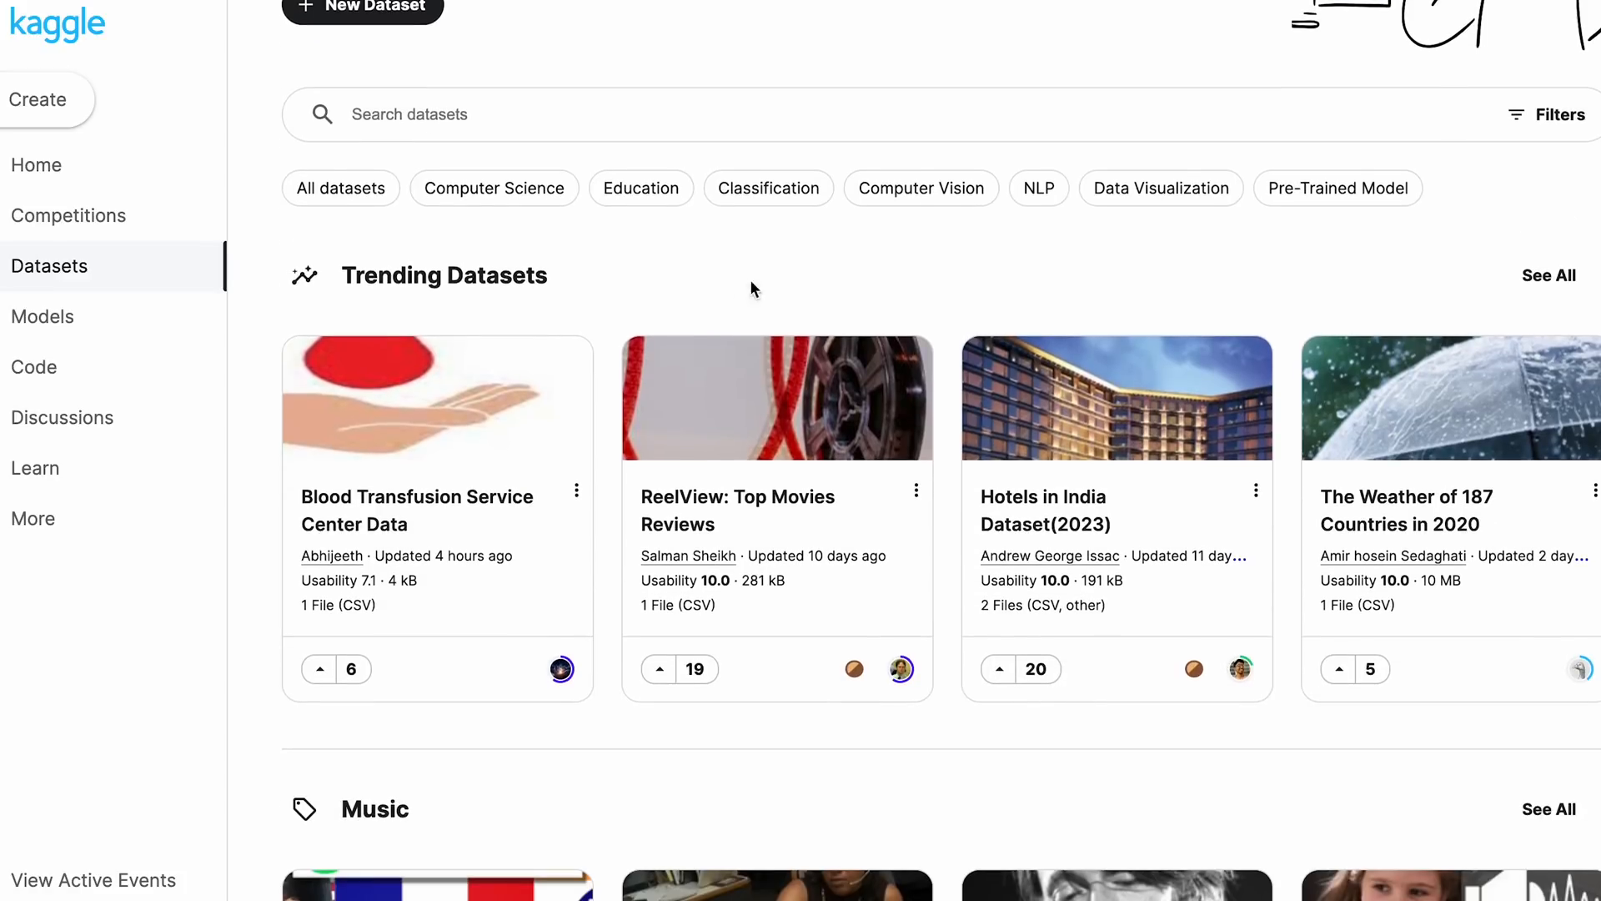
scroll("down", 3)
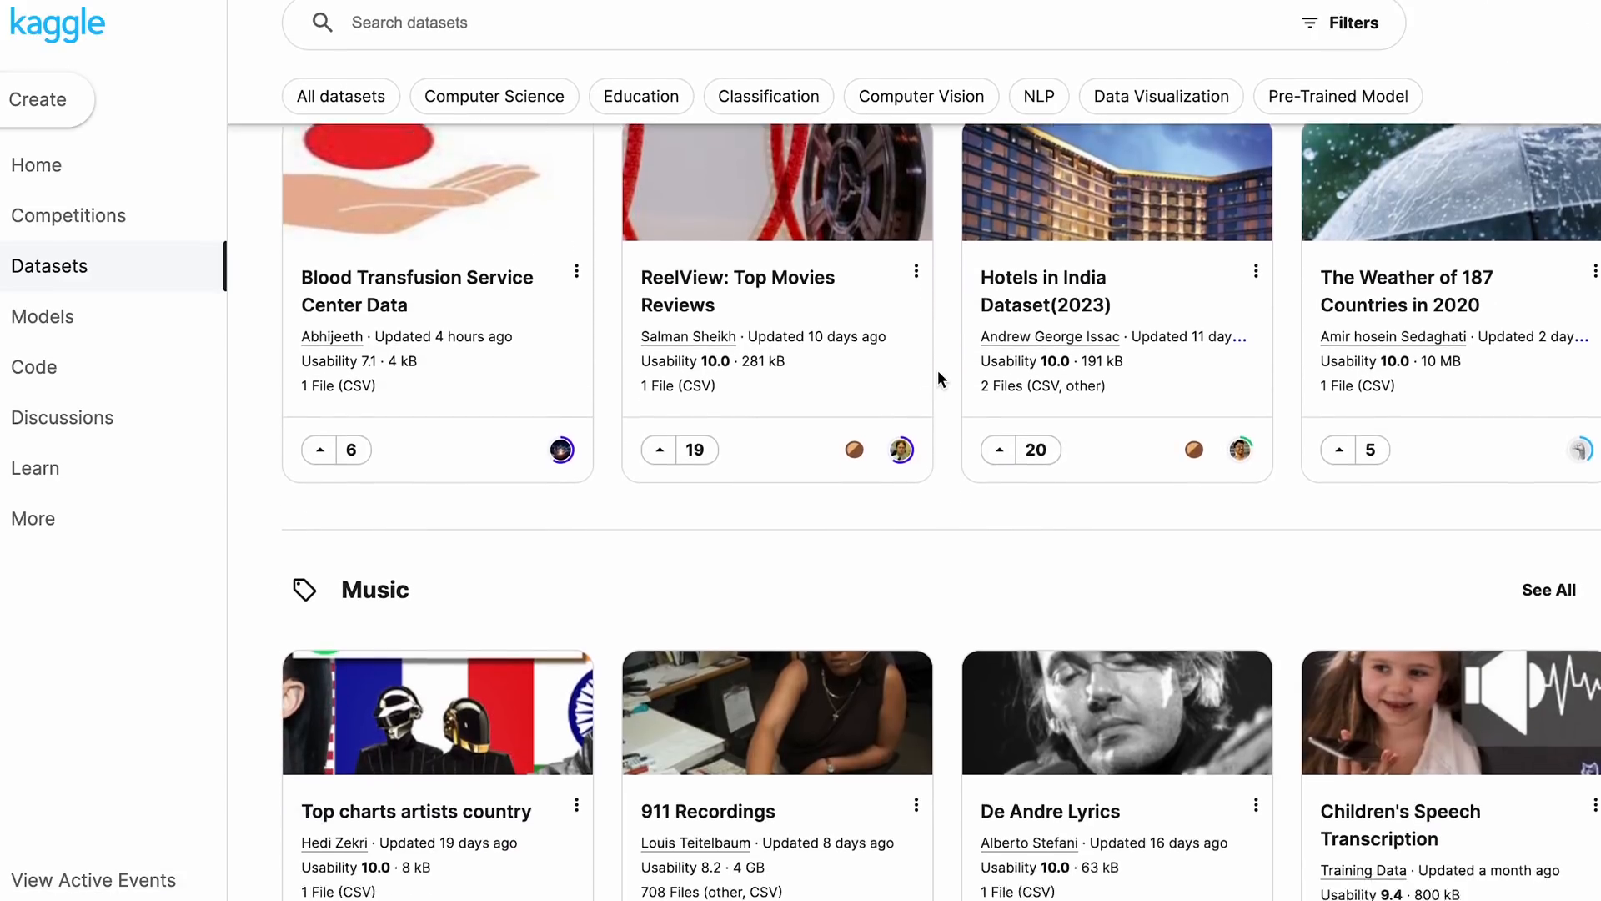
scroll("down", 3)
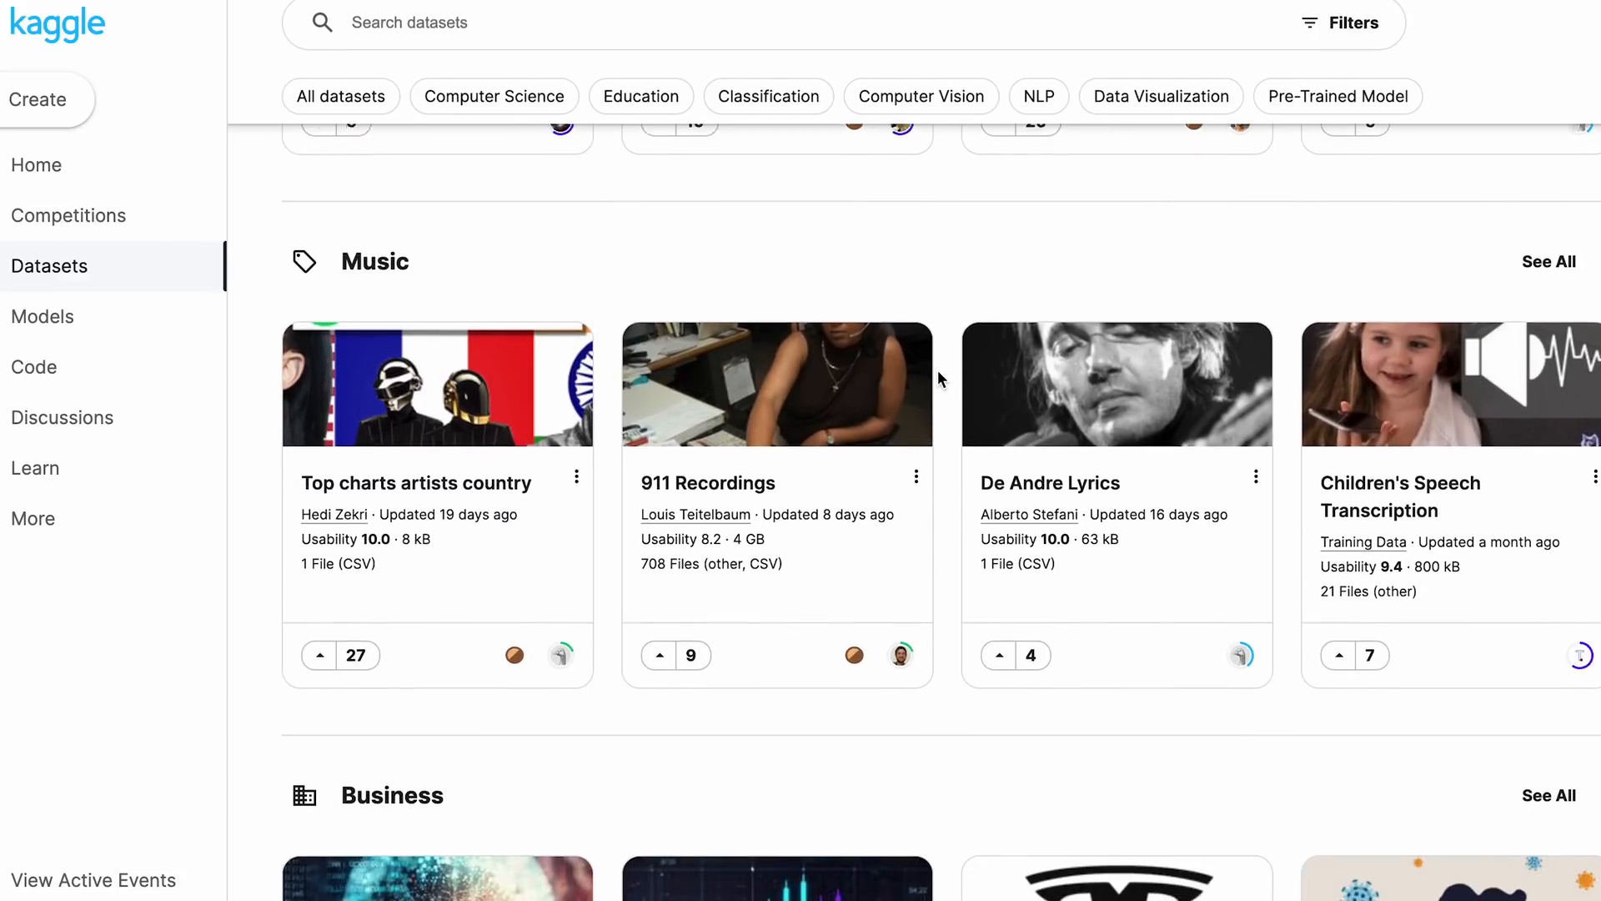
scroll("down", 3)
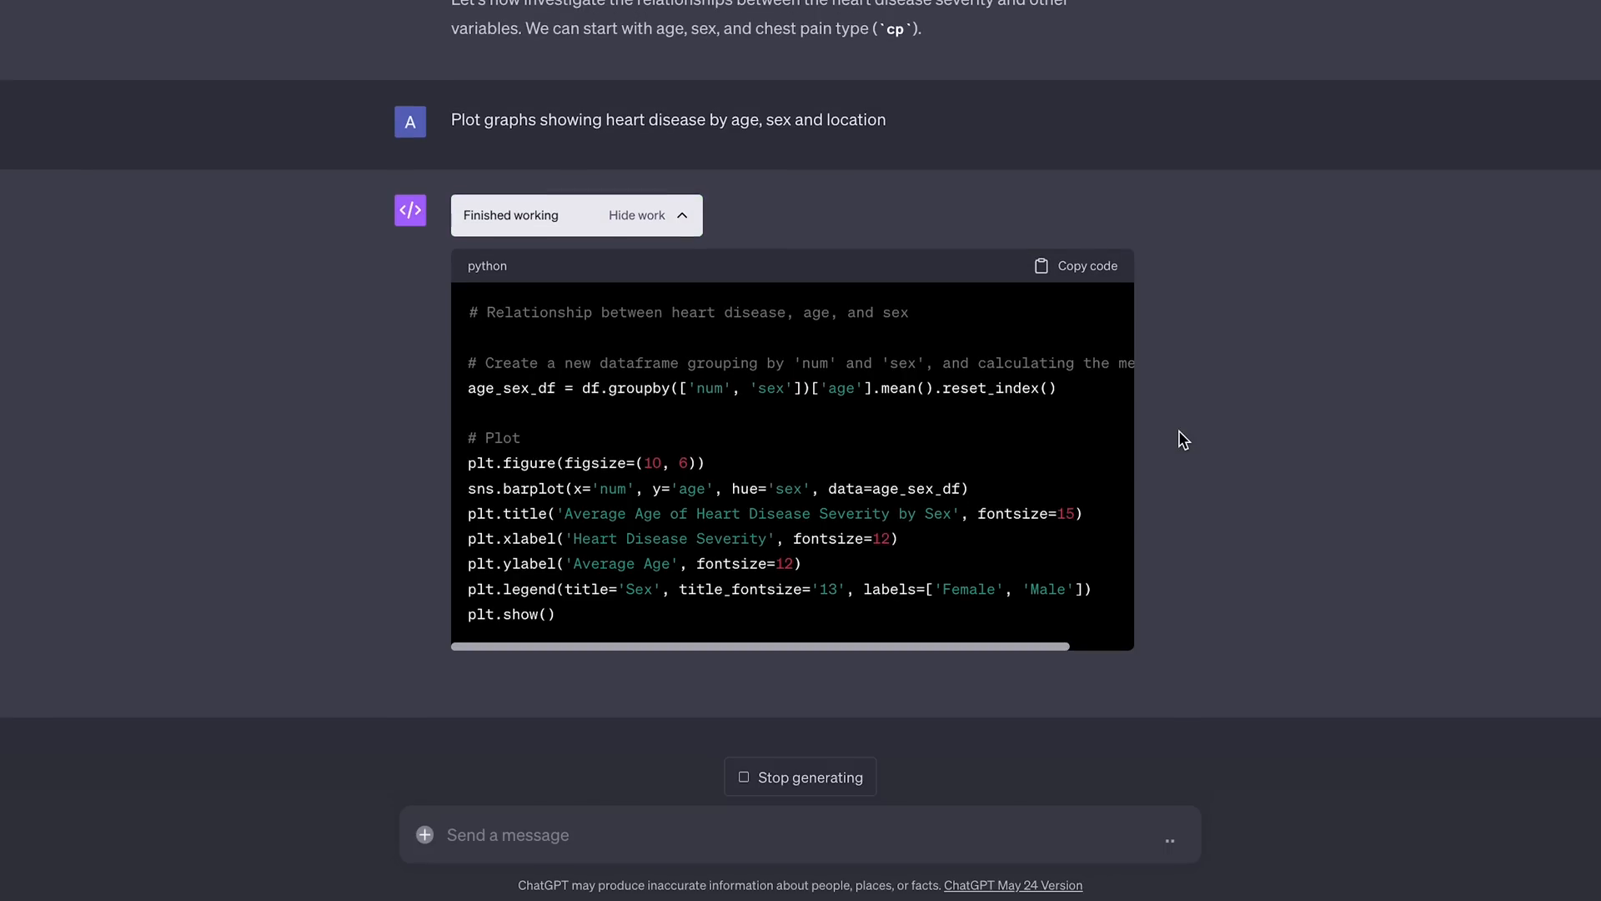
Step: View the bar chart of average patient age by heart disease severity, split by sex
scroll("down", 3)
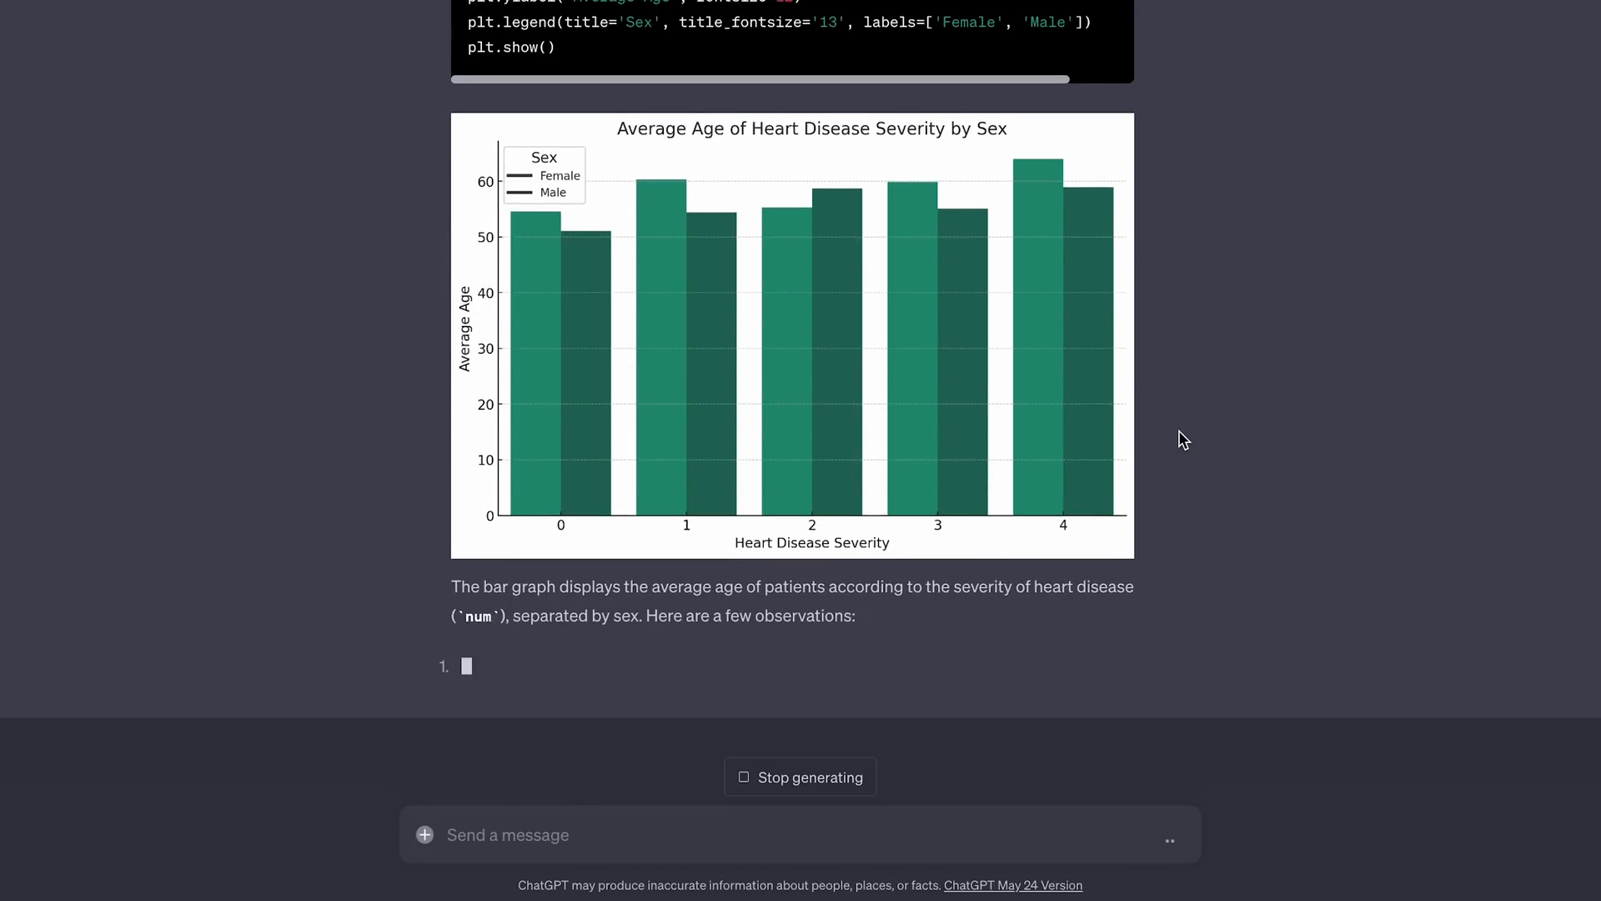
scroll("down", 3)
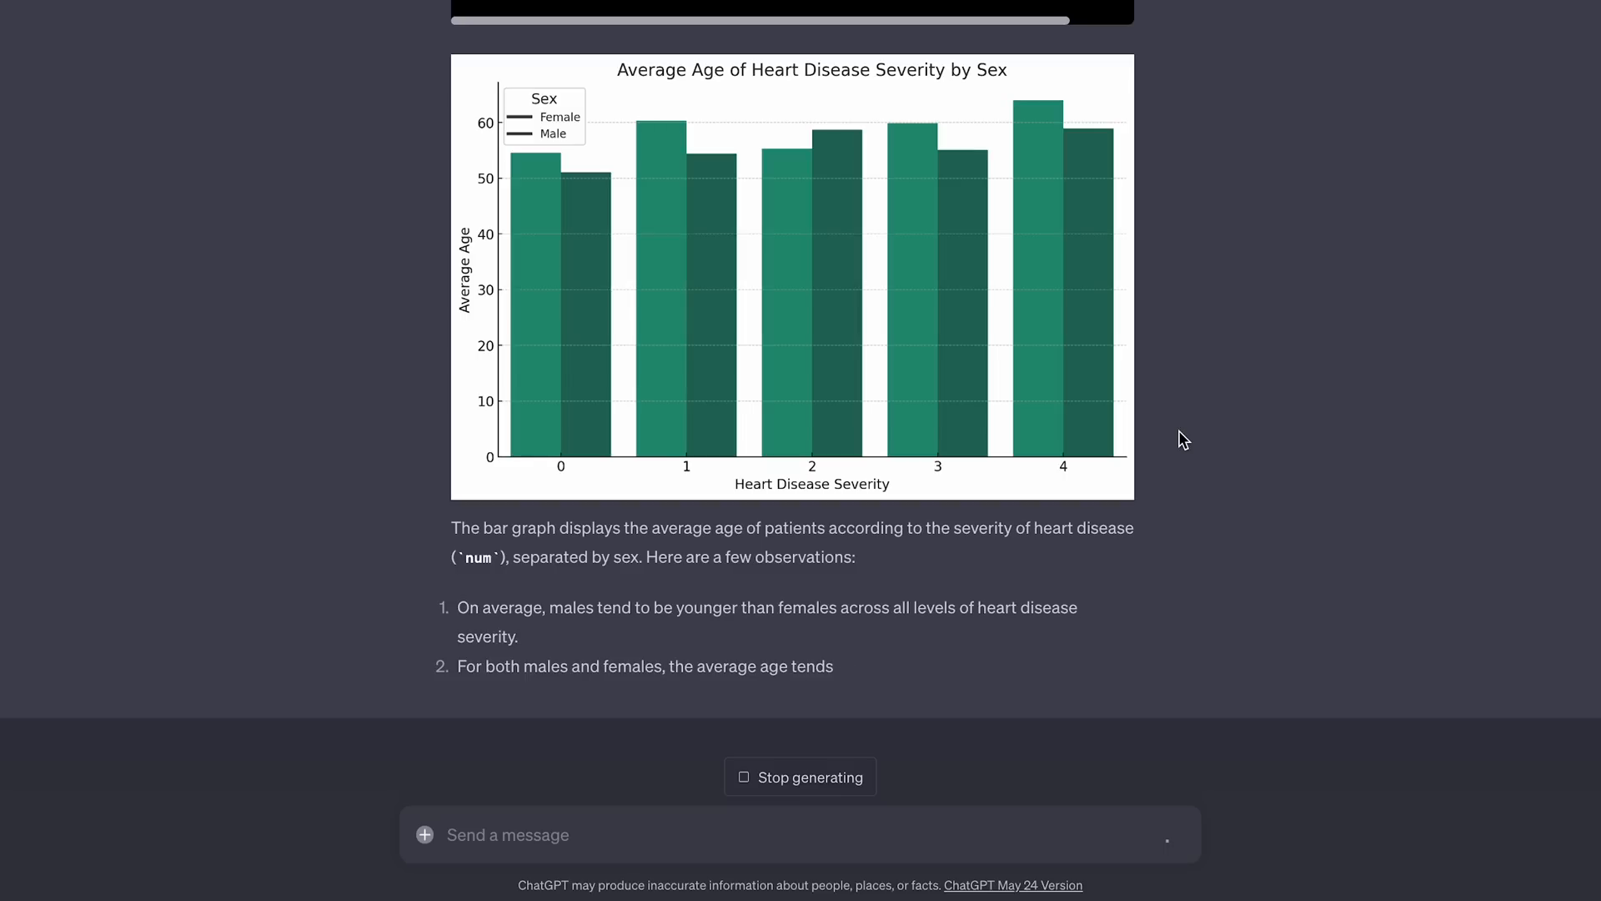
scroll("down", 3)
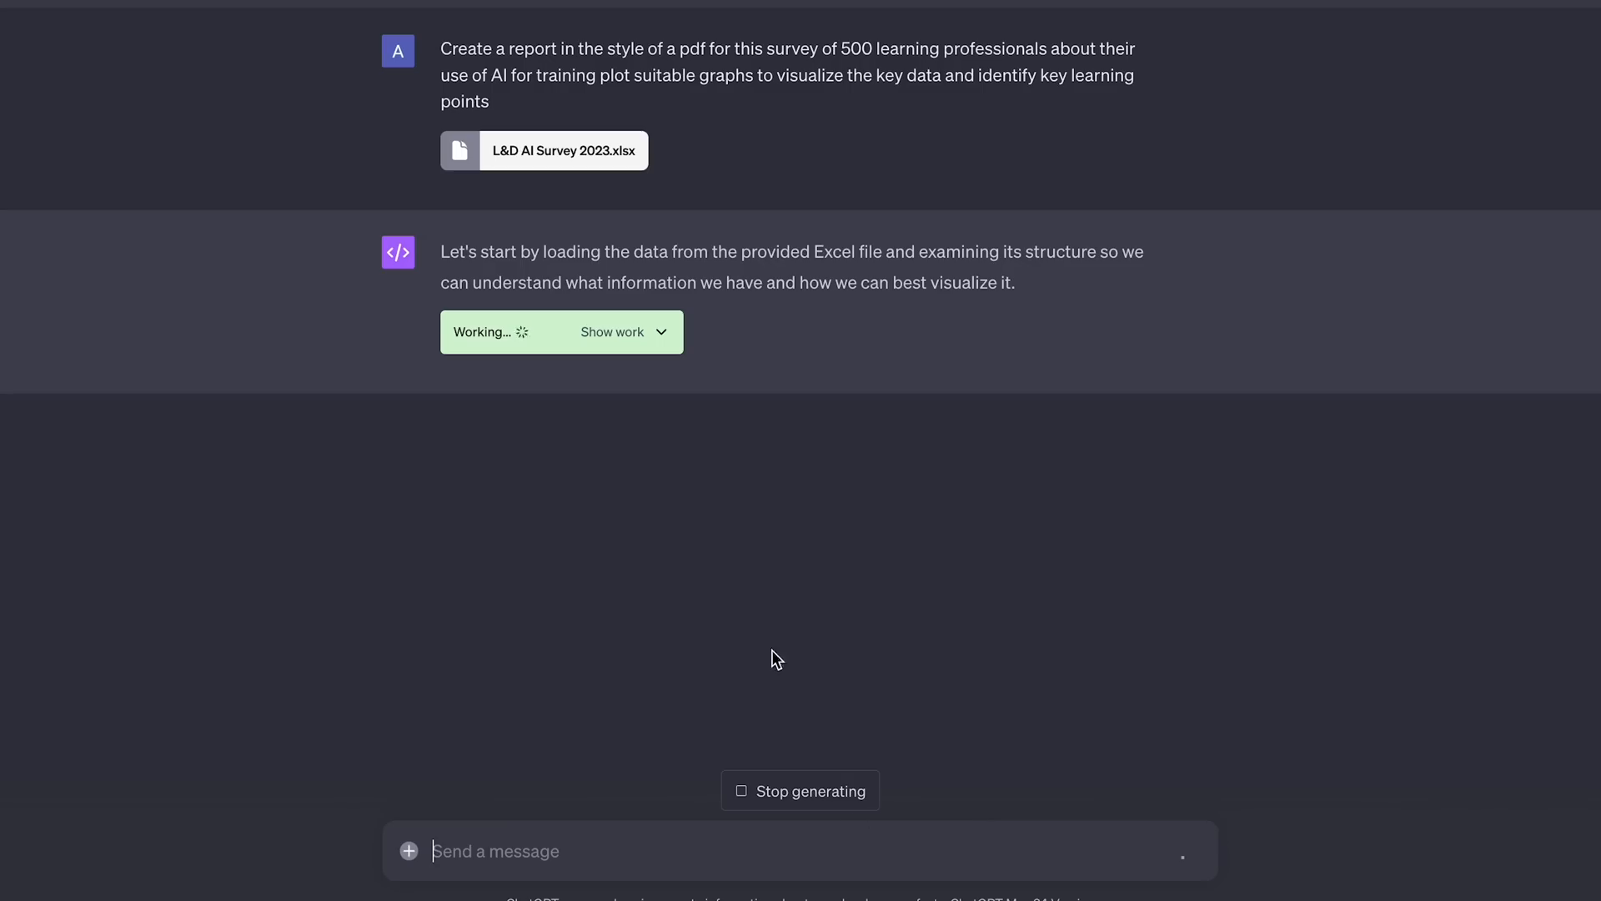
Step: Run Code Interpreter on L&D AI Survey 2023.xlsx and review its bar charts and word clouds
left_click(620, 332)
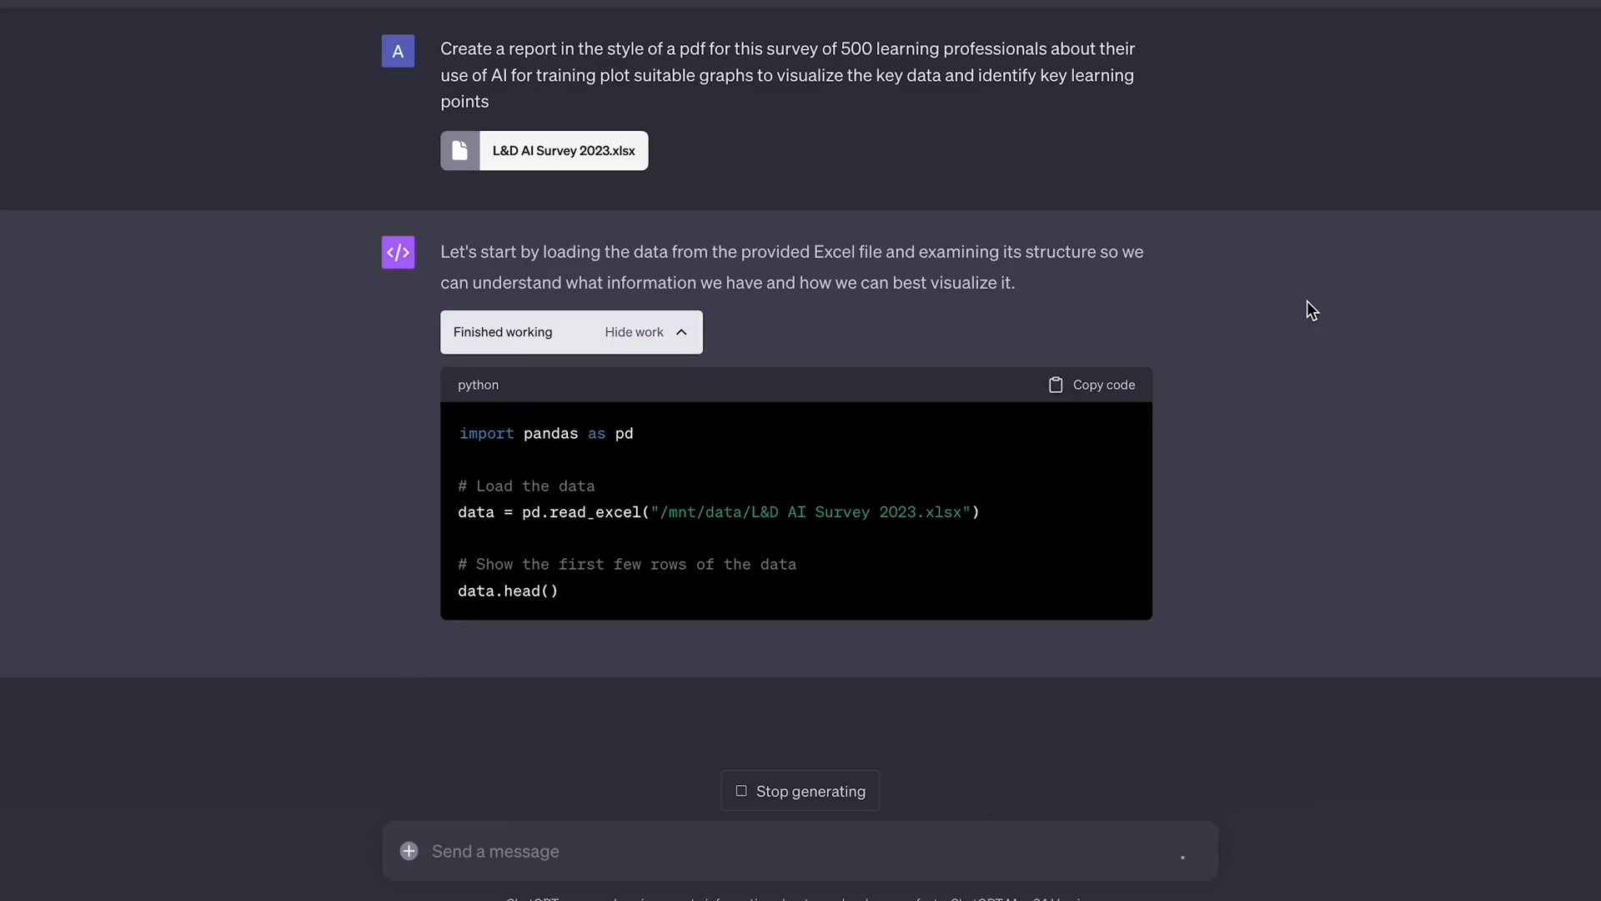
scroll("down", 3)
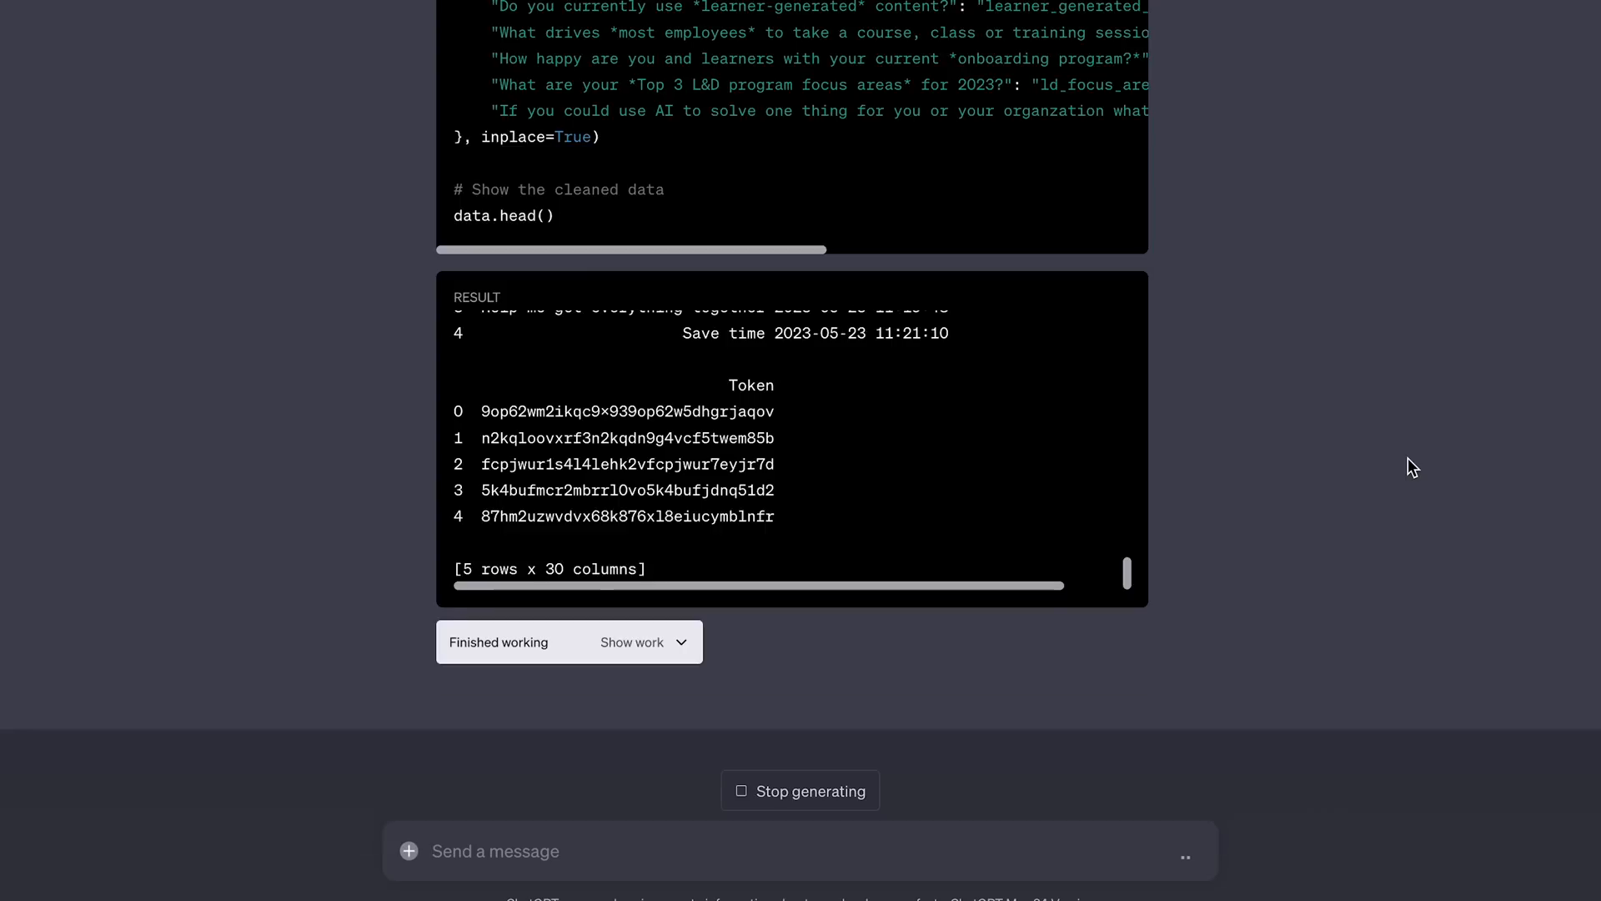
scroll("down", 3)
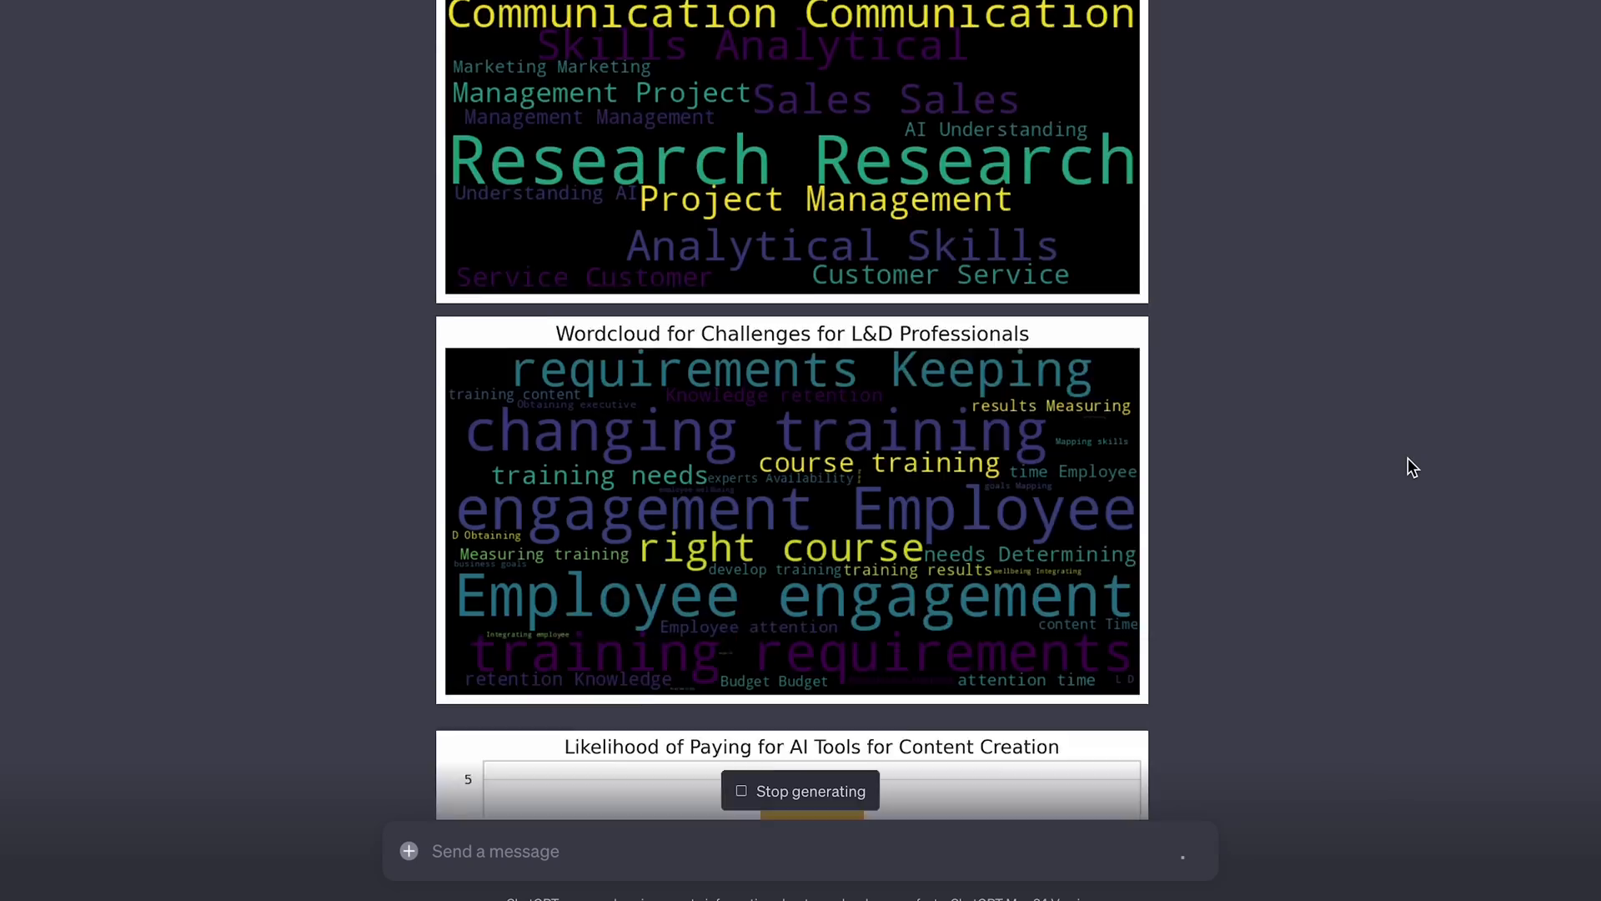
scroll("down", 3)
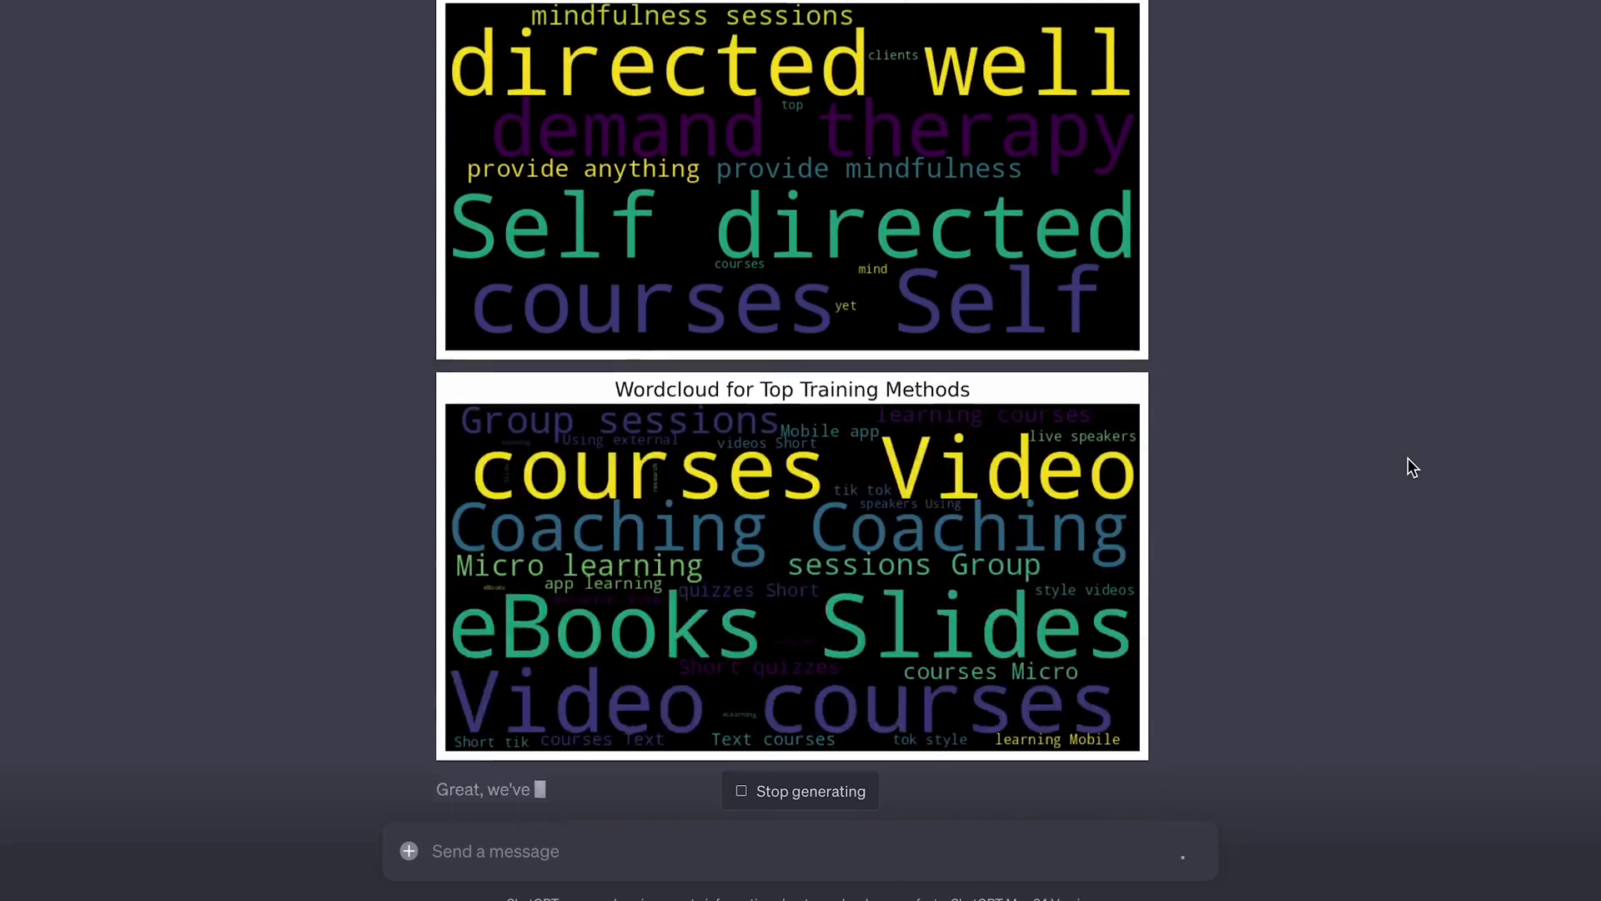
scroll("down", 3)
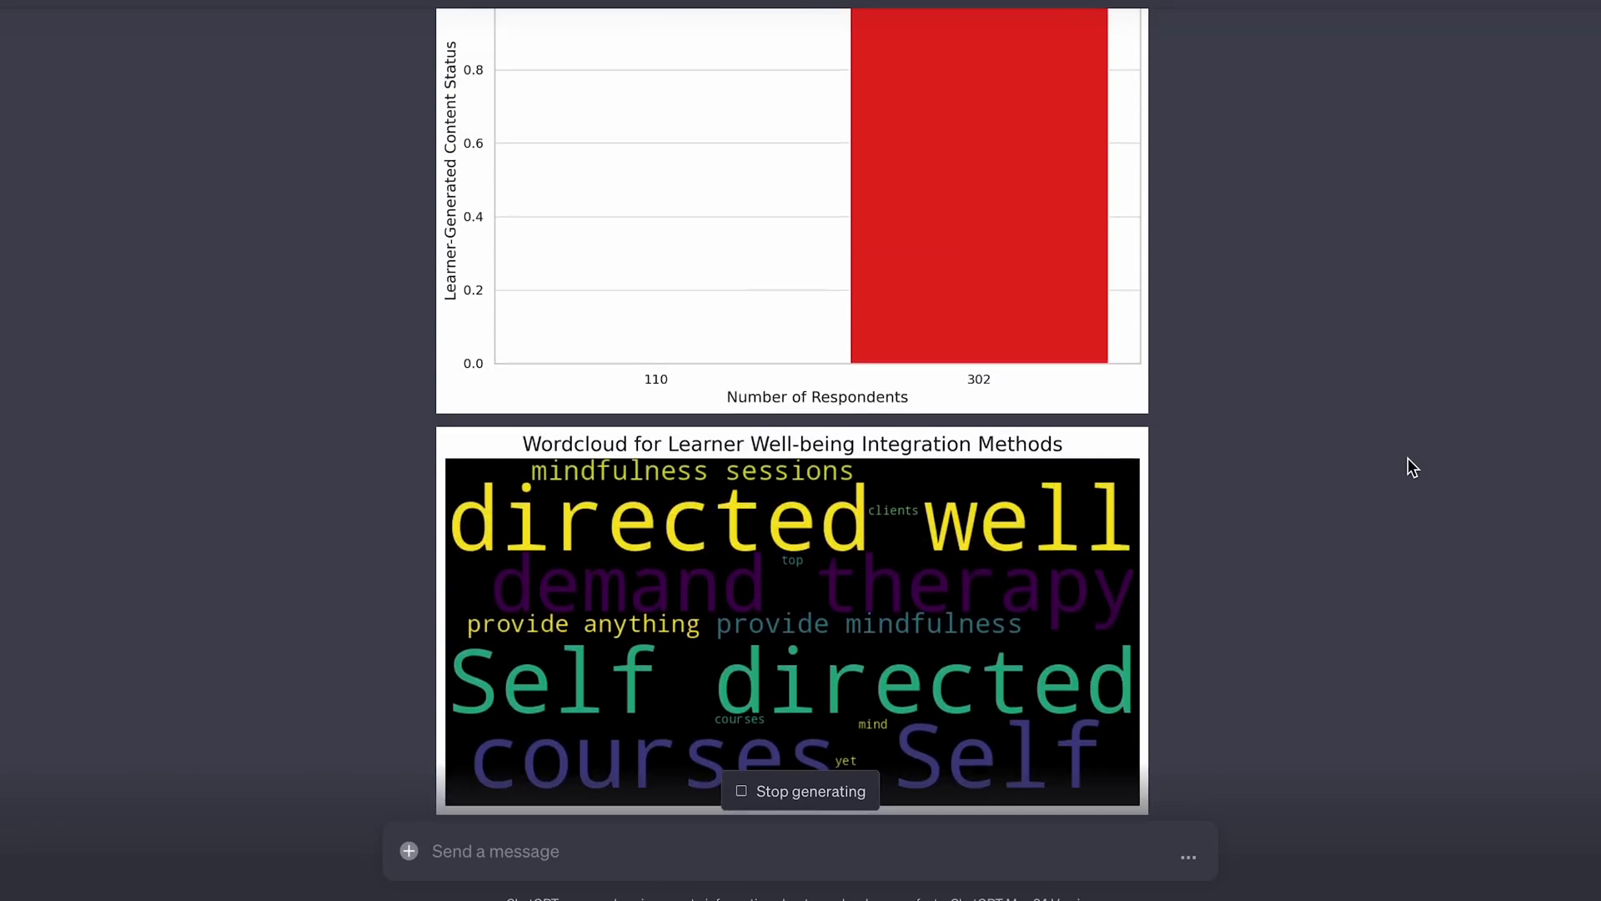
scroll("down", 3)
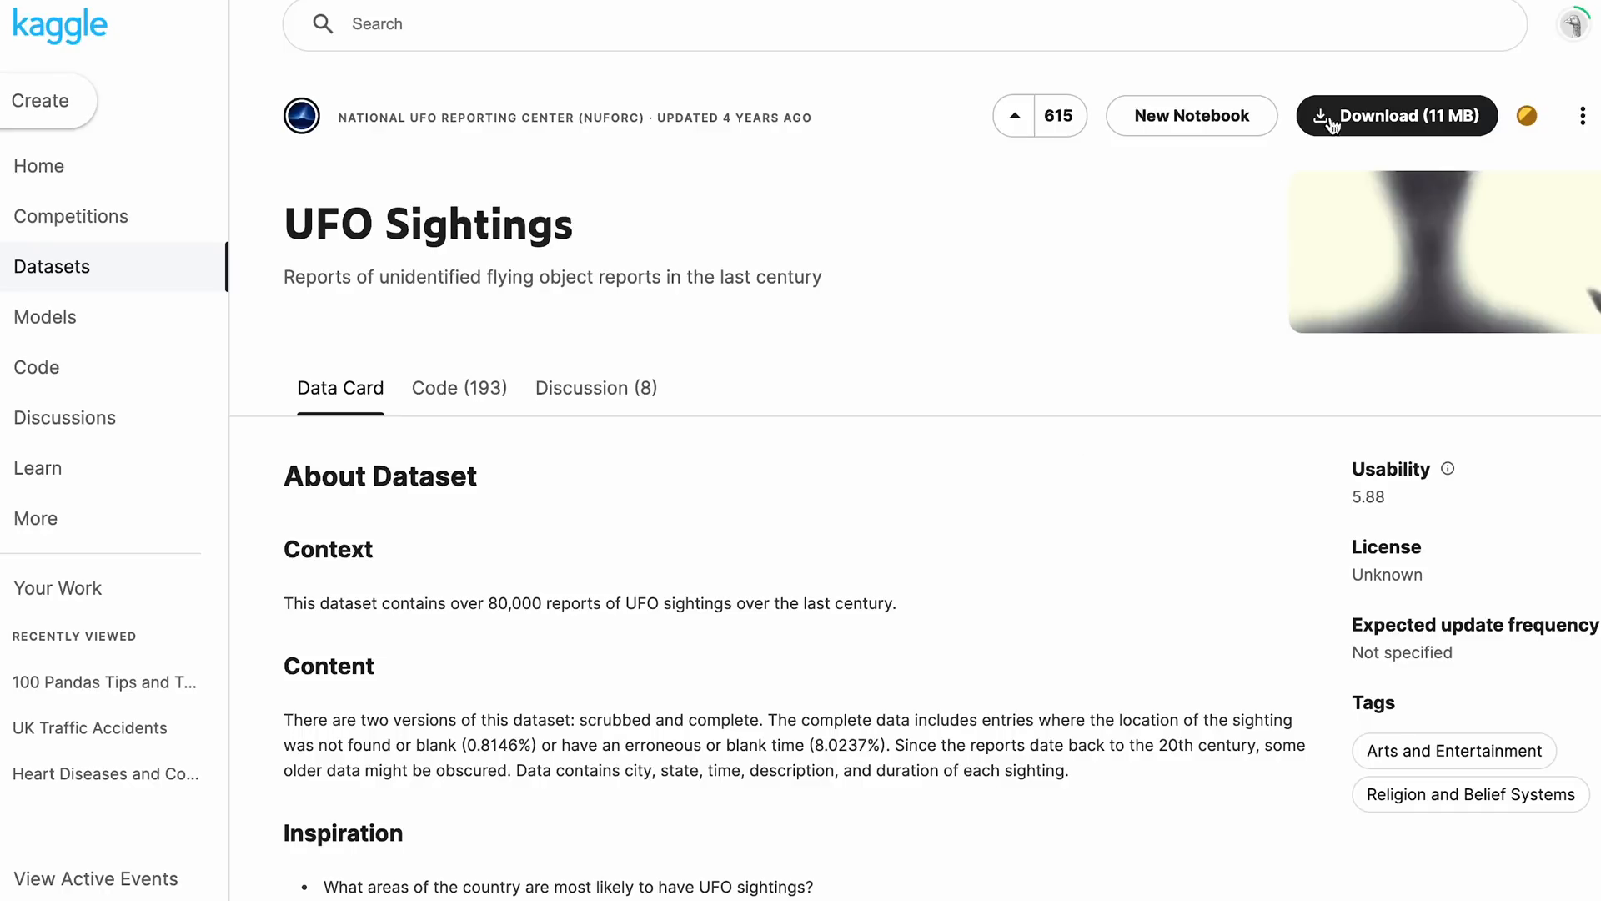
Step: Download the 11 MB UFO Sightings dataset archive from Kaggle
left_click(1362, 117)
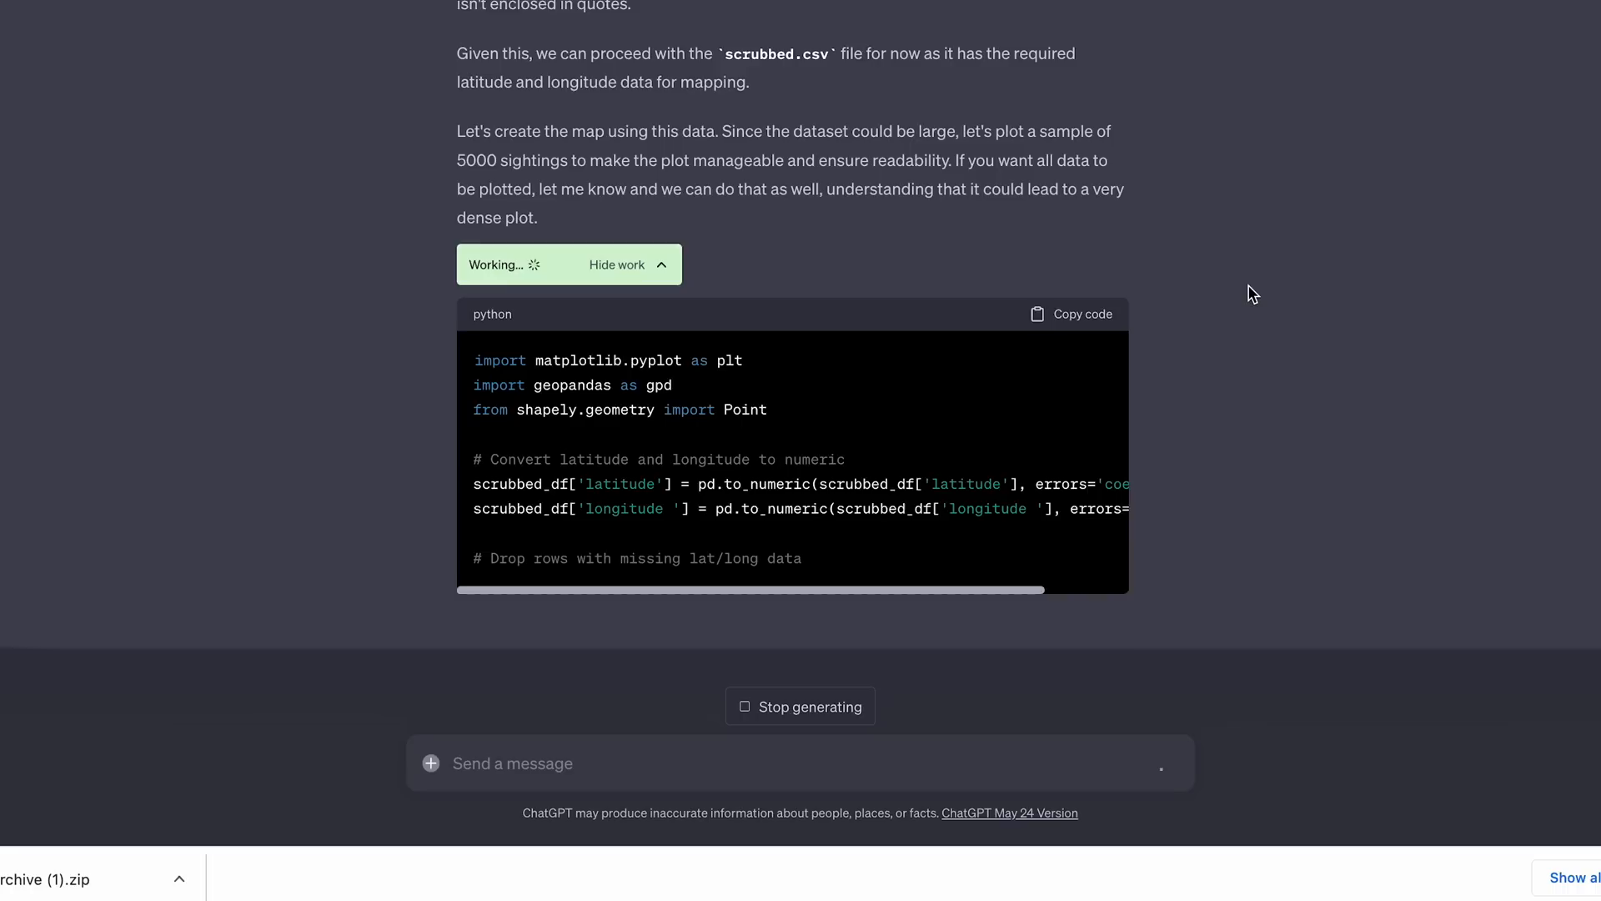
Step: View the geopandas world map of 5000 sampled UFO sightings from scrubbed.csv
scroll("down", 3)
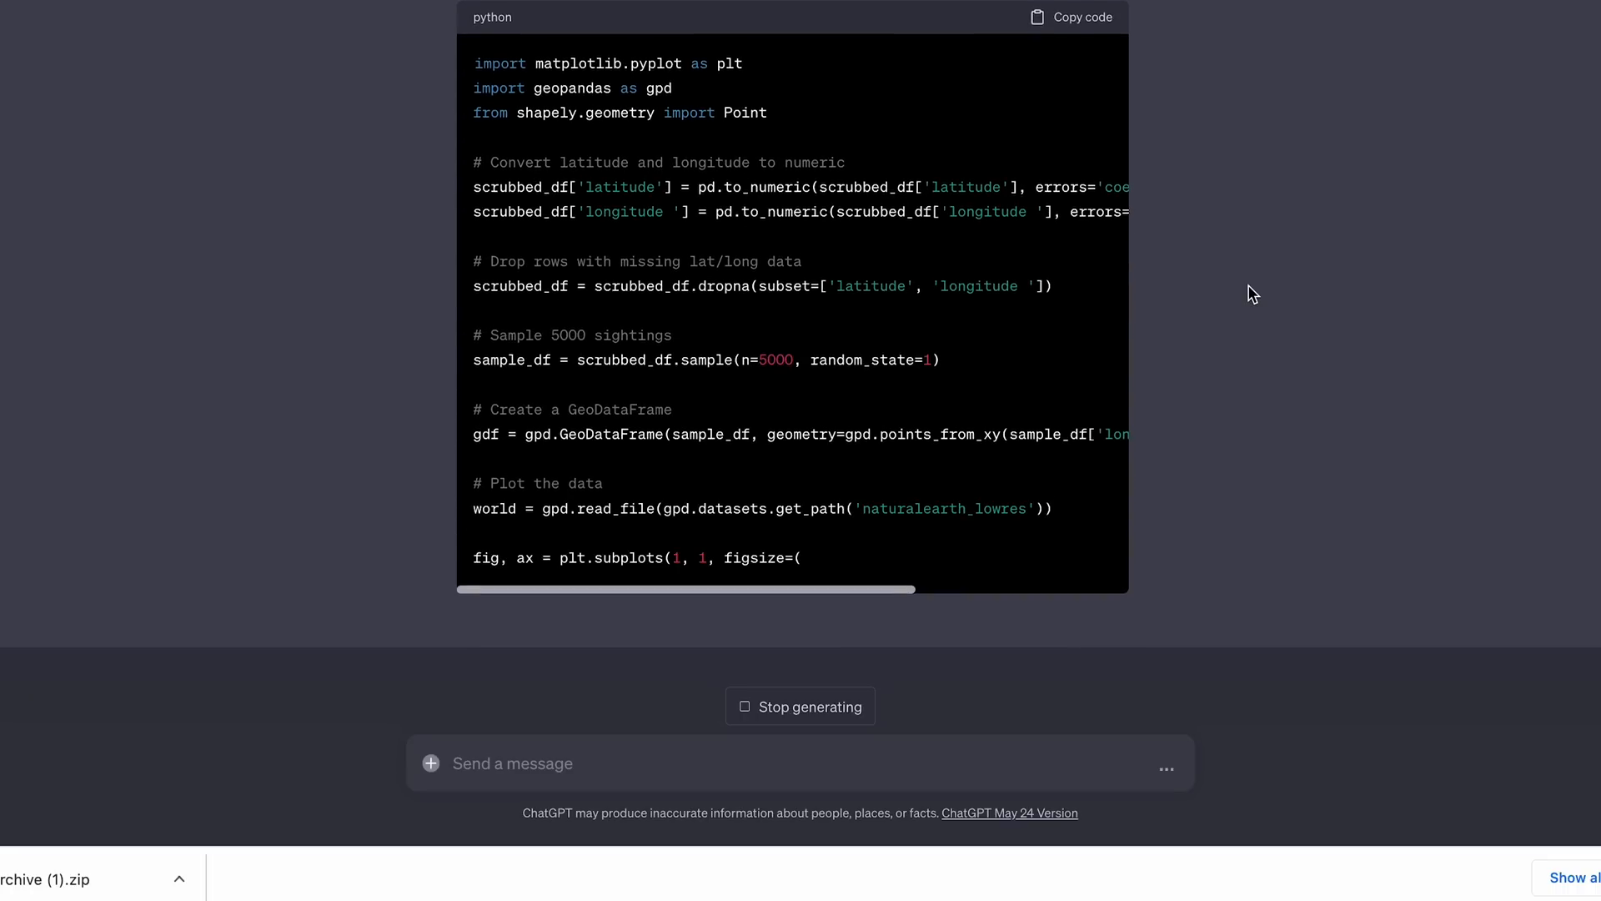
scroll("down", 3)
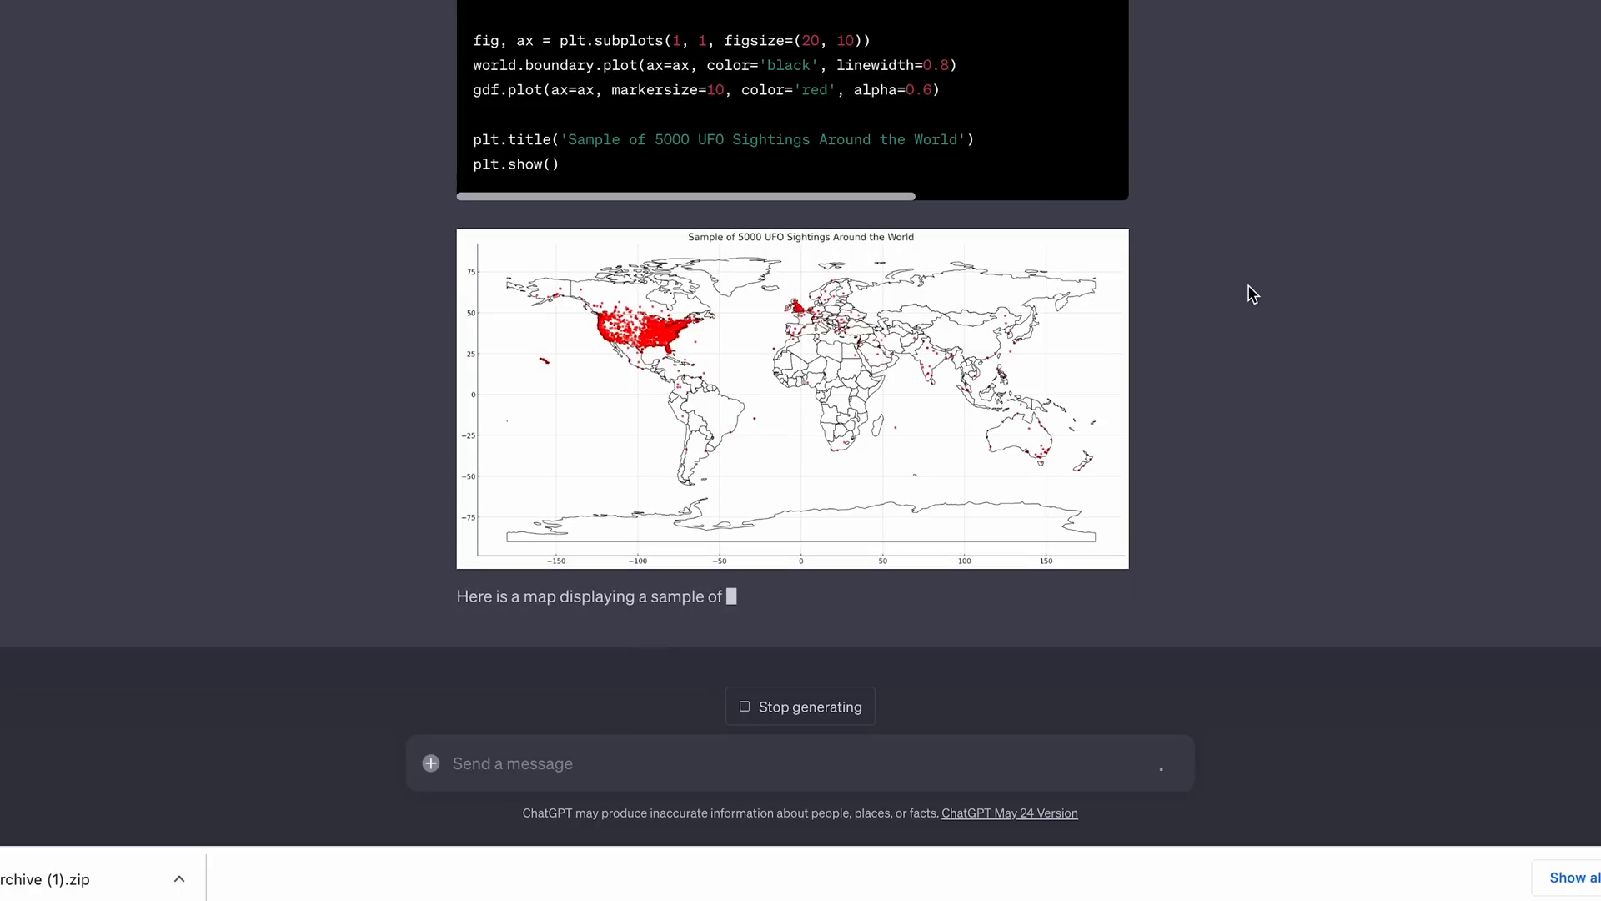
scroll("down", 3)
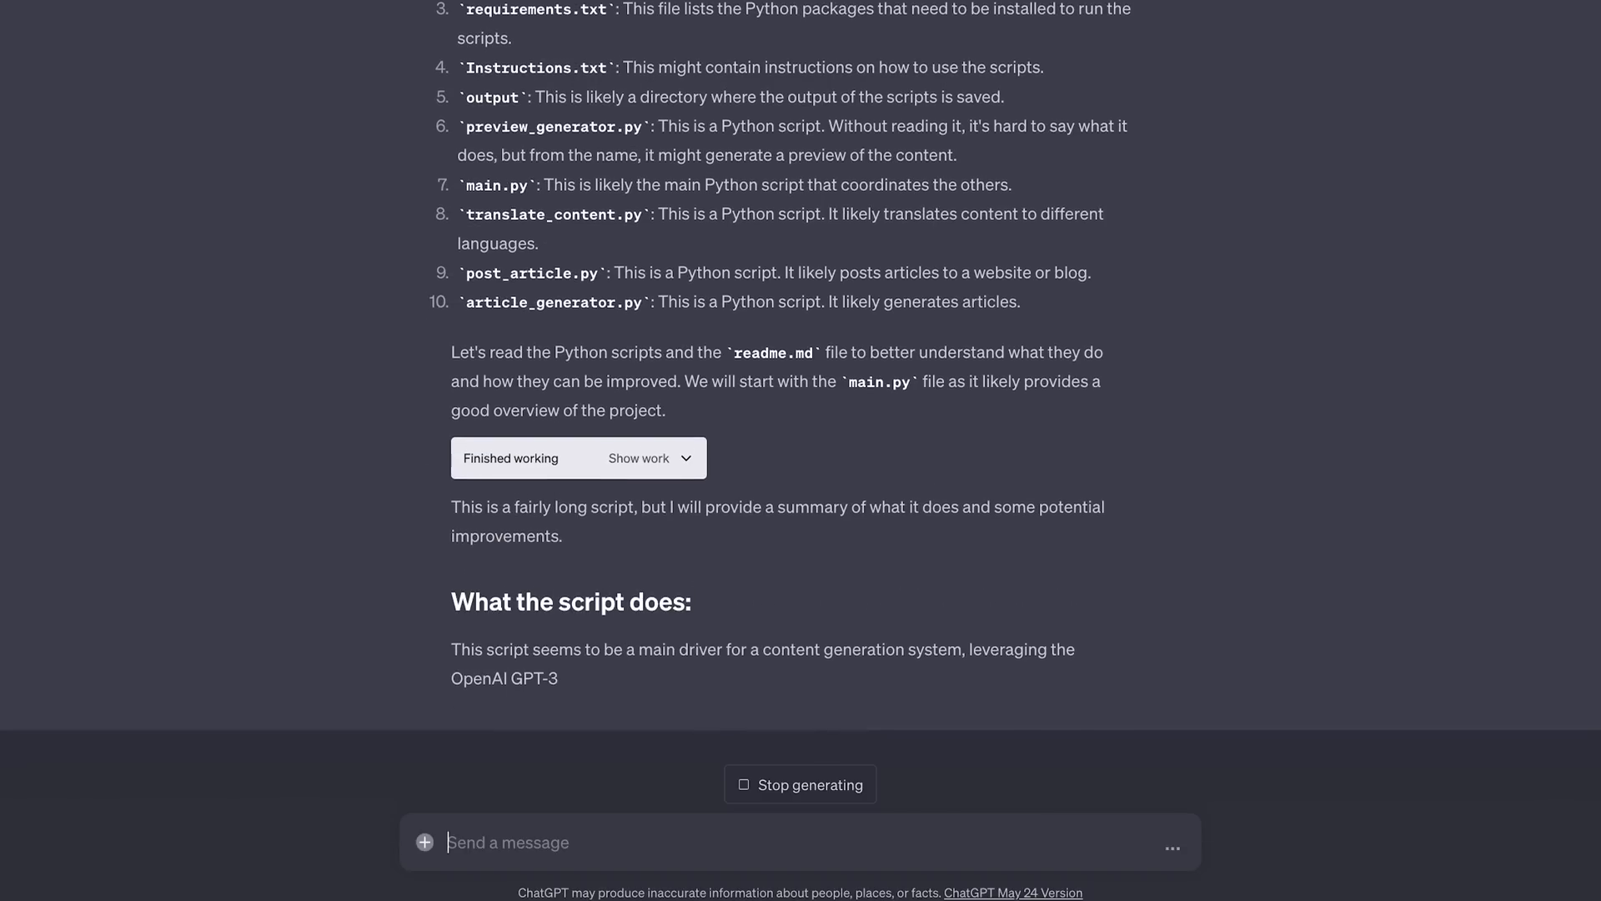
Step: Read ChatGPT's summary of main.py and its list of suggested improvements
scroll("down", 3)
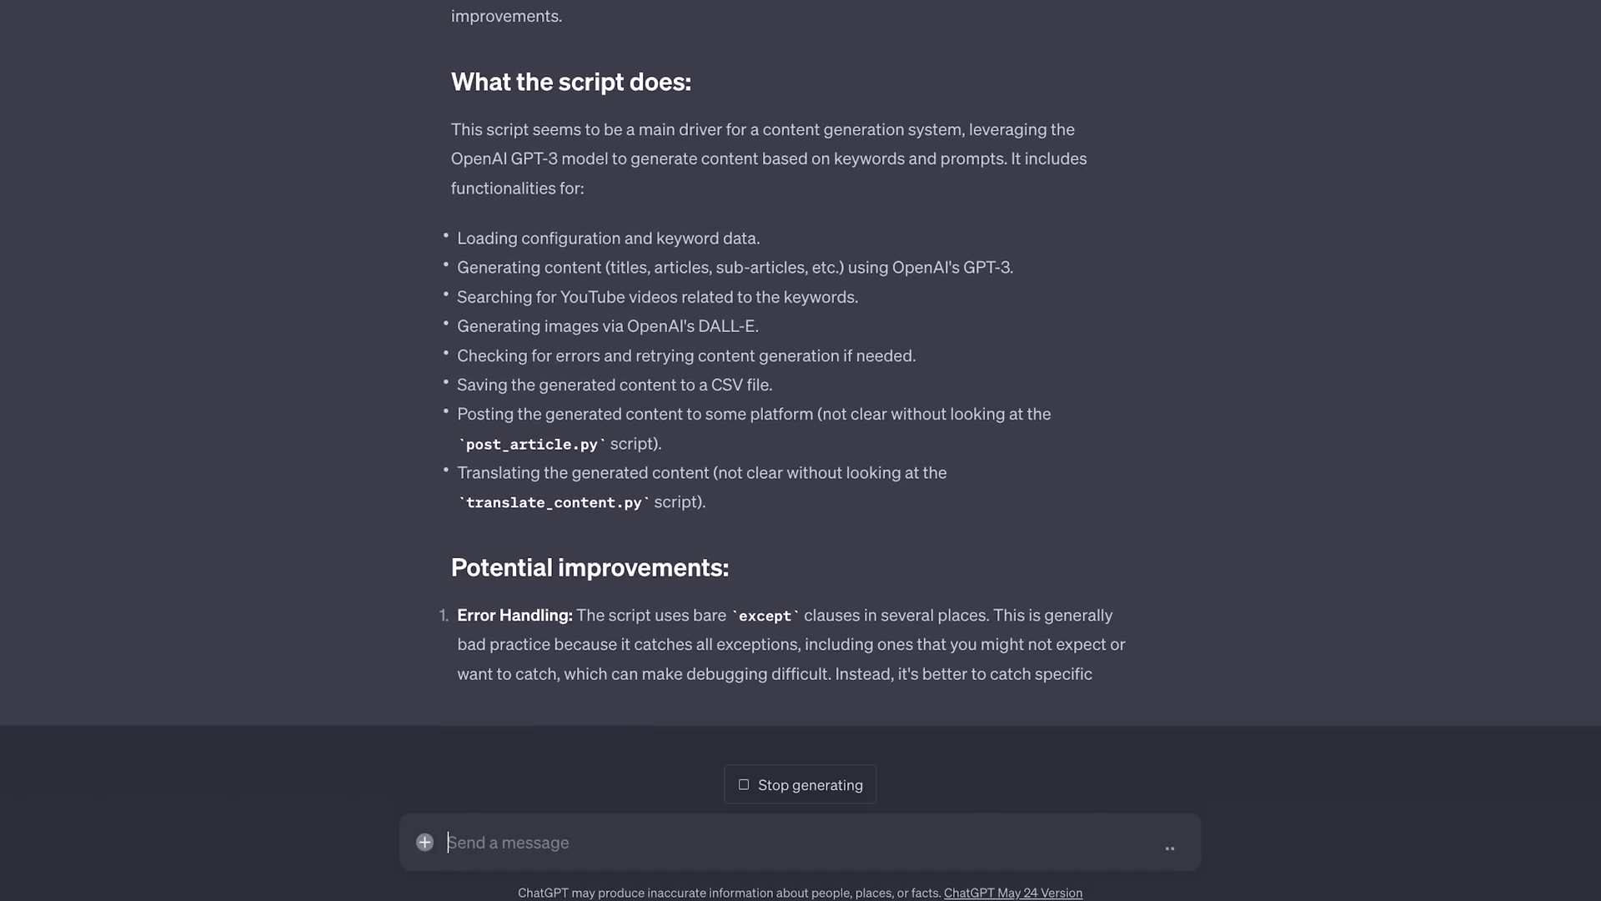
scroll("down", 3)
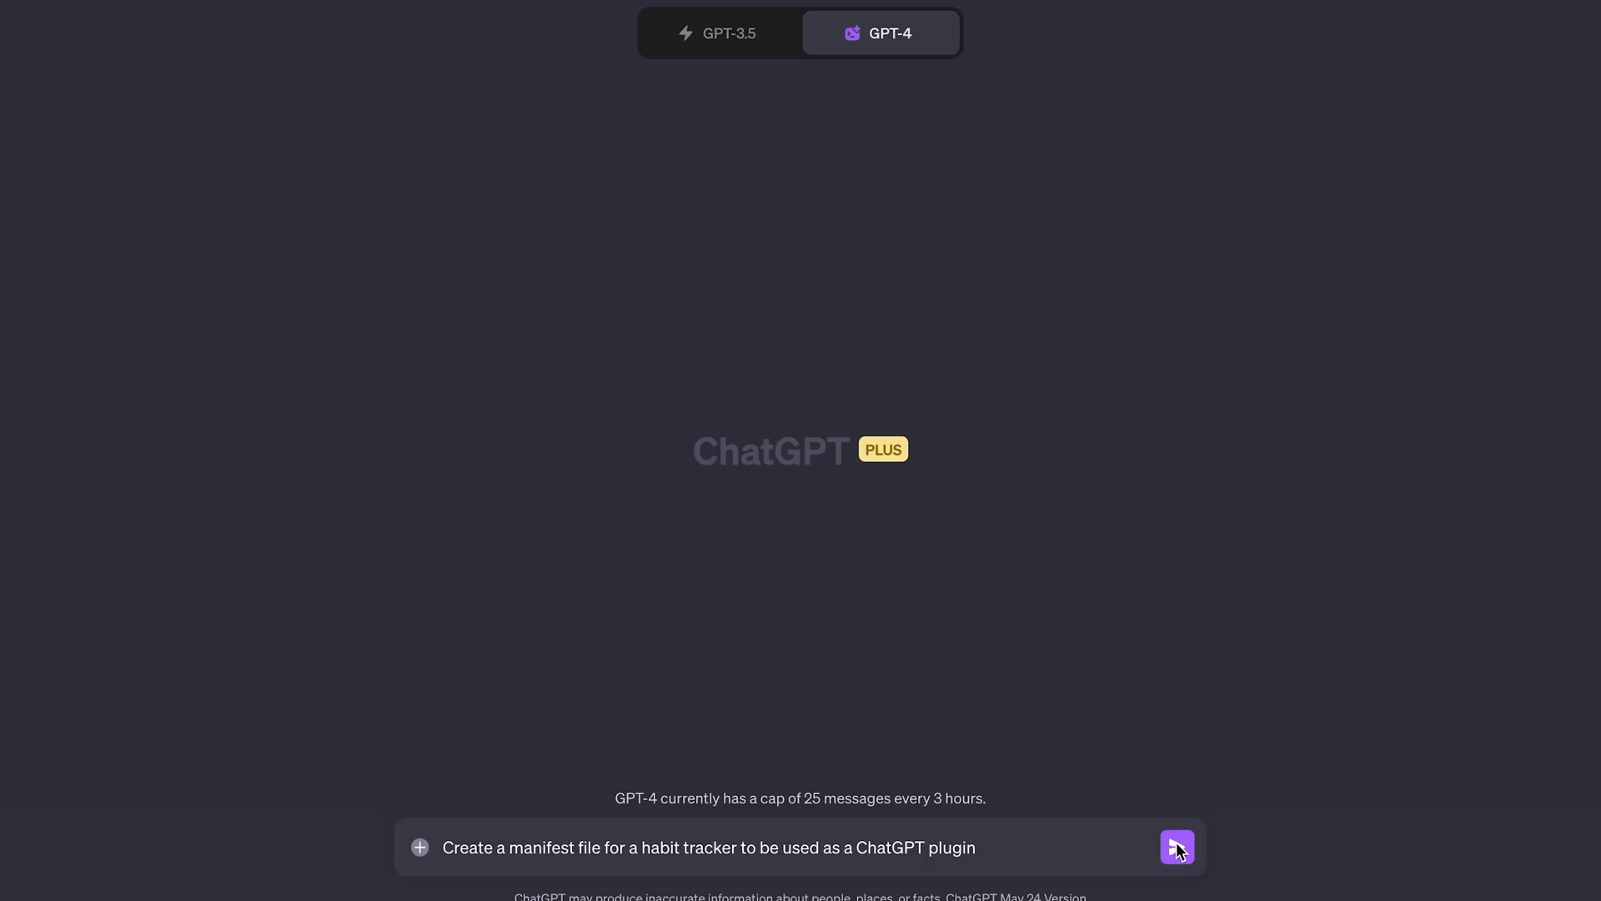
Step: Send the habit-tracker plugin request and review the JSON manifest with name, version, scripts and keywords
left_click(1176, 848)
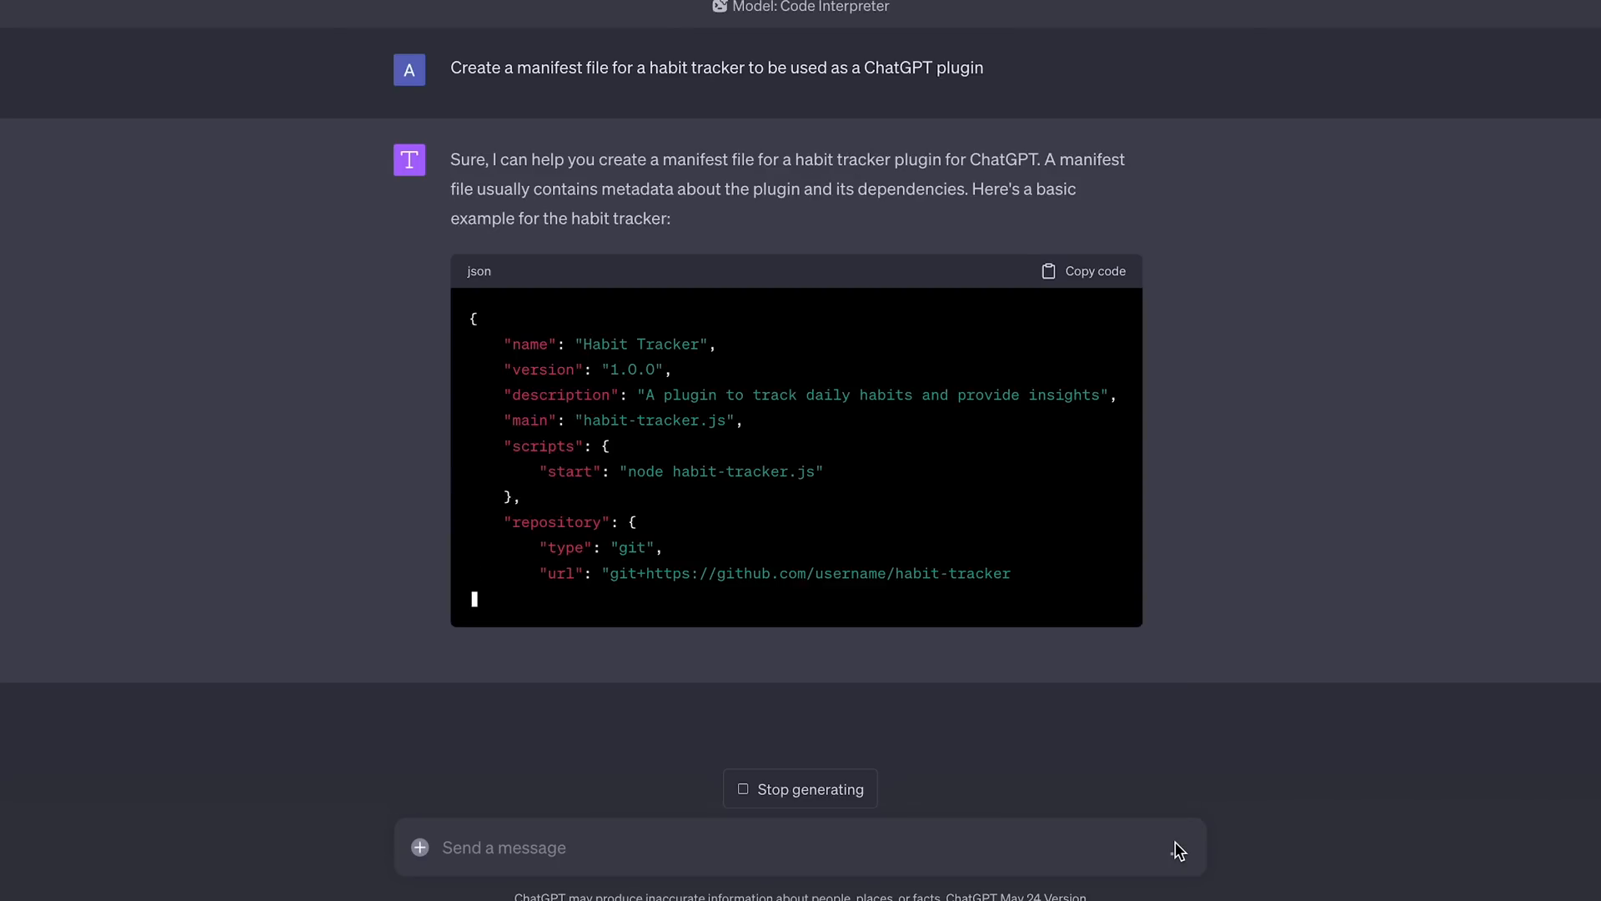
scroll("down", 3)
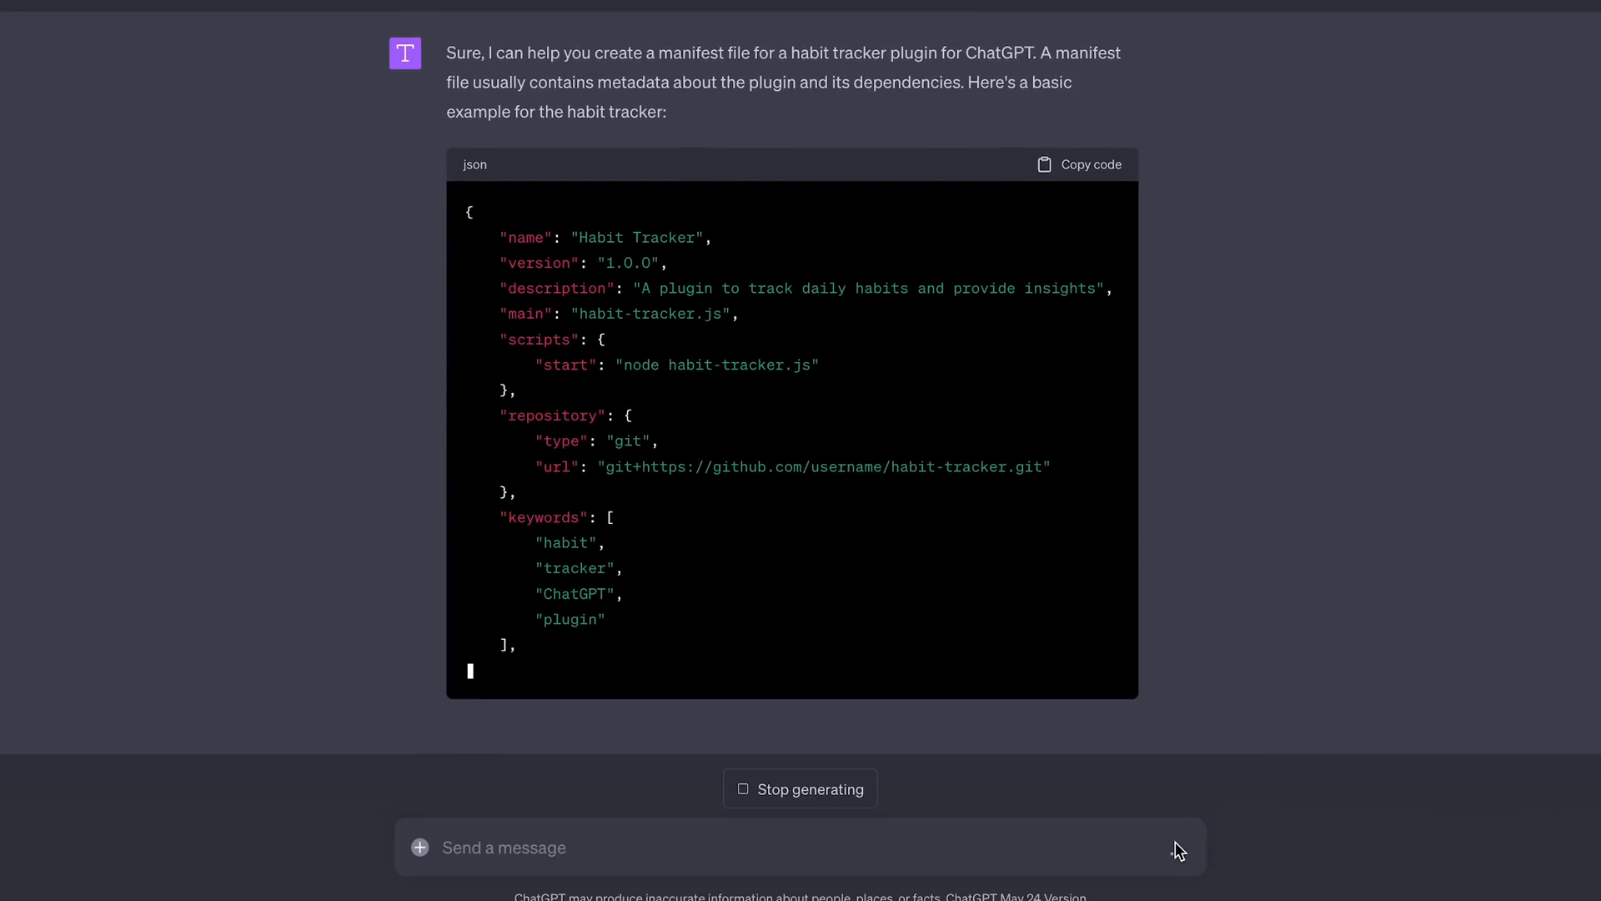
scroll("down", 3)
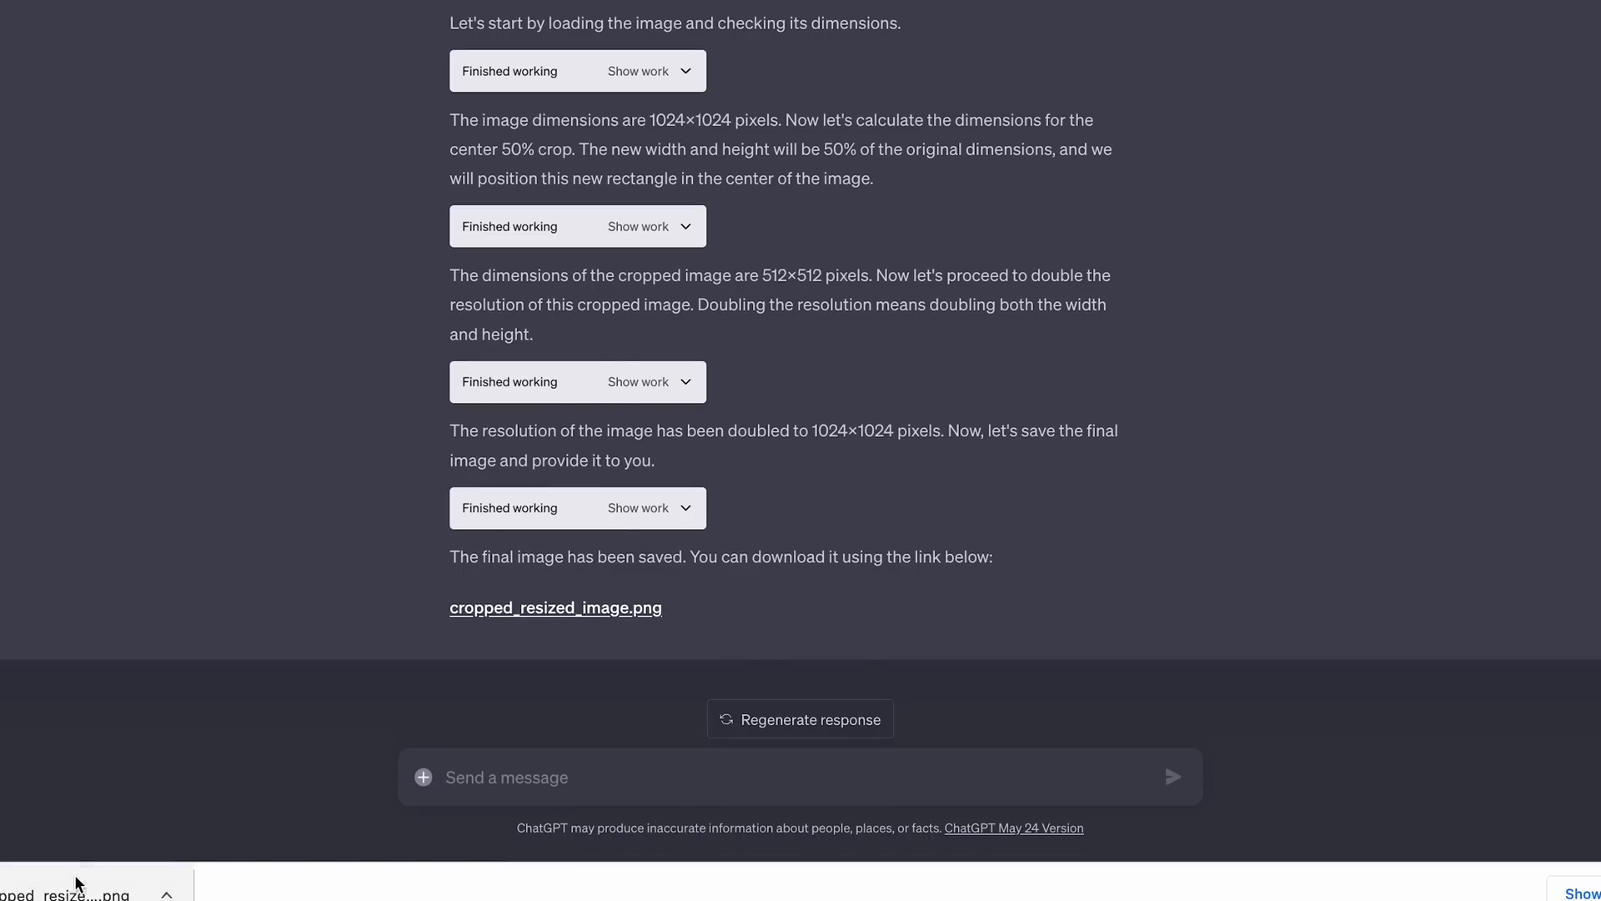
Step: Ask 'Change the color to black and white' and download the resulting bw_image.png
type("Change the color to black and white")
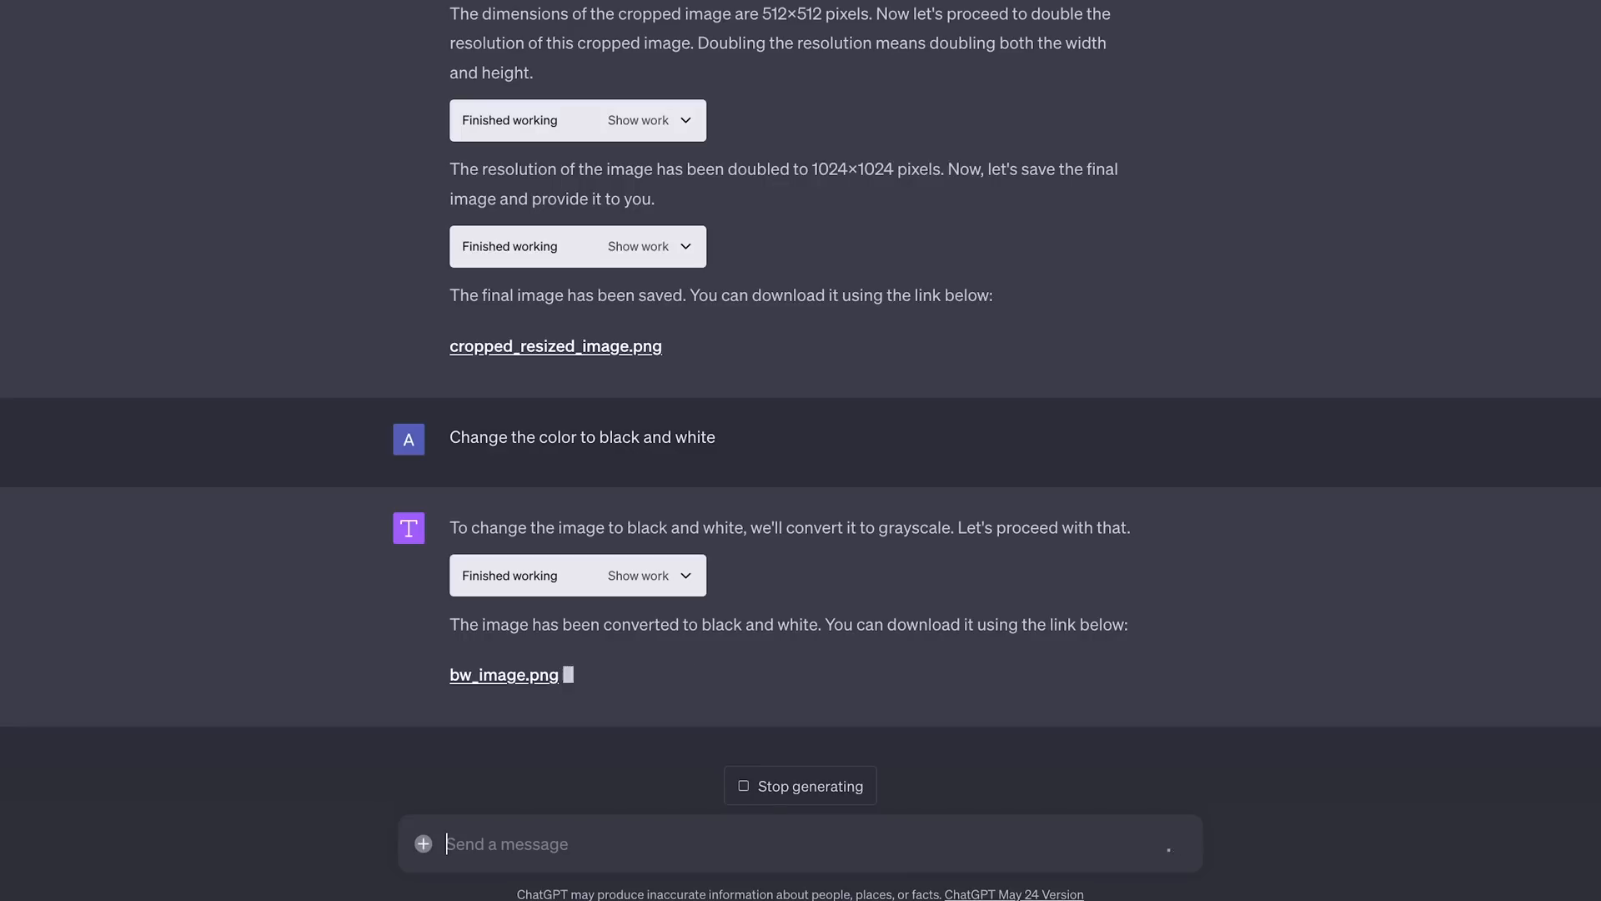
left_click(502, 674)
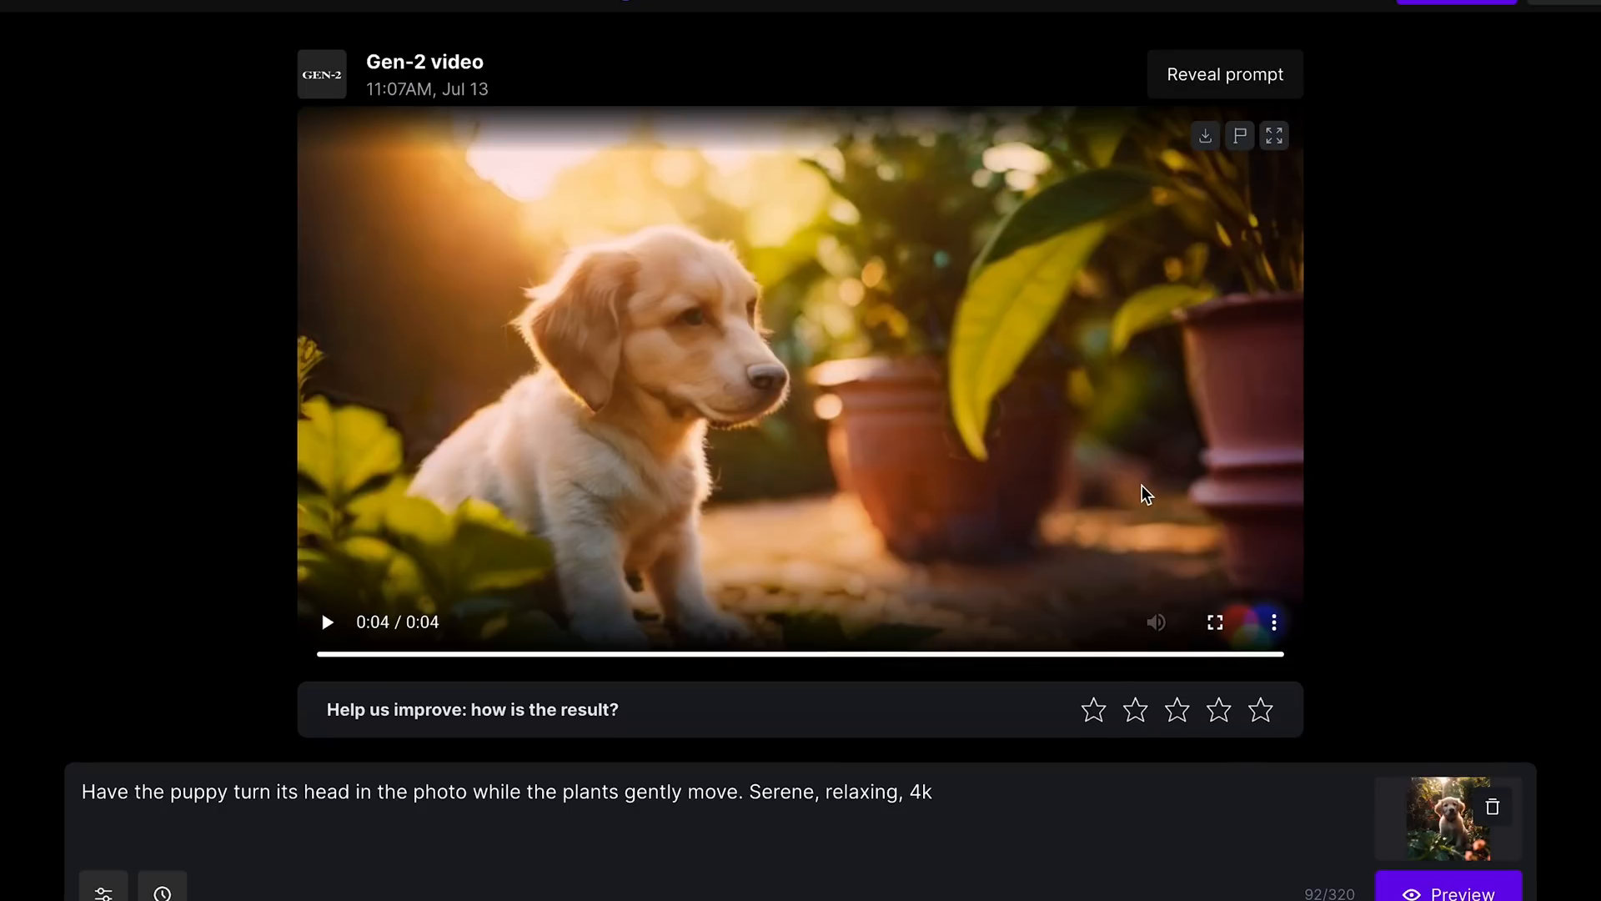
Step: Download the Gen-2 video of the puppy turning its head
left_click(550, 561)
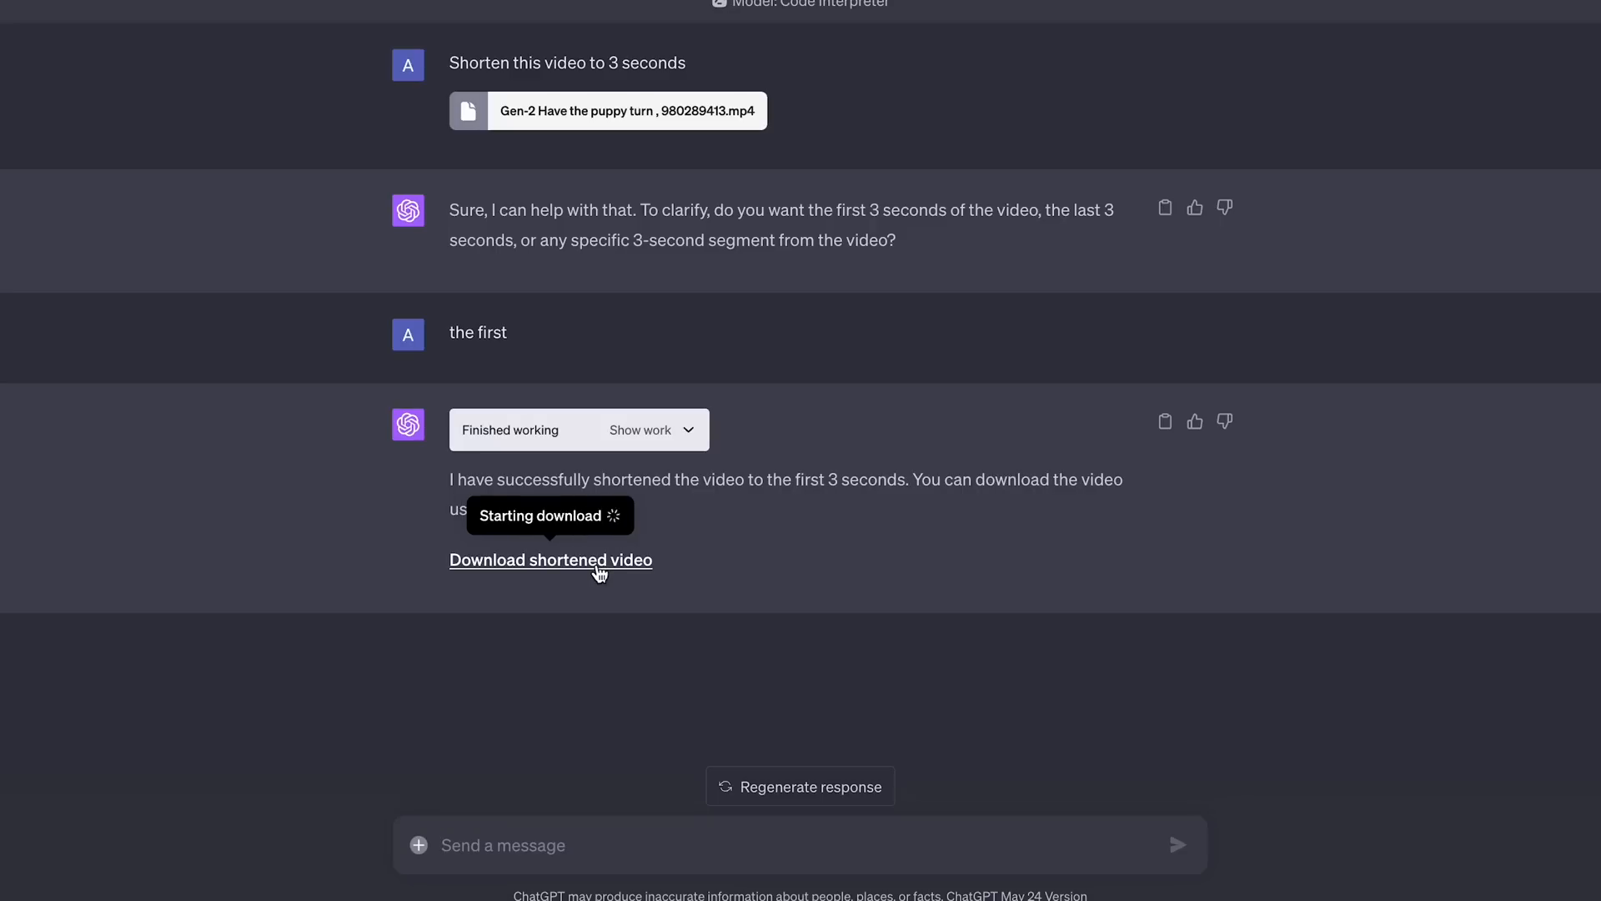
Step: Download the shortened puppy mp4 and play it to confirm the 3-second length
left_click(551, 561)
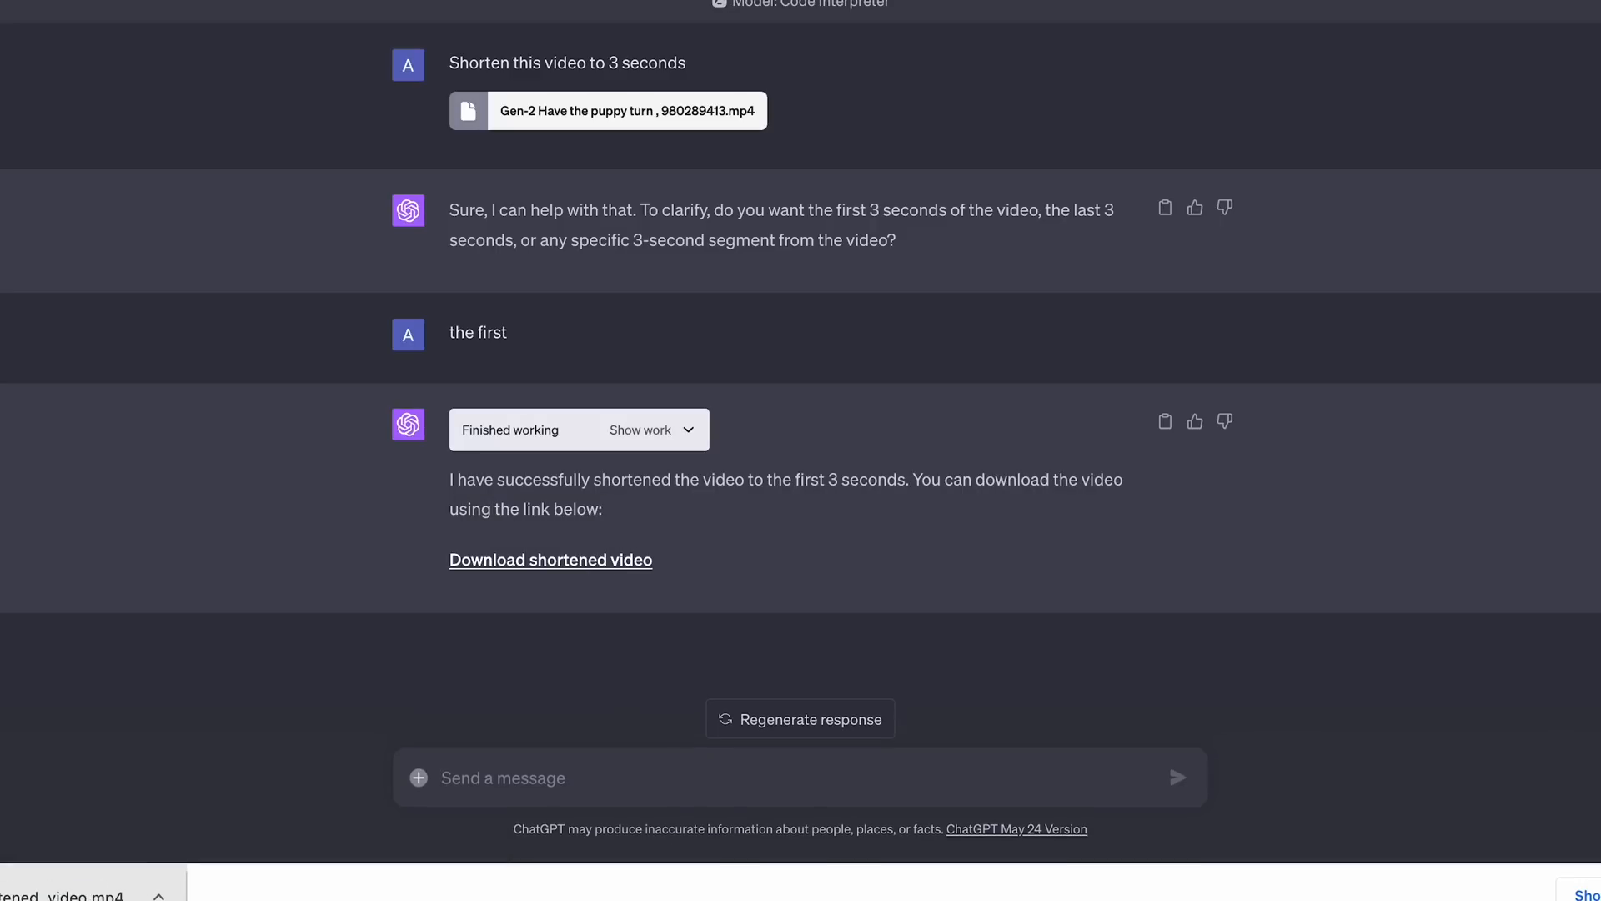
left_click(550, 561)
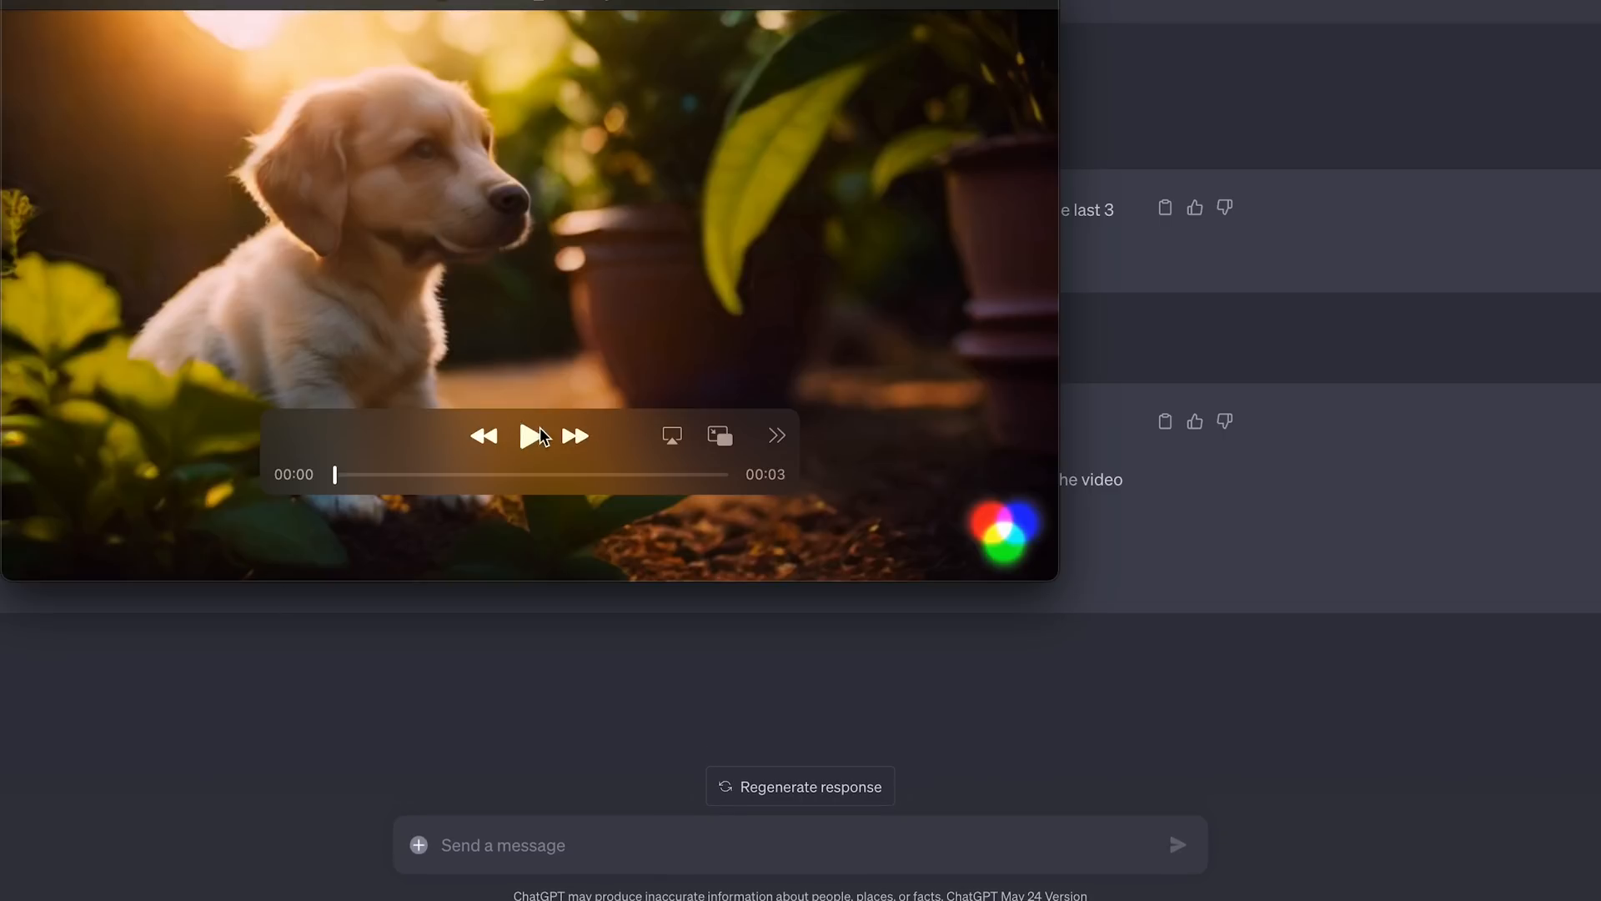
left_click(531, 437)
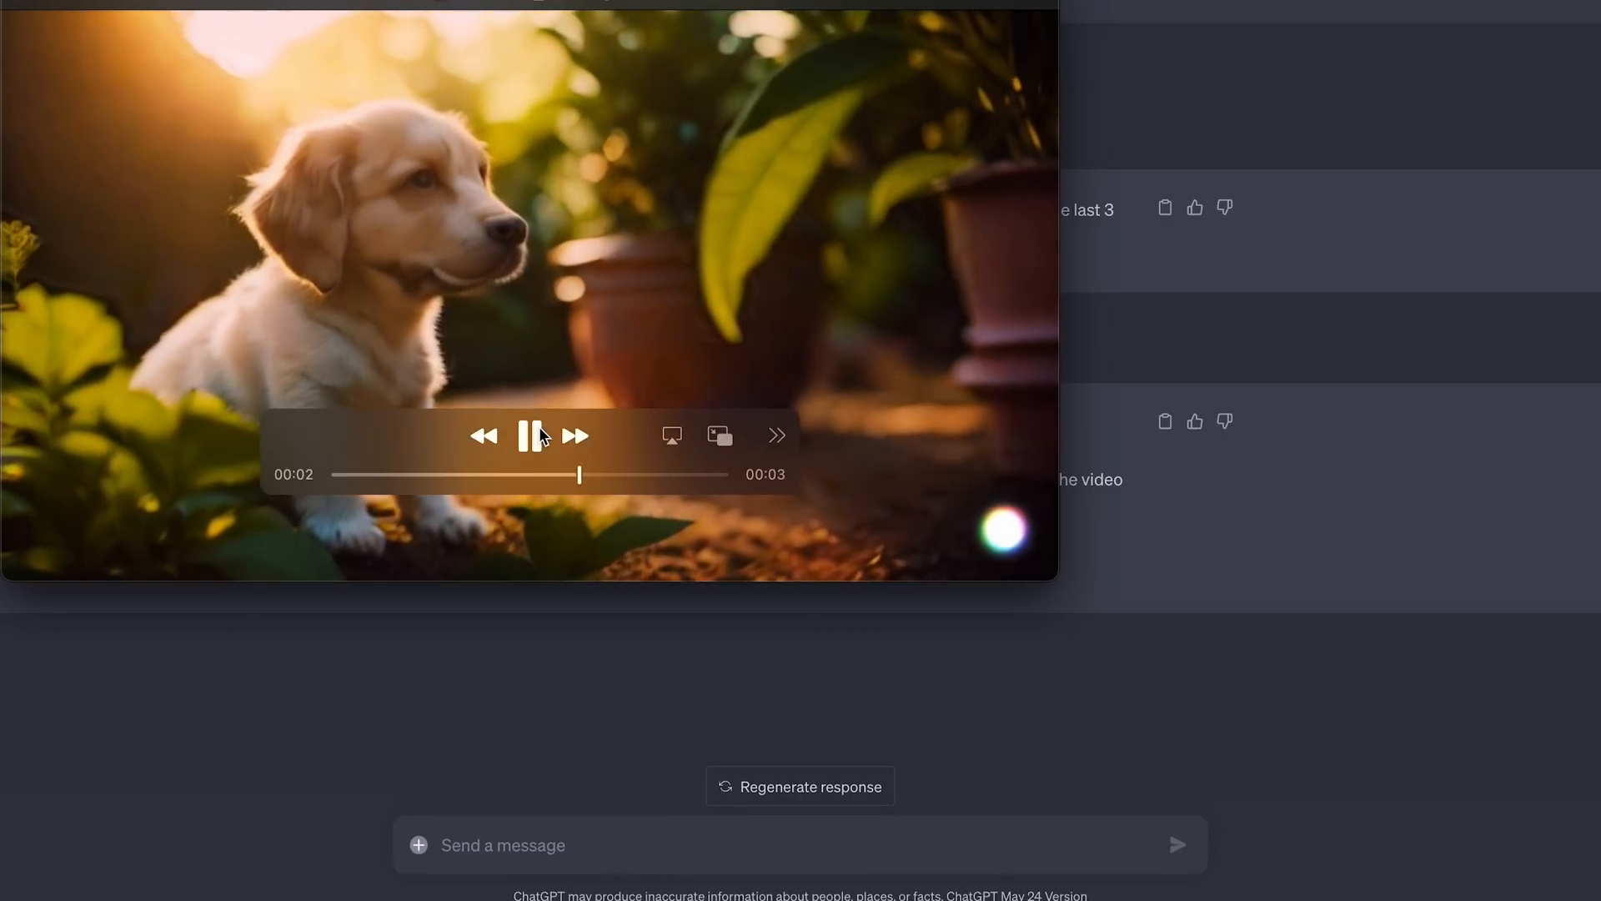